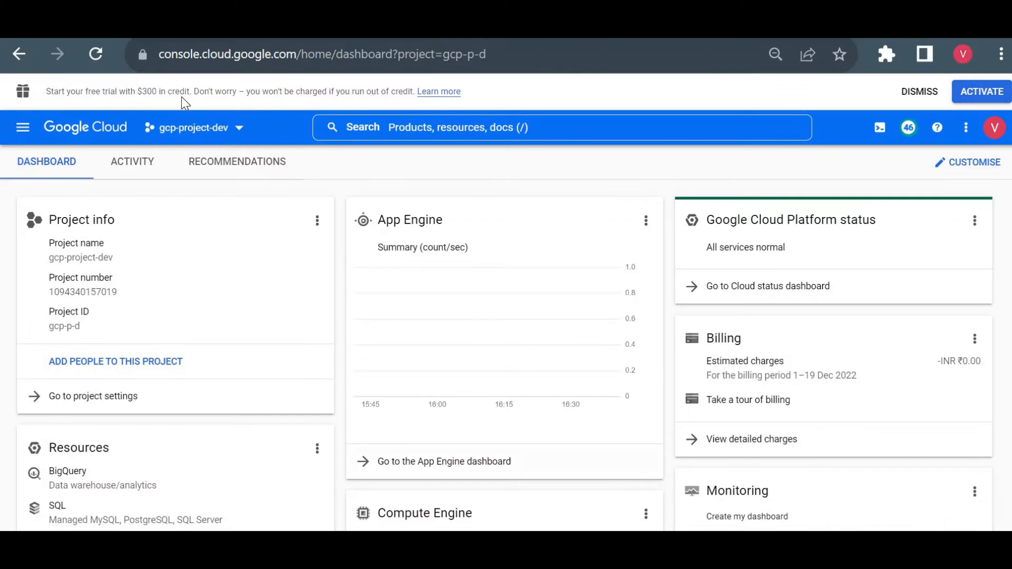
{"action": "mouse_move", "coordinate": [431, 187]}
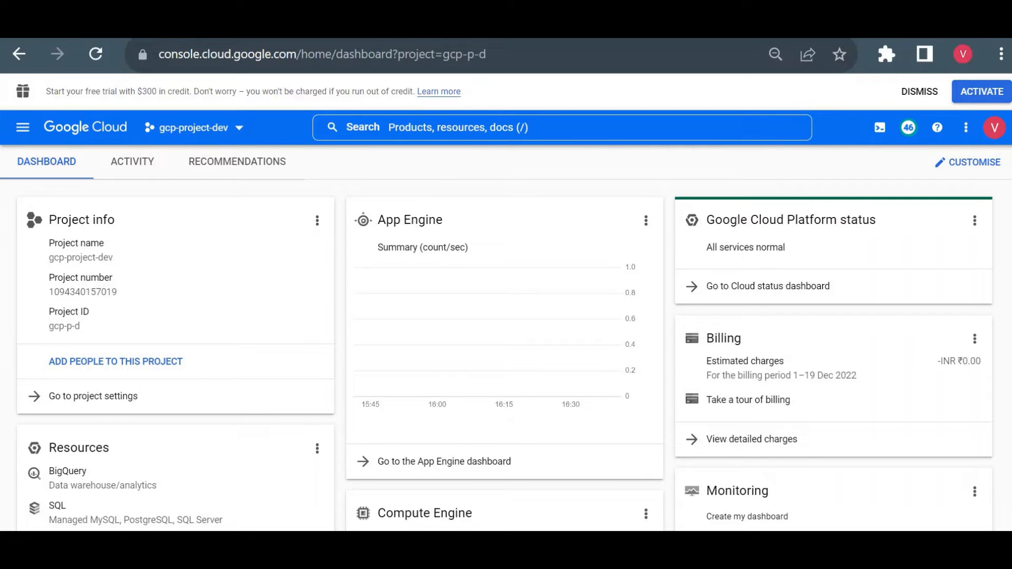
- Search 'GCP free tier' in a new tab and open the Google Cloud compute products page
{"action": "left_click", "coordinate": [323, 54]}
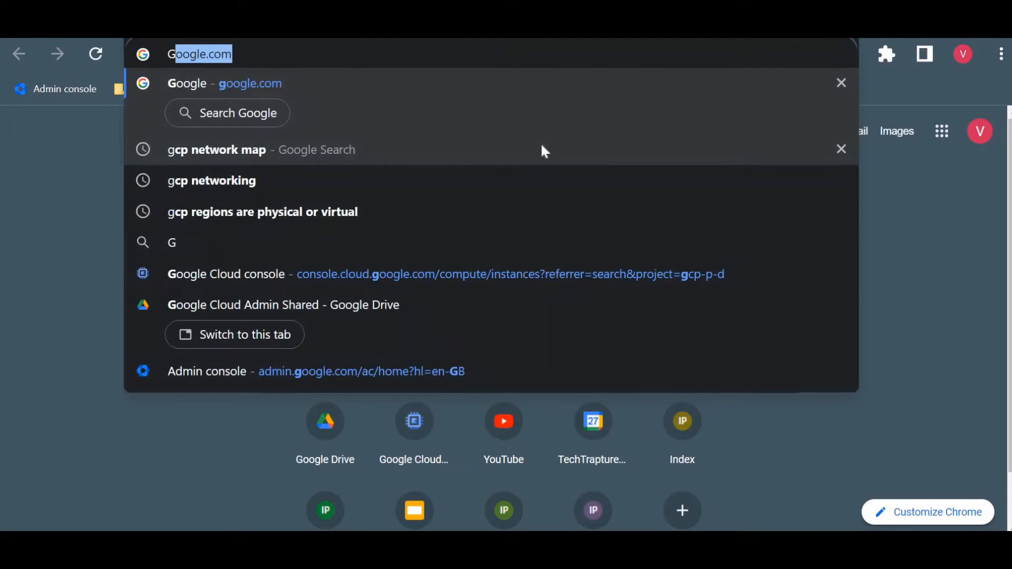
{"action": "type", "text": "GCP free tier"}
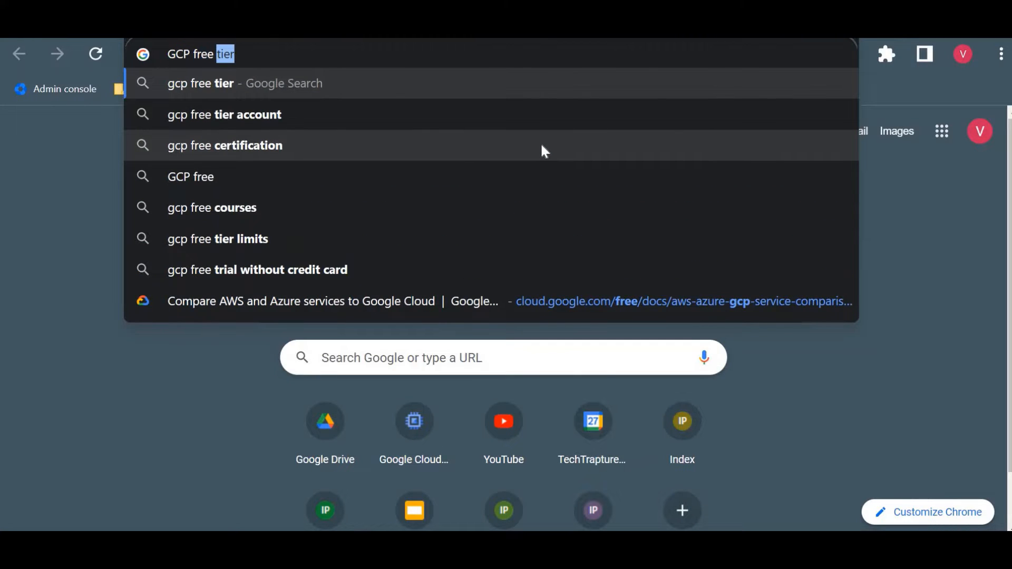
{"action": "left_click", "coordinate": [224, 114]}
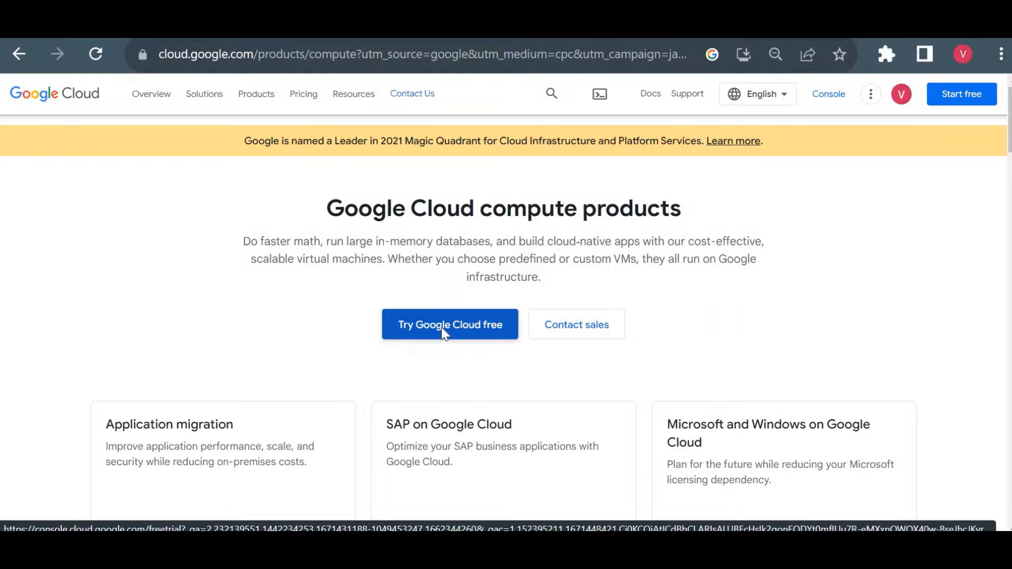
- Start the free trial, set organisation type to Other, accept the terms and continue
{"action": "left_click", "coordinate": [449, 324]}
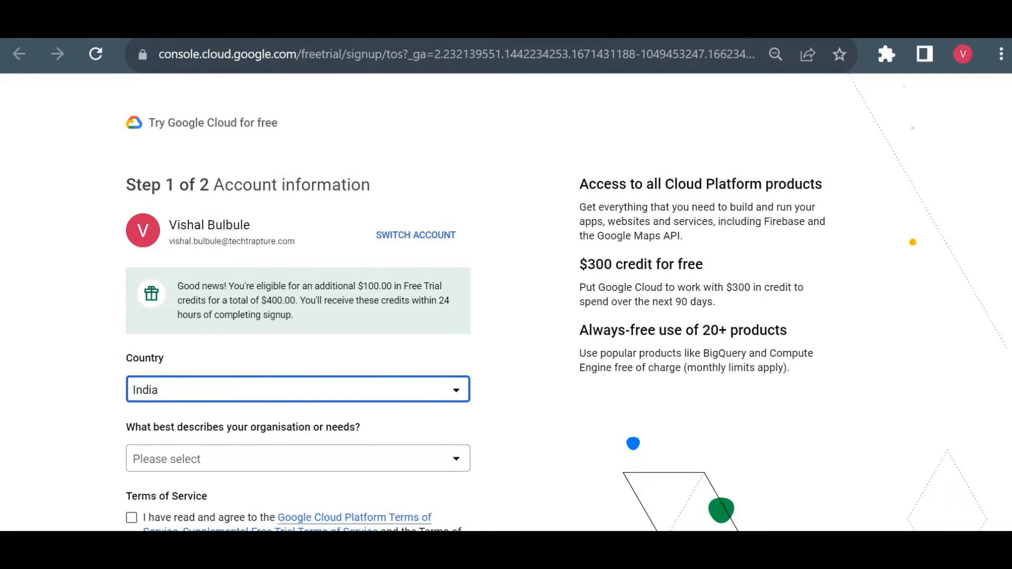
{"action": "scroll", "scroll_direction": "down", "scroll_amount": 3}
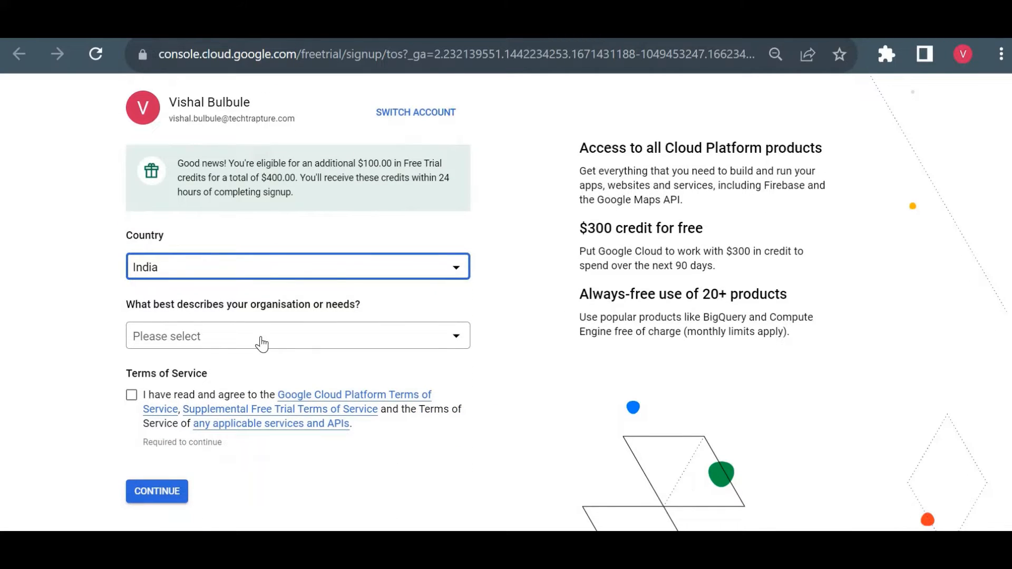
{"action": "left_click", "coordinate": [298, 336]}
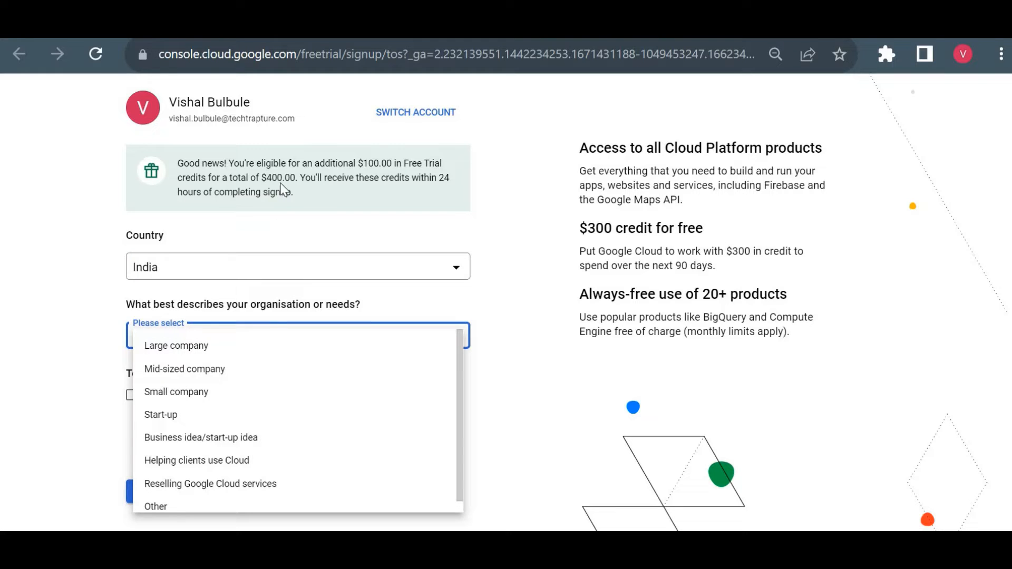
{"action": "mouse_move", "coordinate": [328, 172]}
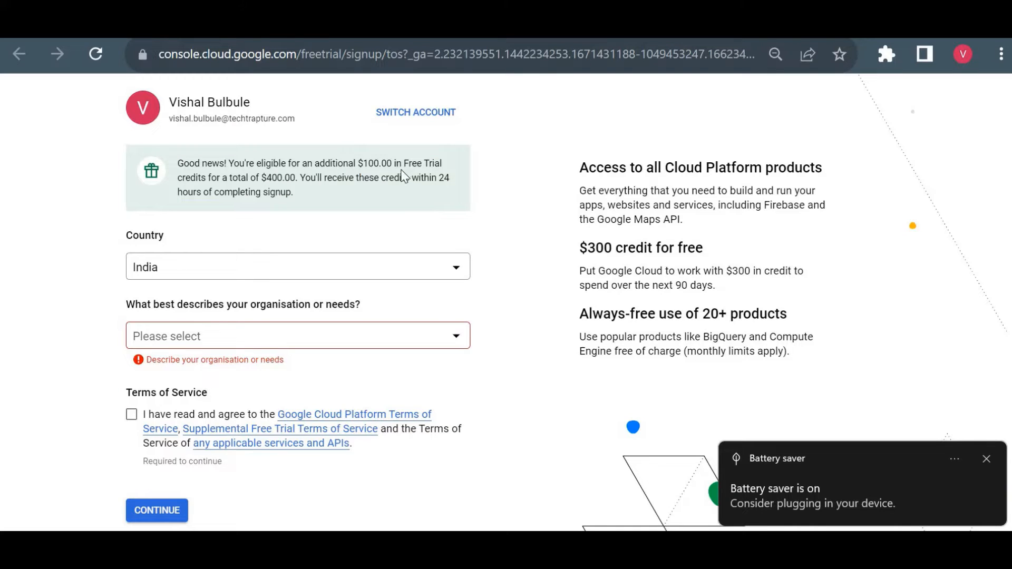
{"action": "mouse_move", "coordinate": [247, 285]}
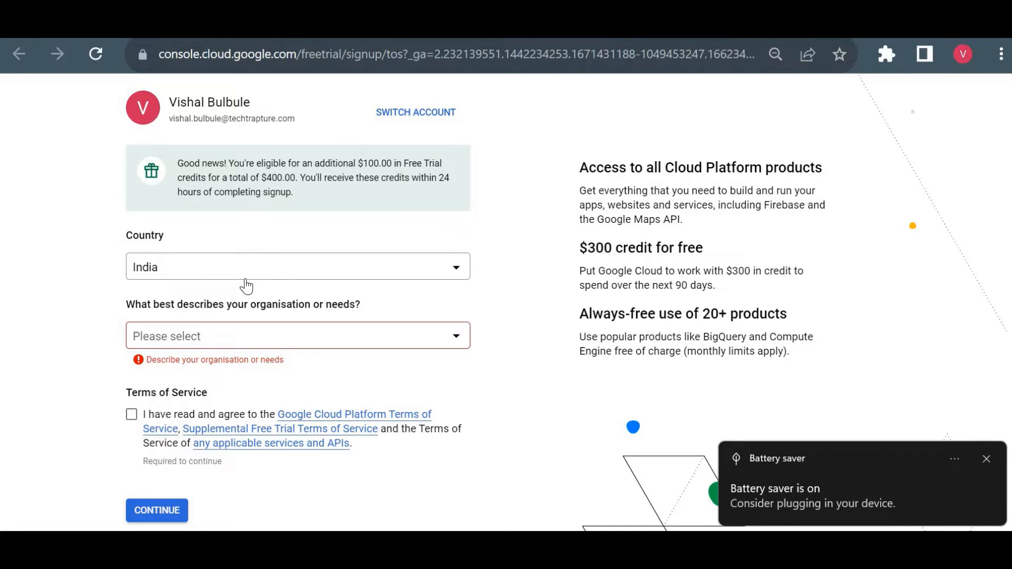
{"action": "mouse_move", "coordinate": [348, 189]}
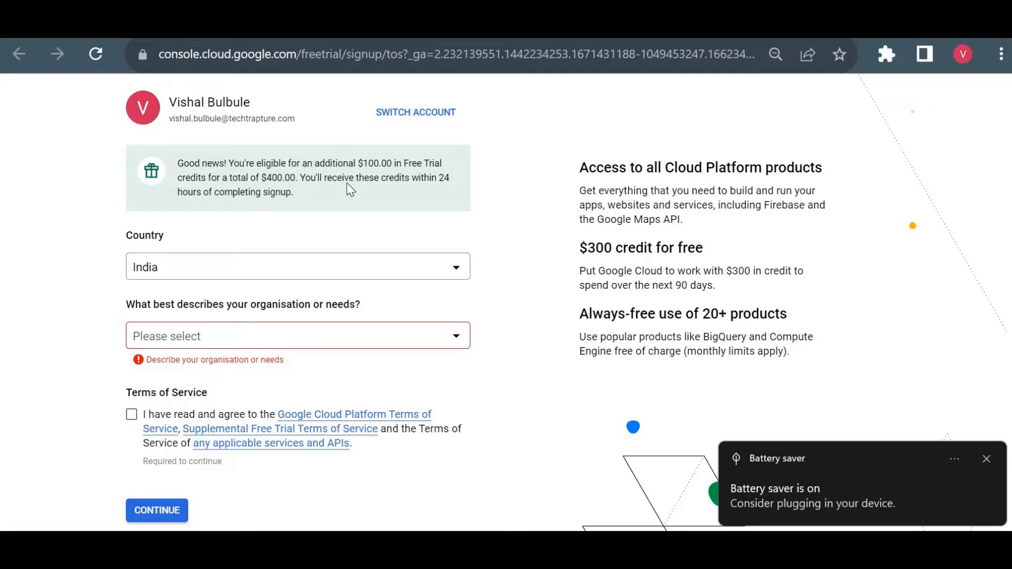
{"action": "mouse_move", "coordinate": [339, 219]}
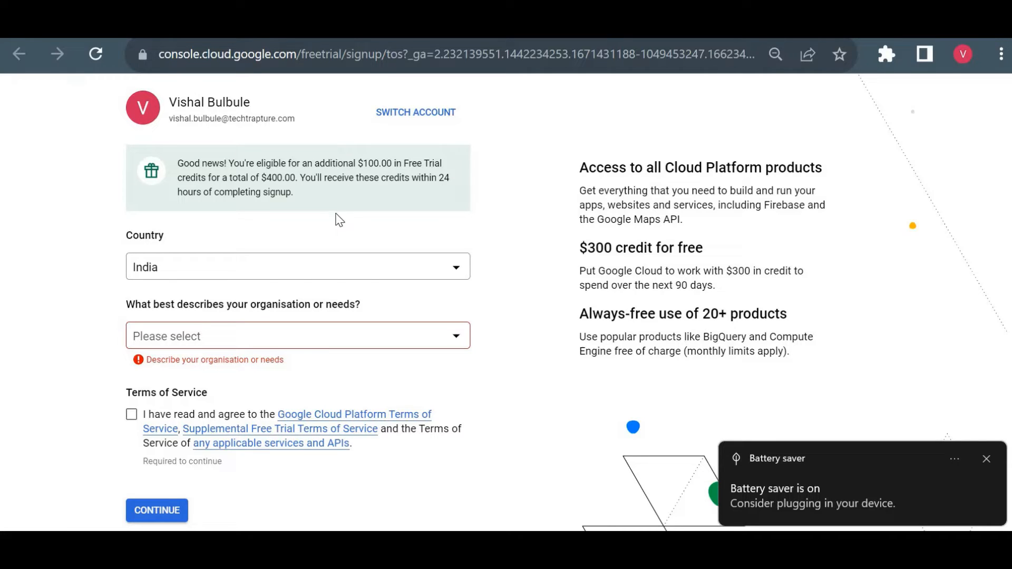
{"action": "mouse_move", "coordinate": [294, 347]}
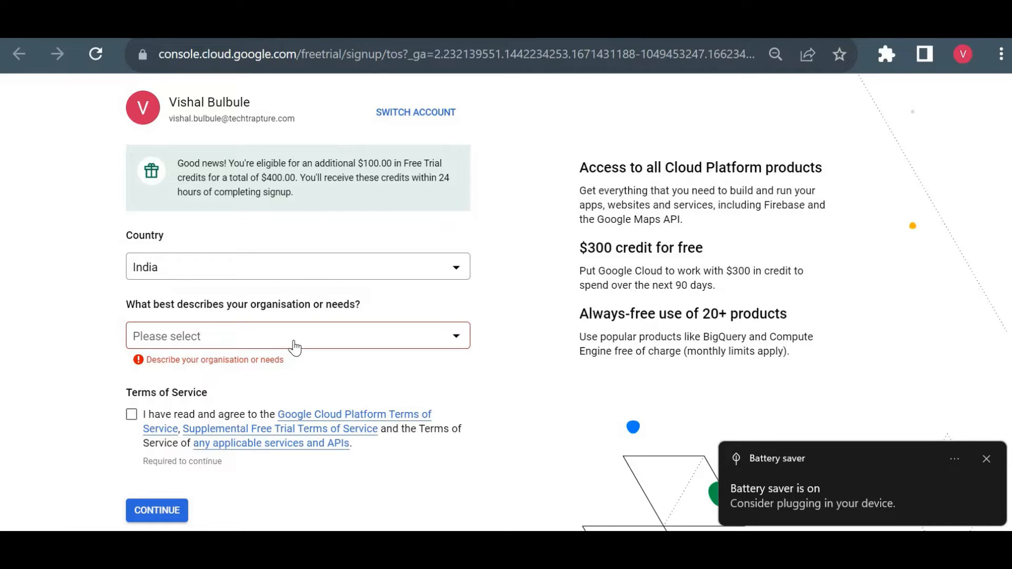
{"action": "left_click", "coordinate": [297, 335]}
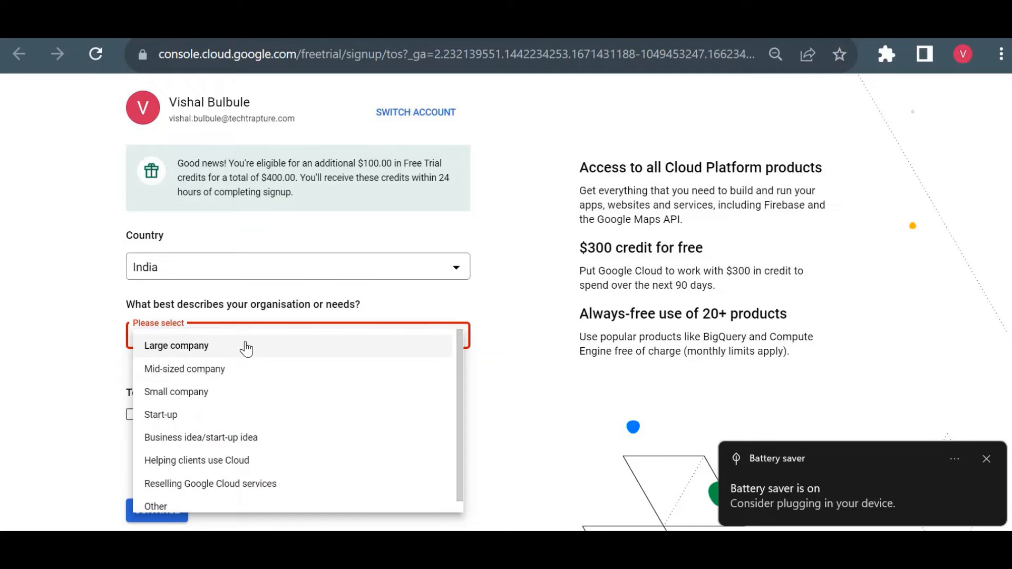
{"action": "mouse_move", "coordinate": [276, 399]}
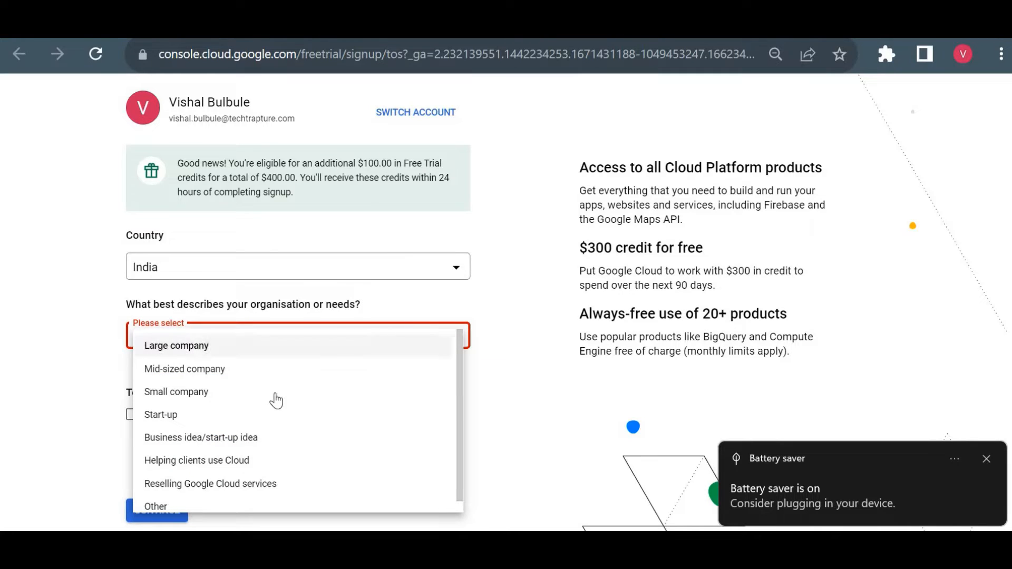
{"action": "mouse_move", "coordinate": [408, 398]}
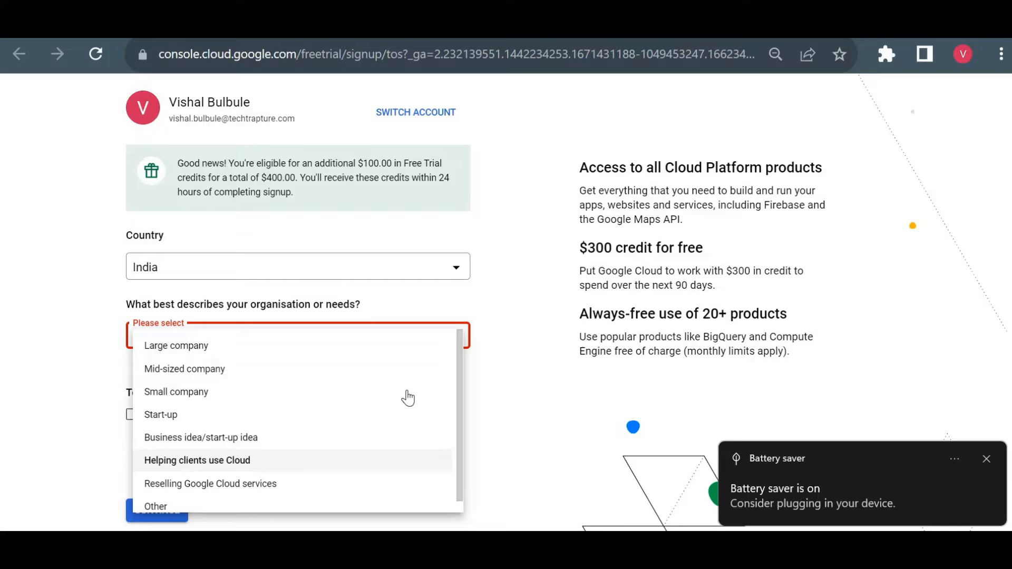
{"action": "mouse_move", "coordinate": [465, 386]}
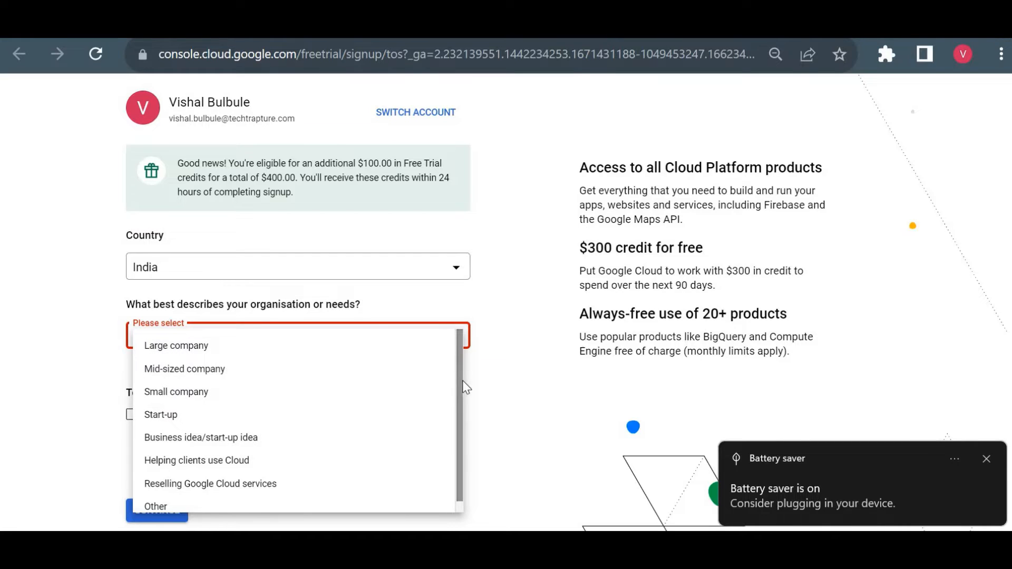
{"action": "mouse_move", "coordinate": [445, 400]}
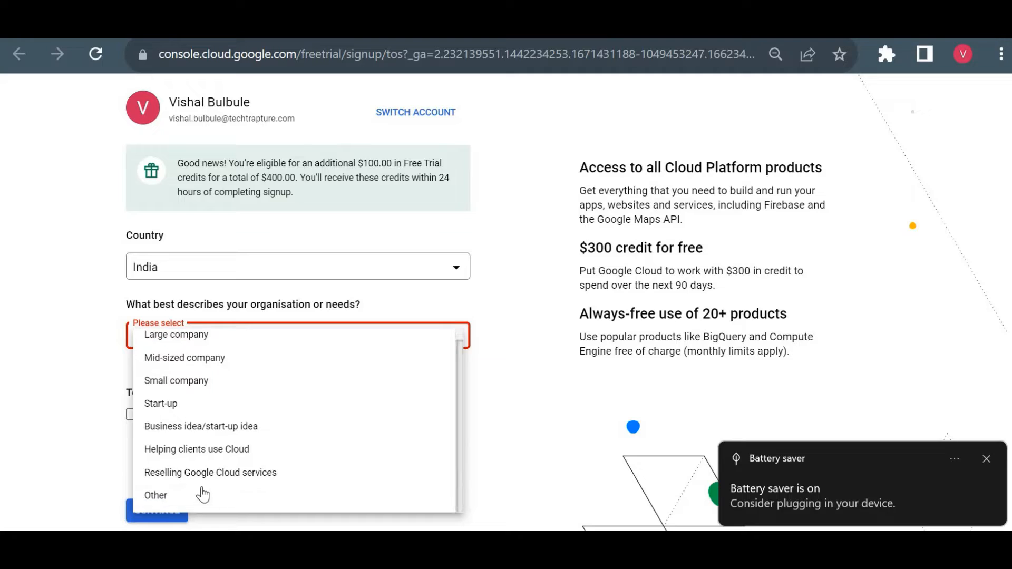
{"action": "left_click", "coordinate": [155, 495]}
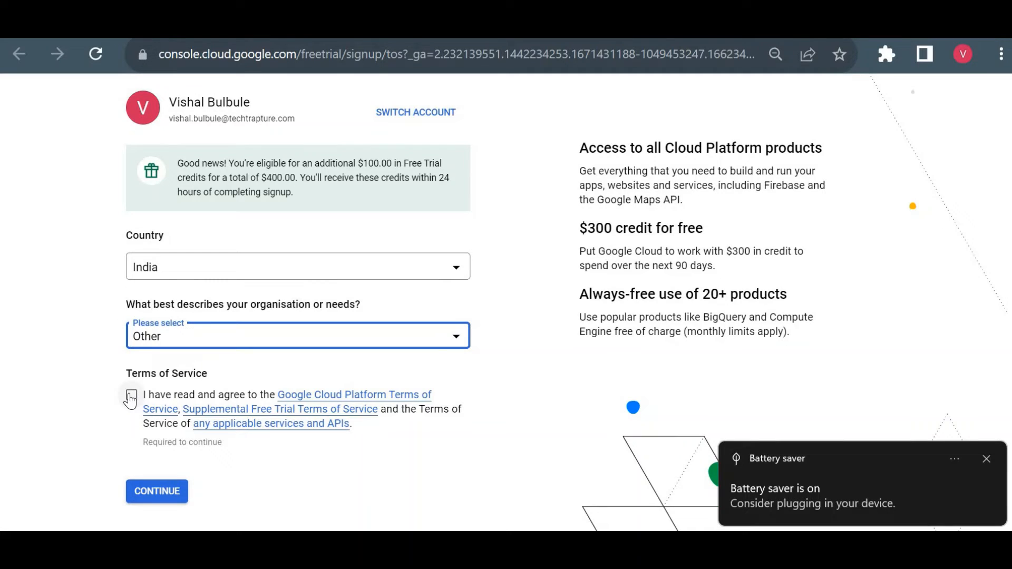
{"action": "left_click", "coordinate": [131, 394]}
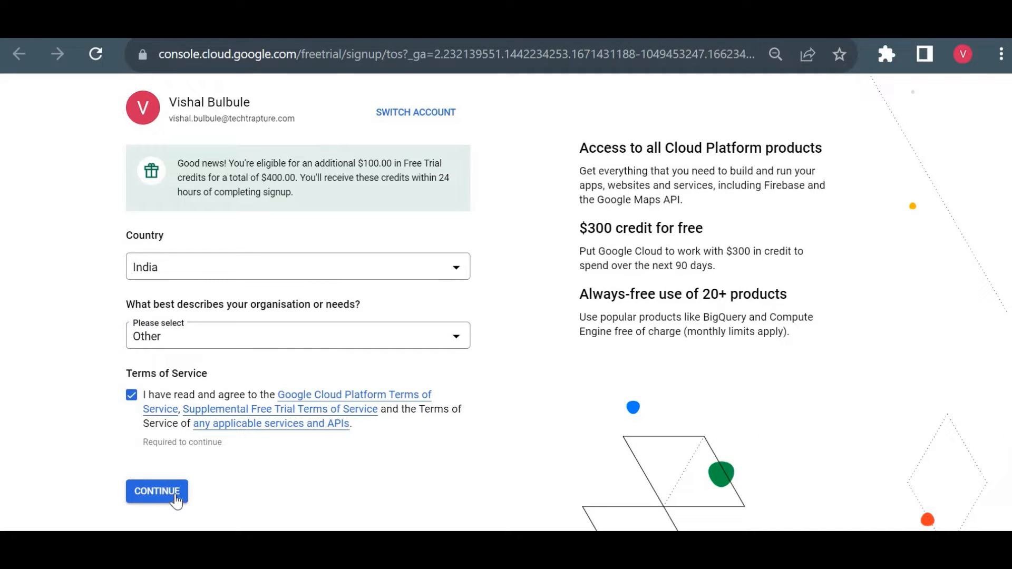
{"action": "left_click", "coordinate": [156, 491]}
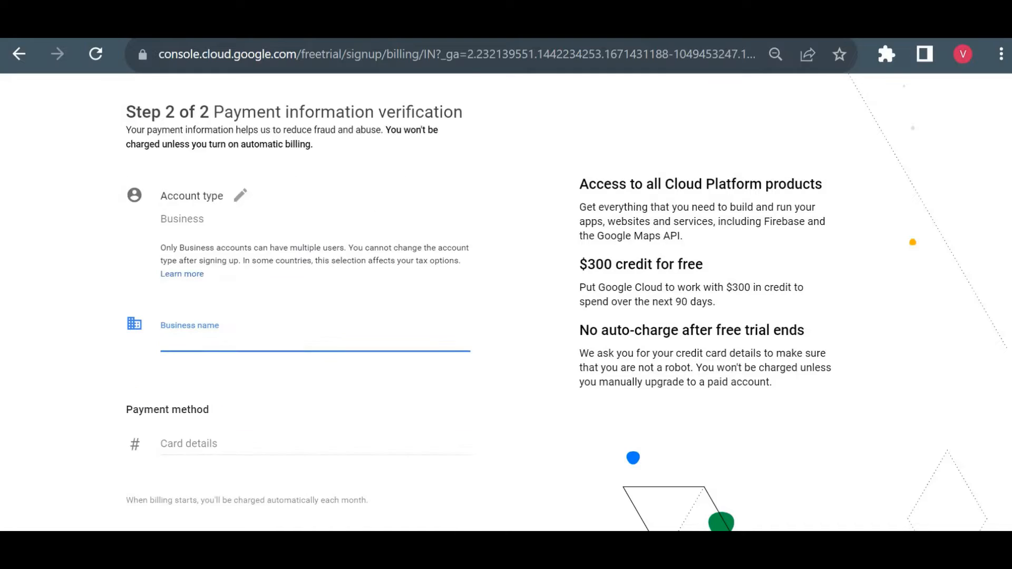
- Scroll the payment verification form to view the card details section
{"action": "scroll", "scroll_direction": "down", "scroll_amount": 3}
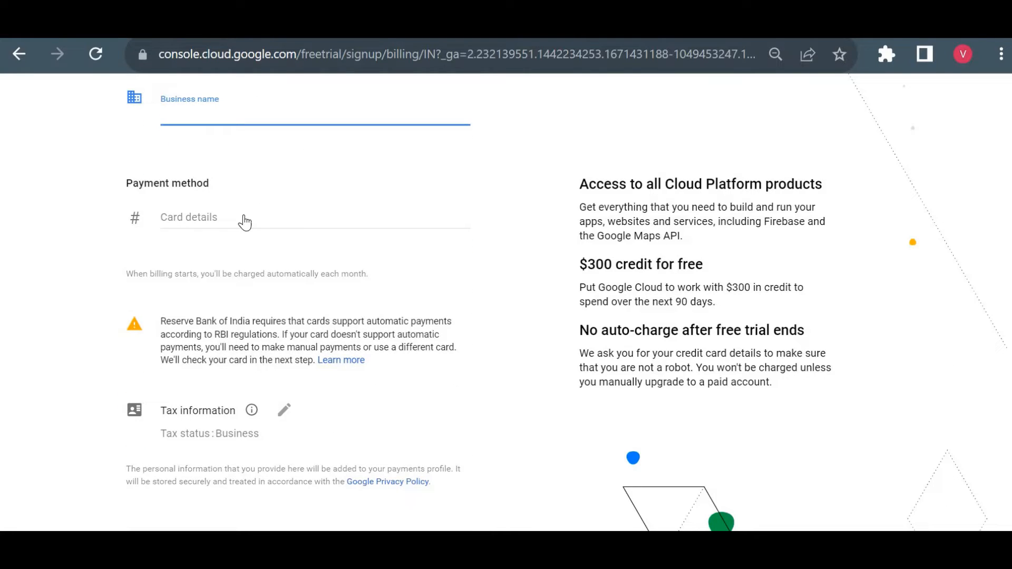
{"action": "left_click", "coordinate": [314, 117]}
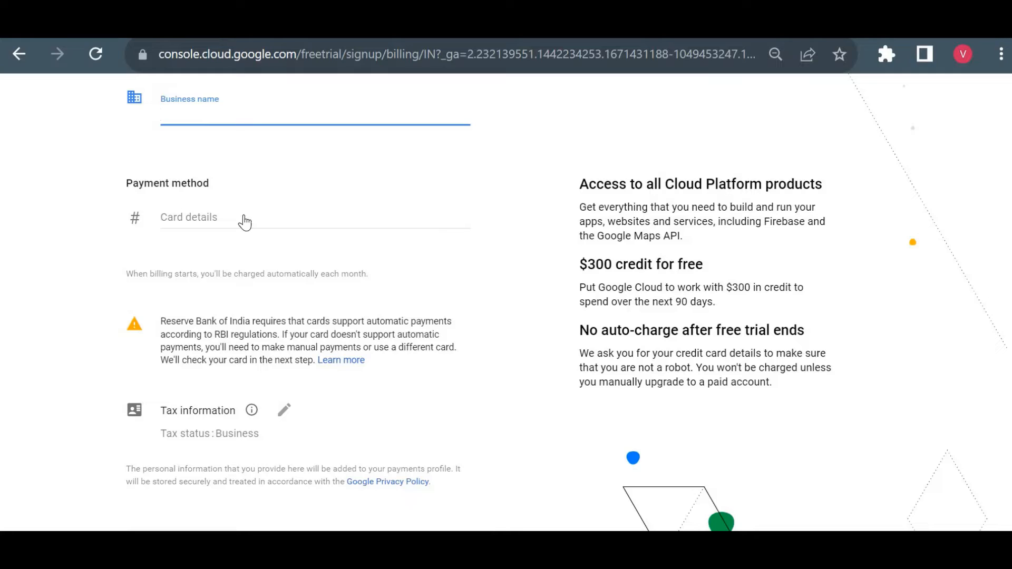
{"action": "mouse_move", "coordinate": [509, 446]}
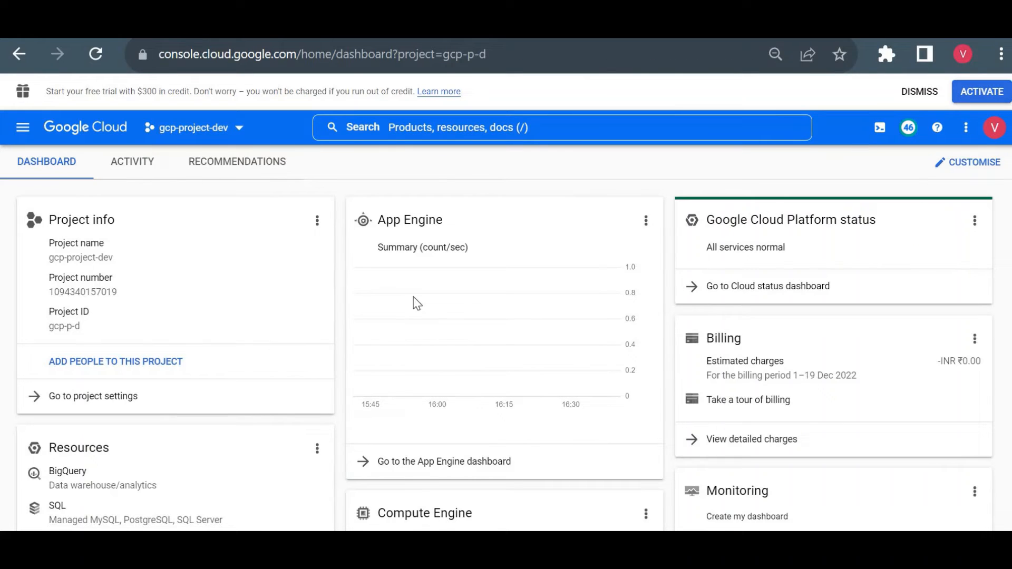
{"action": "mouse_move", "coordinate": [22, 127]}
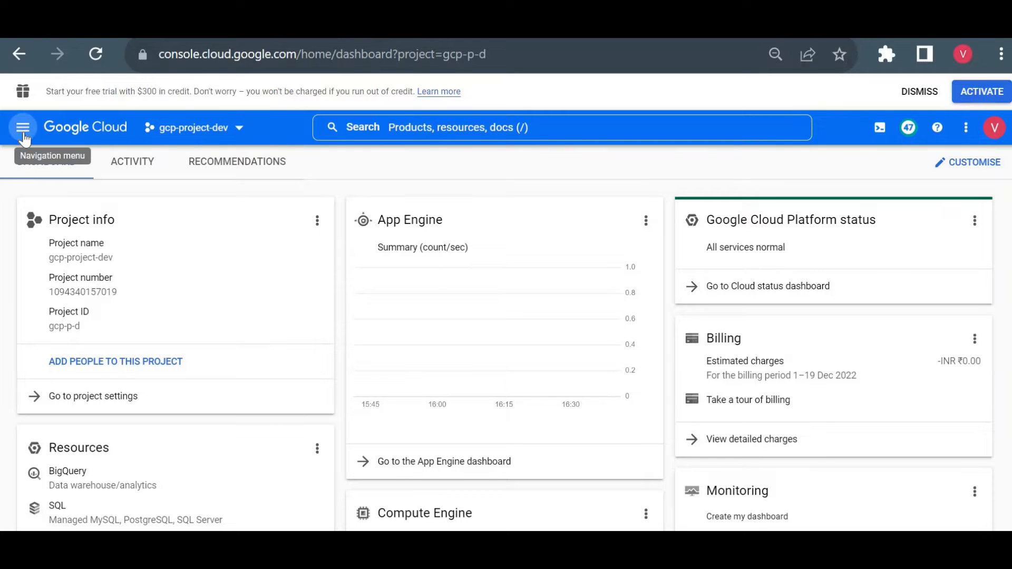
{"action": "left_click", "coordinate": [23, 127]}
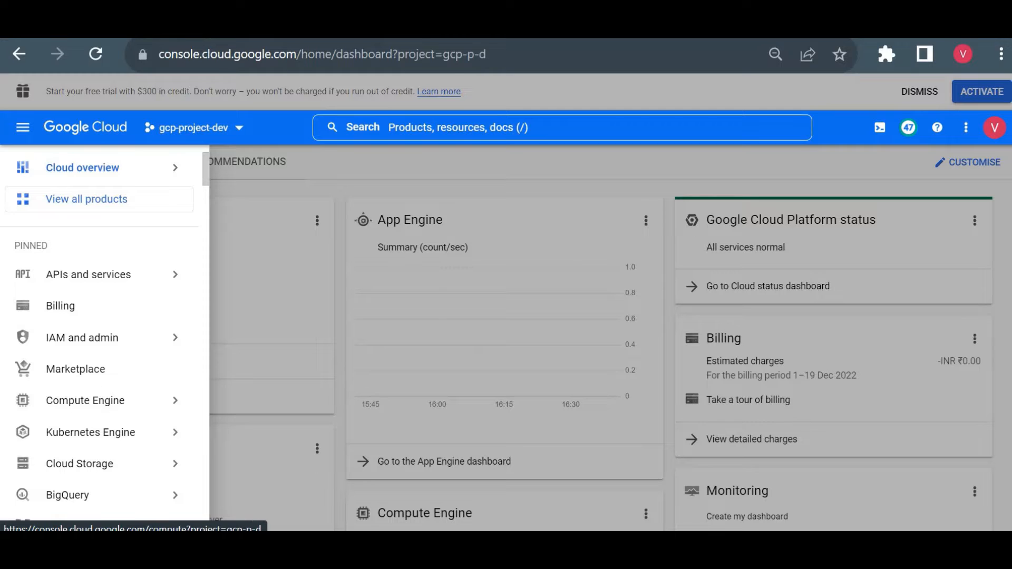
{"action": "left_click", "coordinate": [84, 400]}
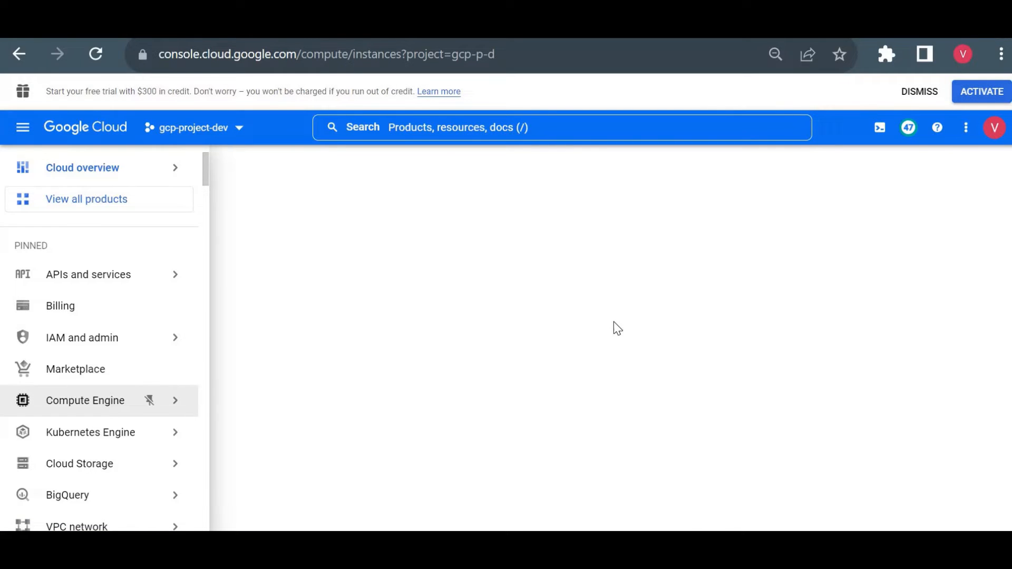
{"action": "left_click", "coordinate": [84, 400]}
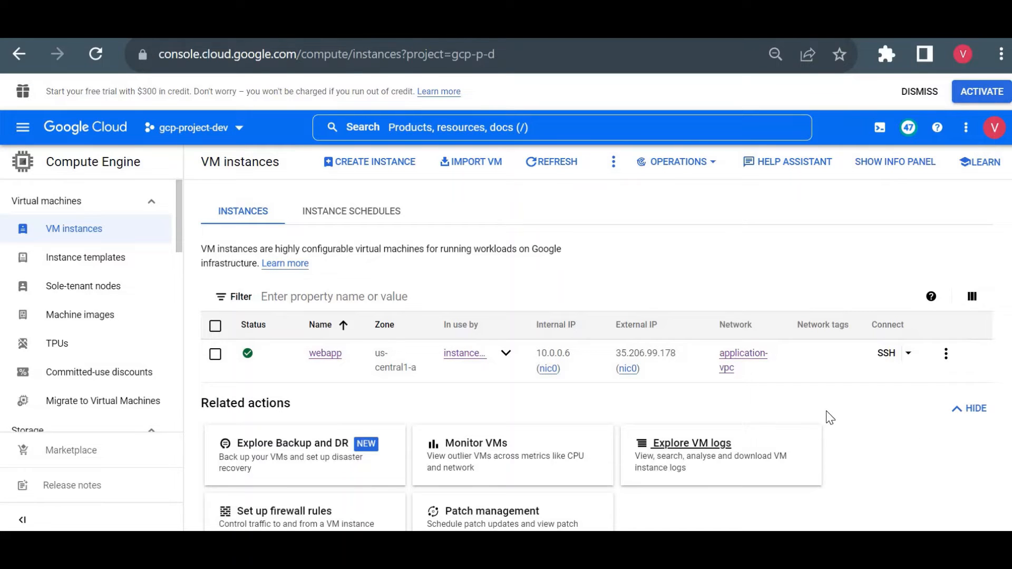
{"action": "mouse_move", "coordinate": [755, 324]}
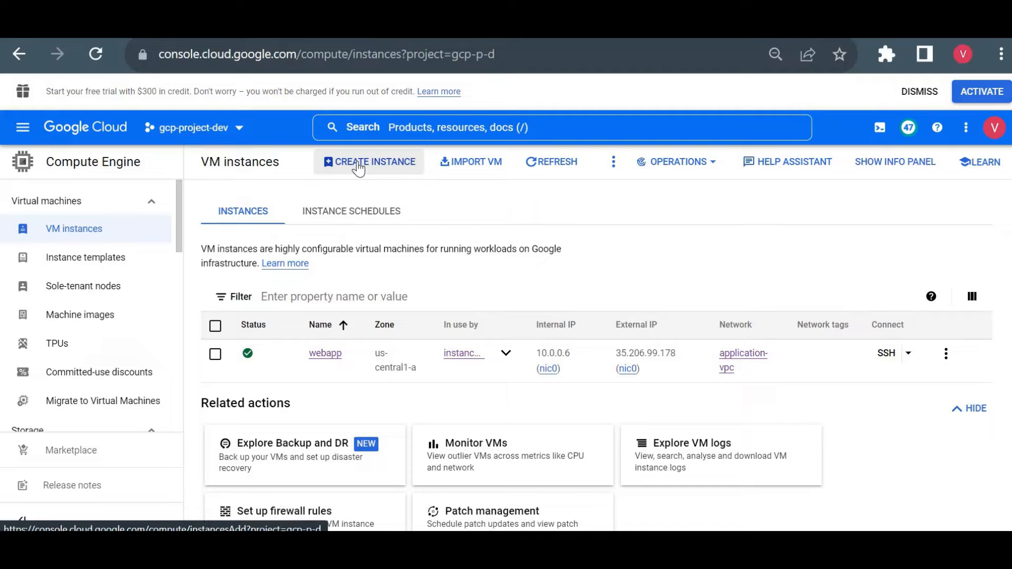
{"action": "mouse_move", "coordinate": [381, 170]}
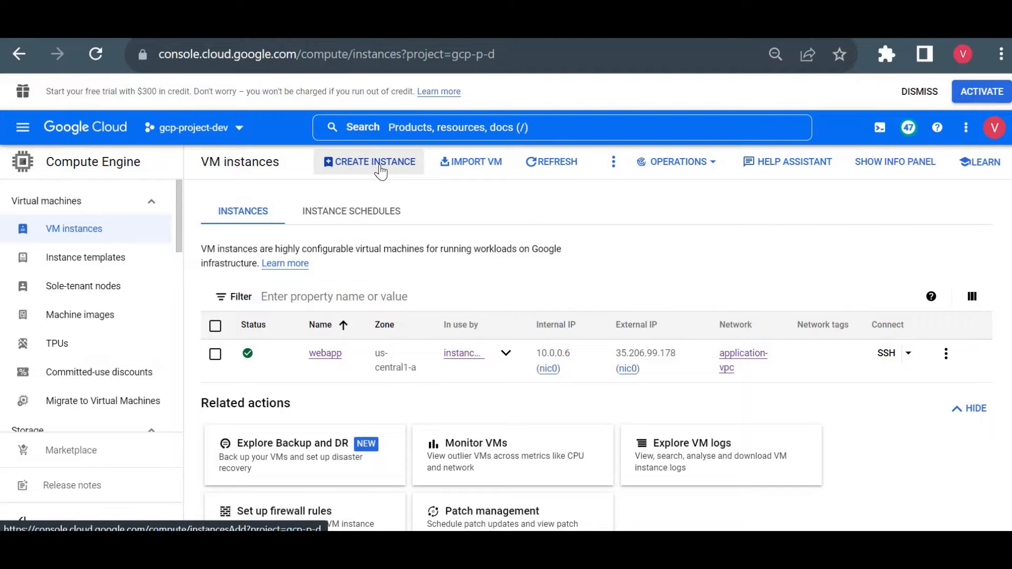
{"action": "mouse_move", "coordinate": [373, 169]}
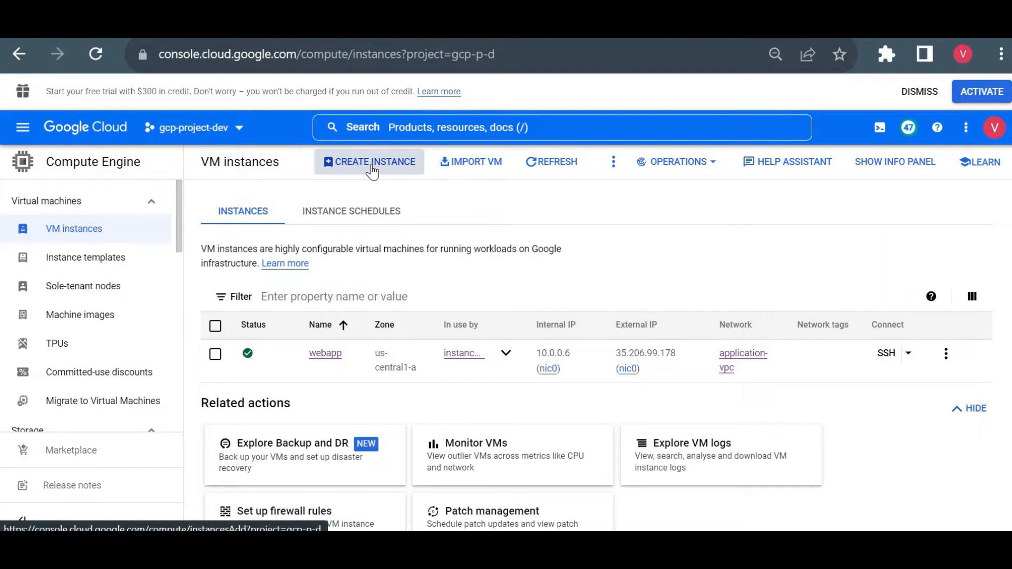
- Open the new VM instance form, name it 'demo' and check the monthly estimate
{"action": "left_click", "coordinate": [371, 161]}
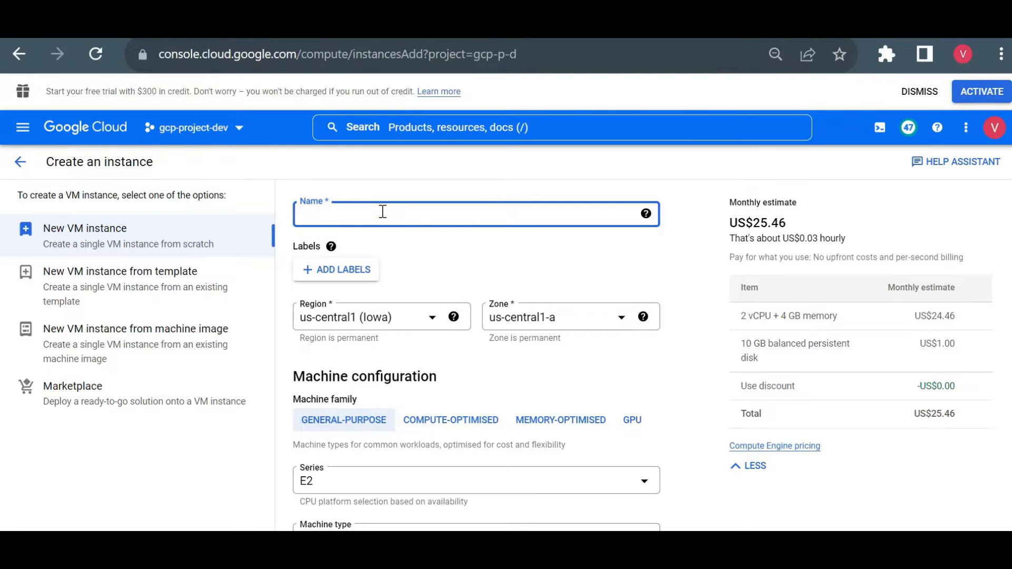
{"action": "type", "text": "demo"}
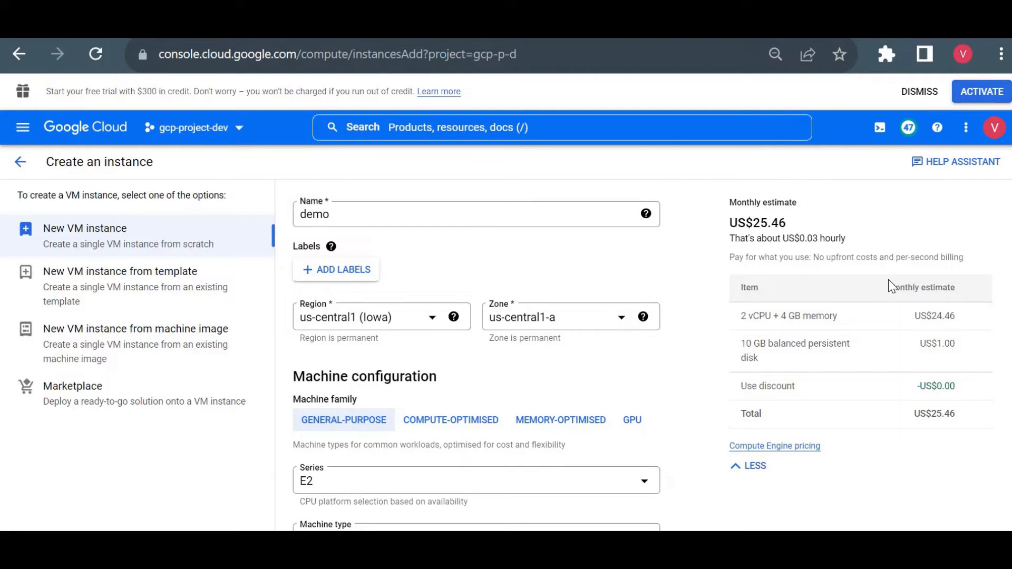
{"action": "mouse_move", "coordinate": [610, 331]}
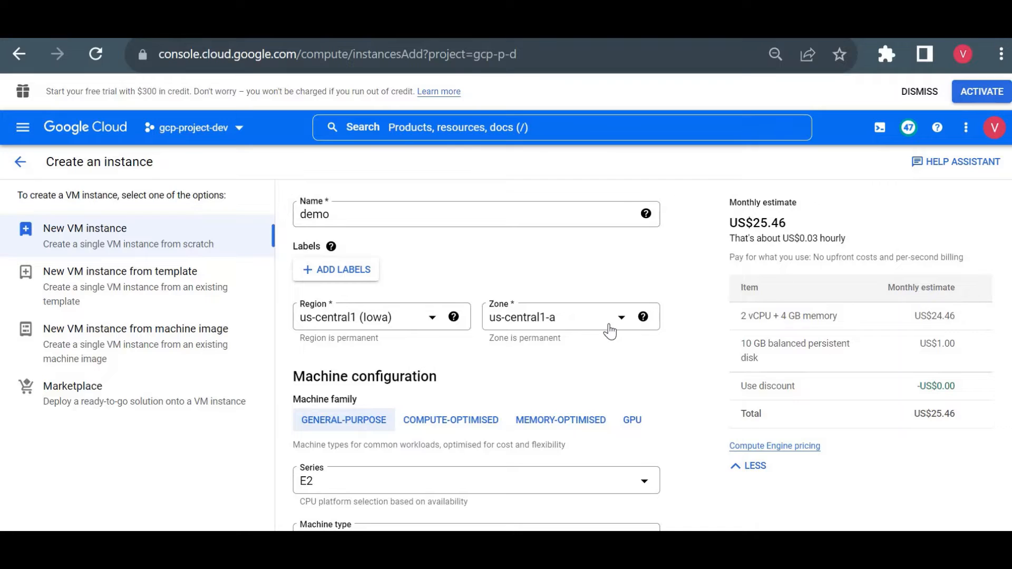
{"action": "mouse_move", "coordinate": [610, 331]}
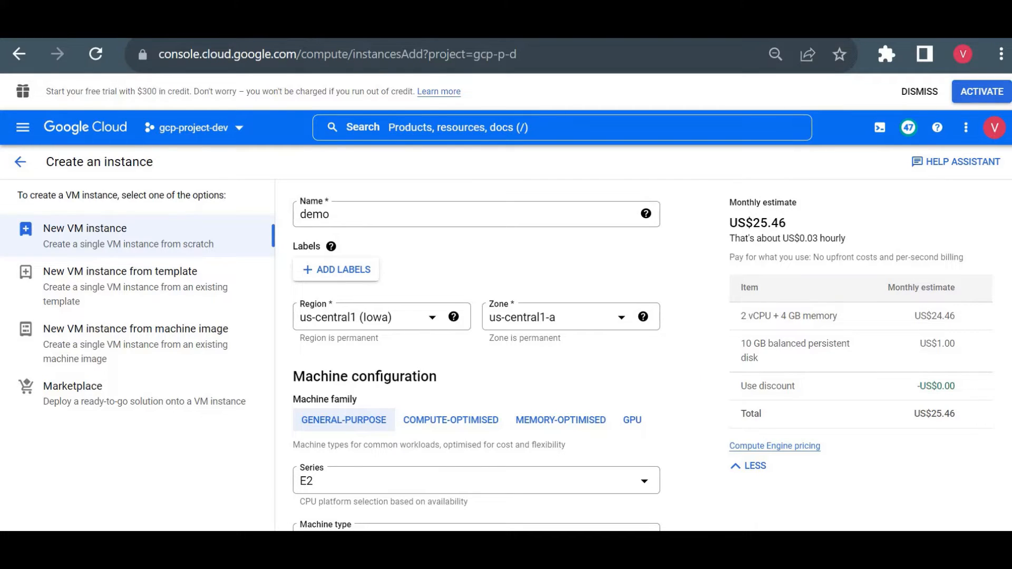
{"action": "mouse_move", "coordinate": [595, 357]}
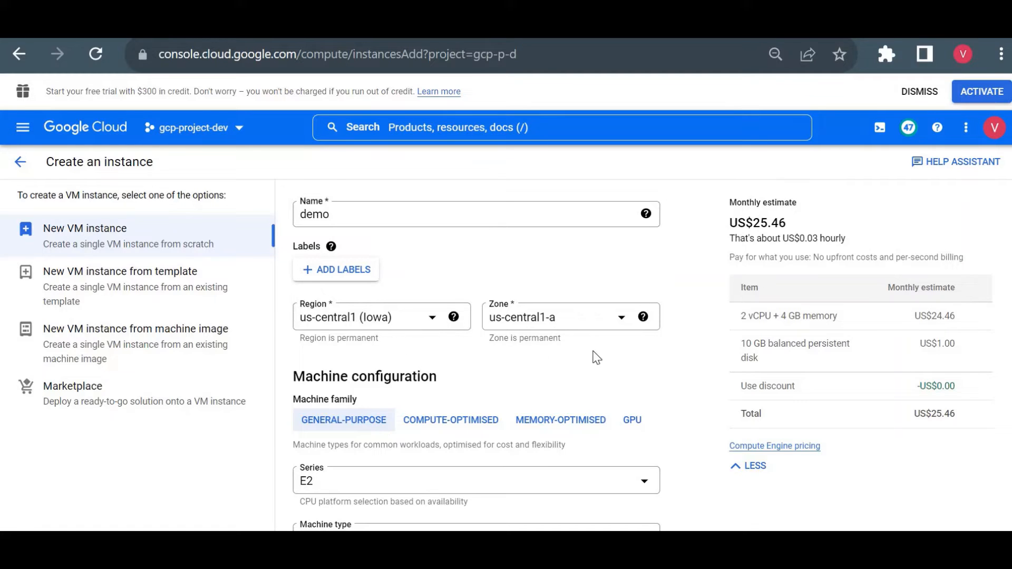
{"action": "mouse_move", "coordinate": [329, 302]}
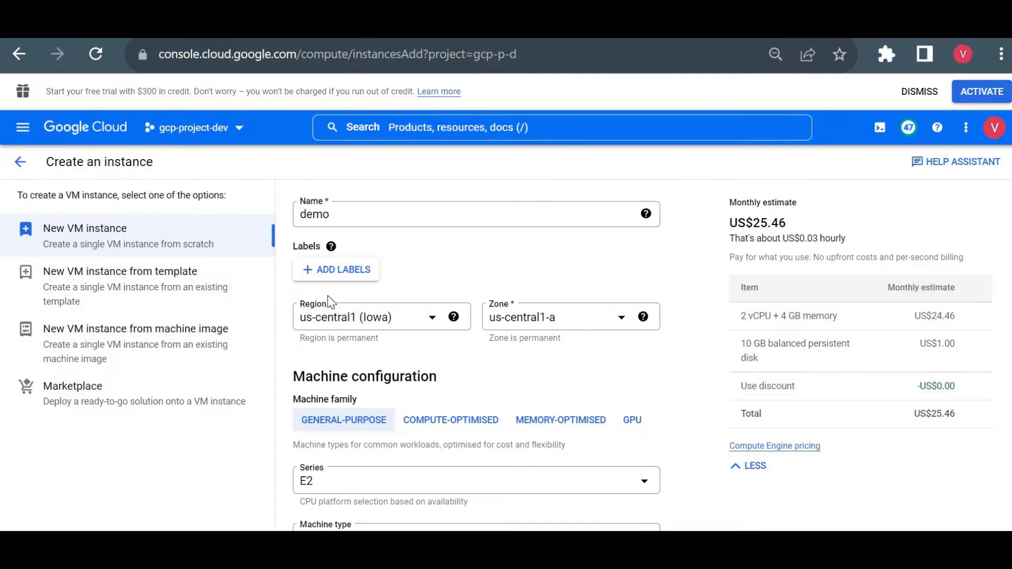
{"action": "mouse_move", "coordinate": [494, 270]}
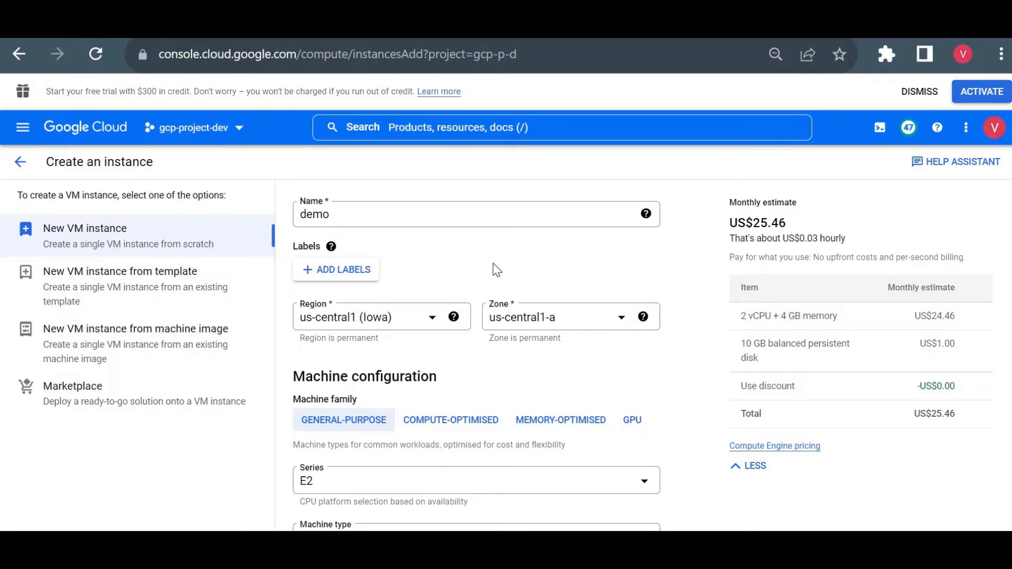
{"action": "mouse_move", "coordinate": [929, 418]}
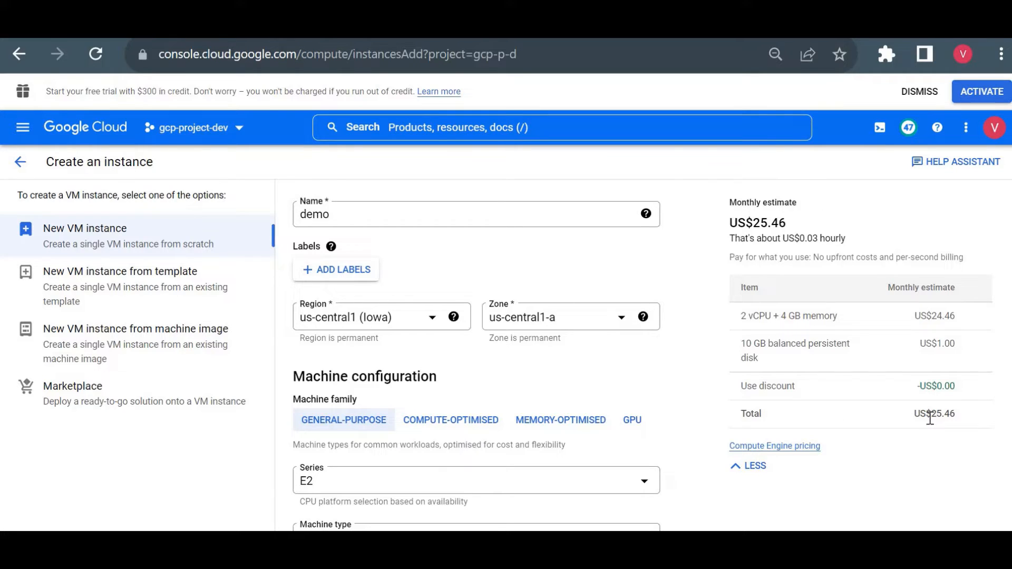
{"action": "double_click", "coordinate": [934, 414]}
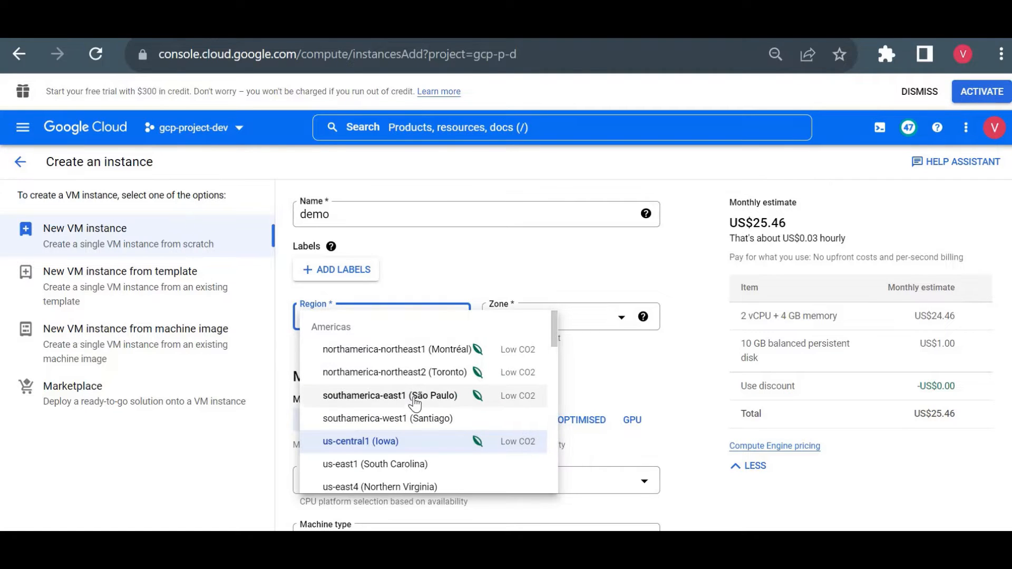
- Try southamerica-east1, note its higher estimate, then switch back to us-central1 (Iowa)
{"action": "left_click", "coordinate": [390, 396]}
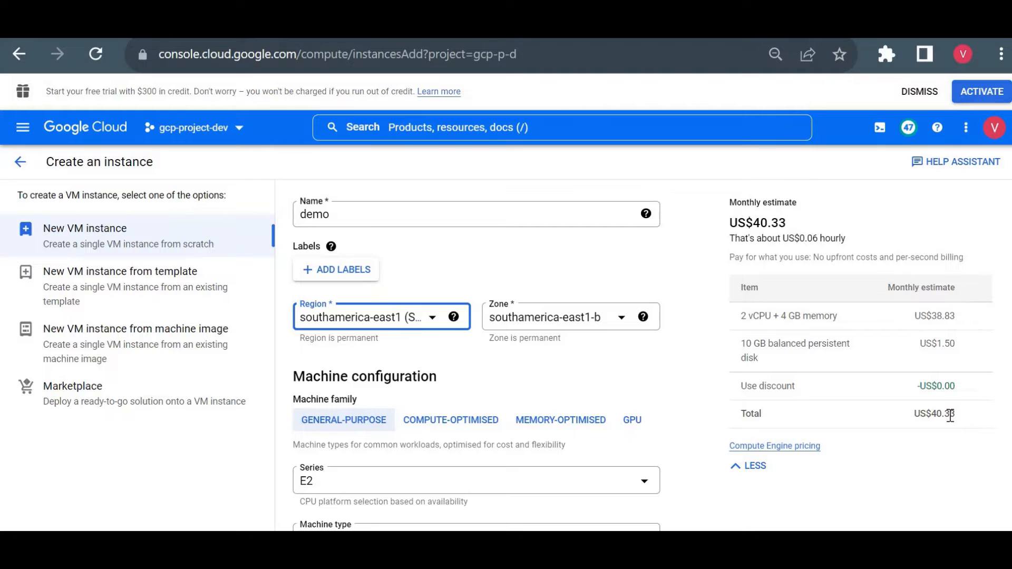
{"action": "double_click", "coordinate": [934, 413]}
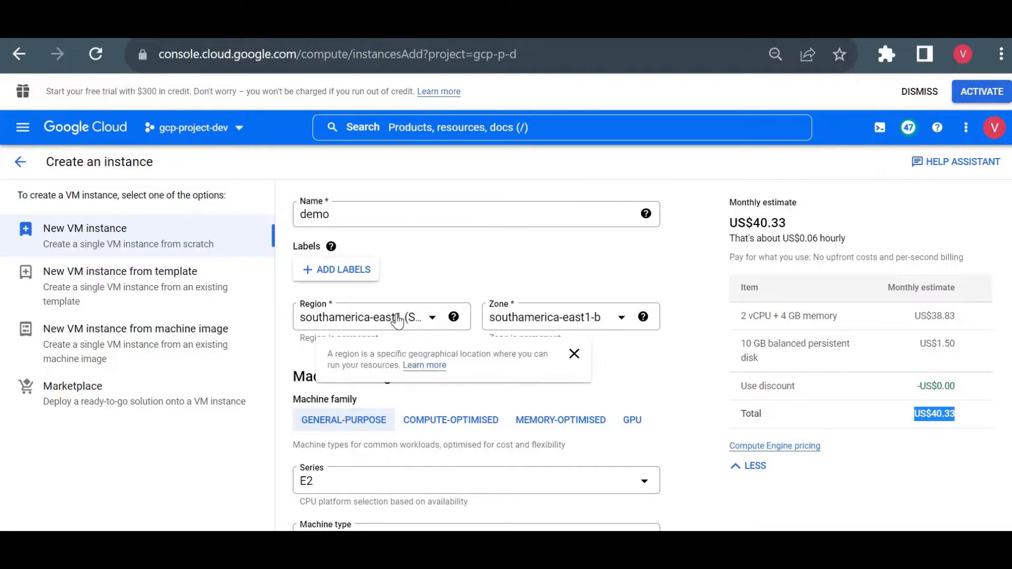
{"action": "left_click", "coordinate": [381, 317]}
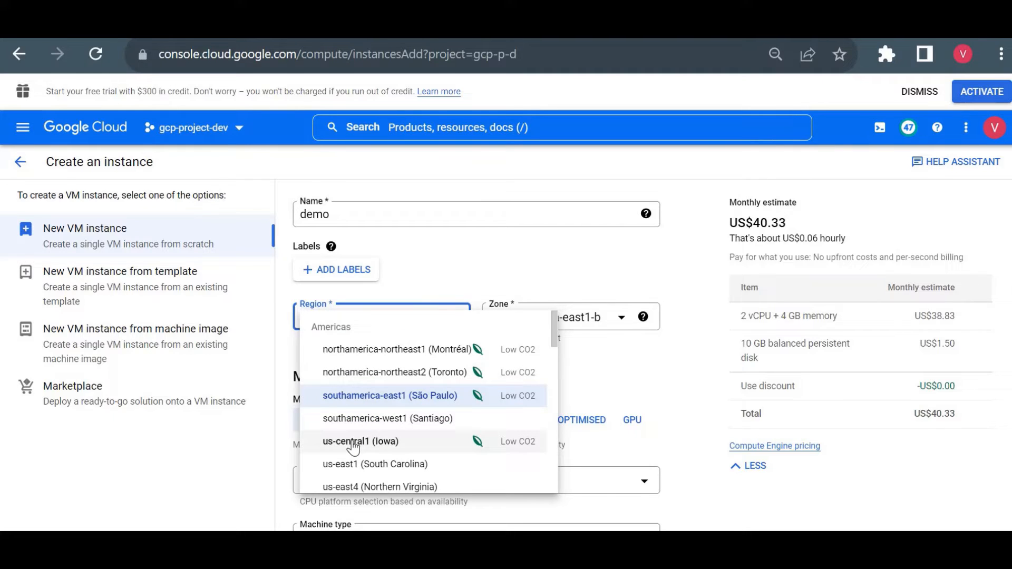
{"action": "left_click", "coordinate": [360, 442]}
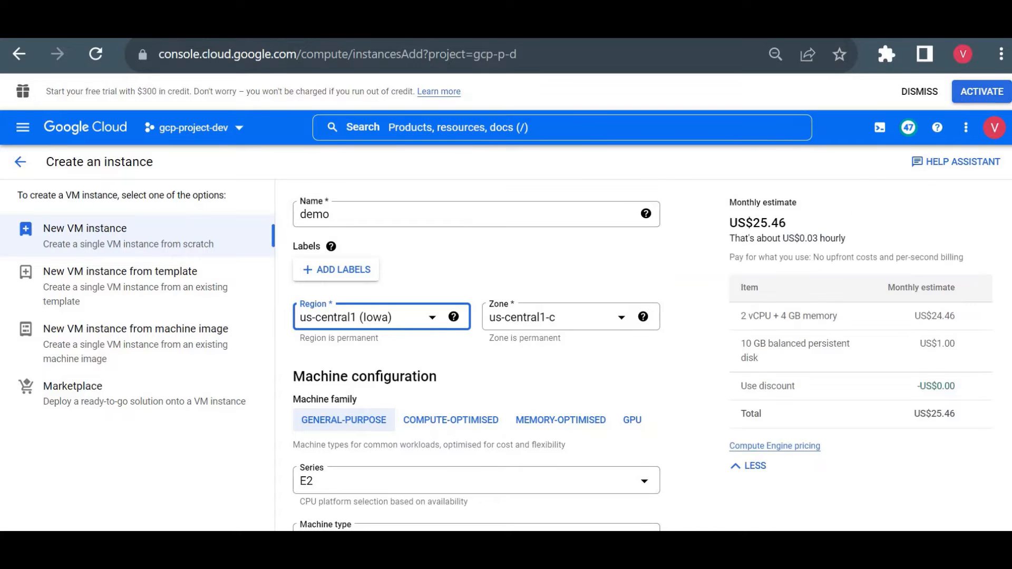
- Keep the E2 series and check the lower monthly estimate with e2-micro
{"action": "scroll", "scroll_direction": "down", "scroll_amount": 3}
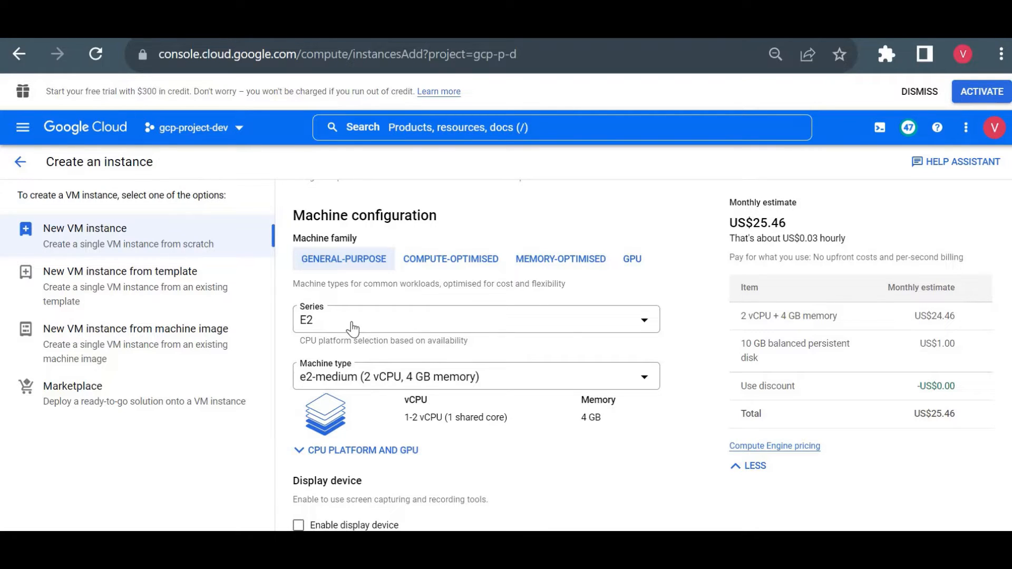
{"action": "mouse_move", "coordinate": [659, 194]}
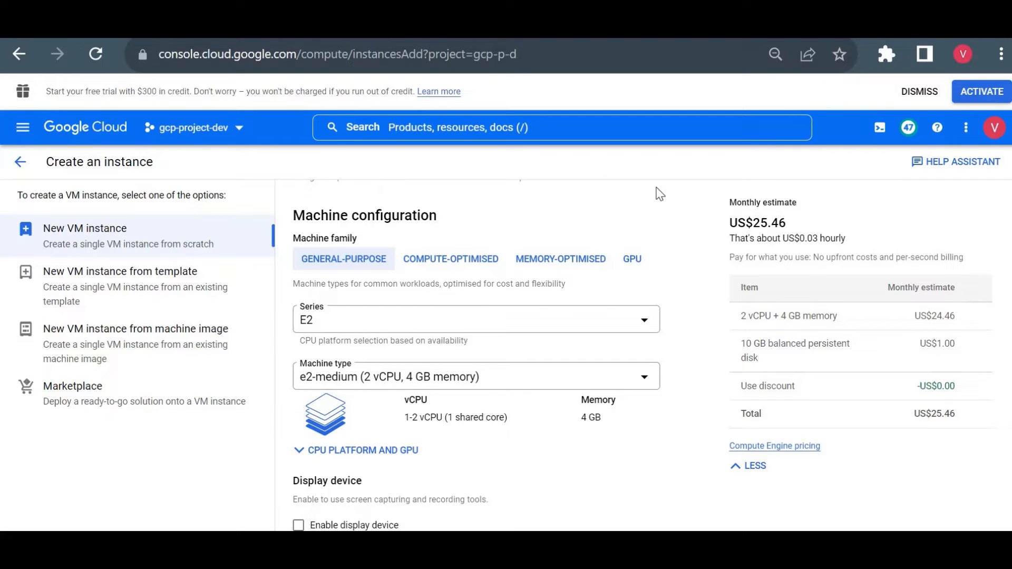
{"action": "mouse_move", "coordinate": [345, 328]}
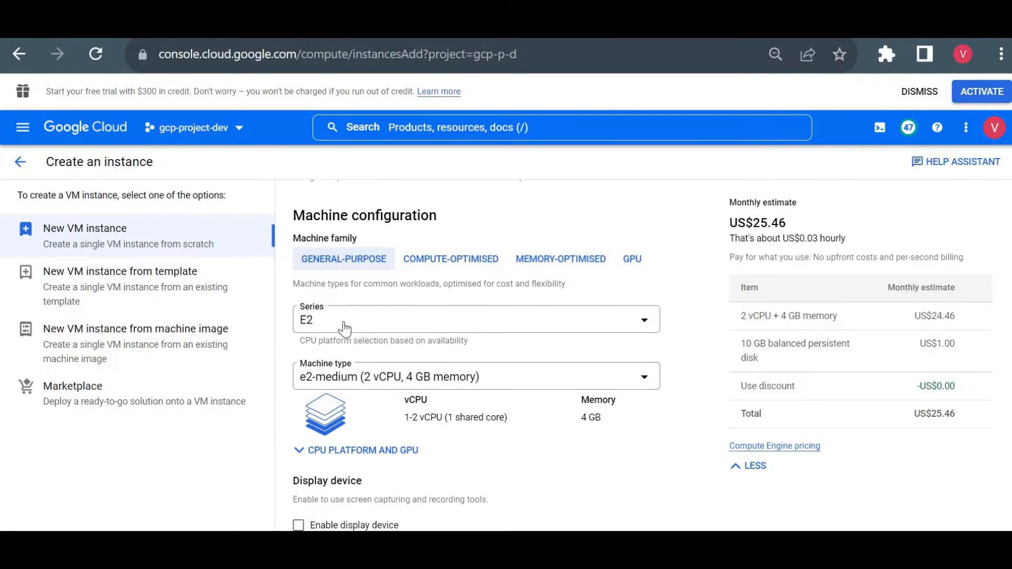
{"action": "left_click", "coordinate": [475, 319]}
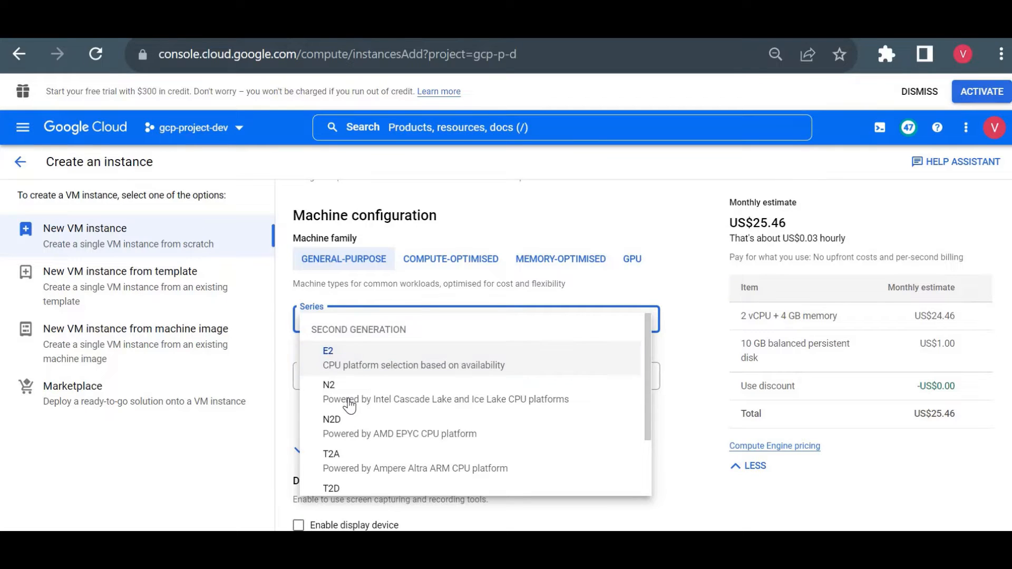
{"action": "mouse_move", "coordinate": [373, 384]}
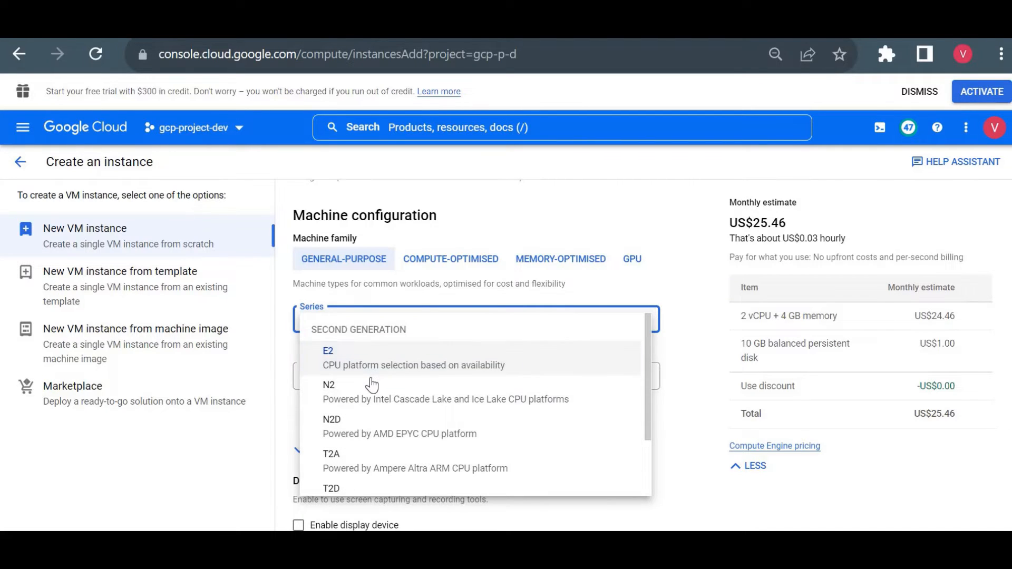
{"action": "left_click", "coordinate": [328, 359]}
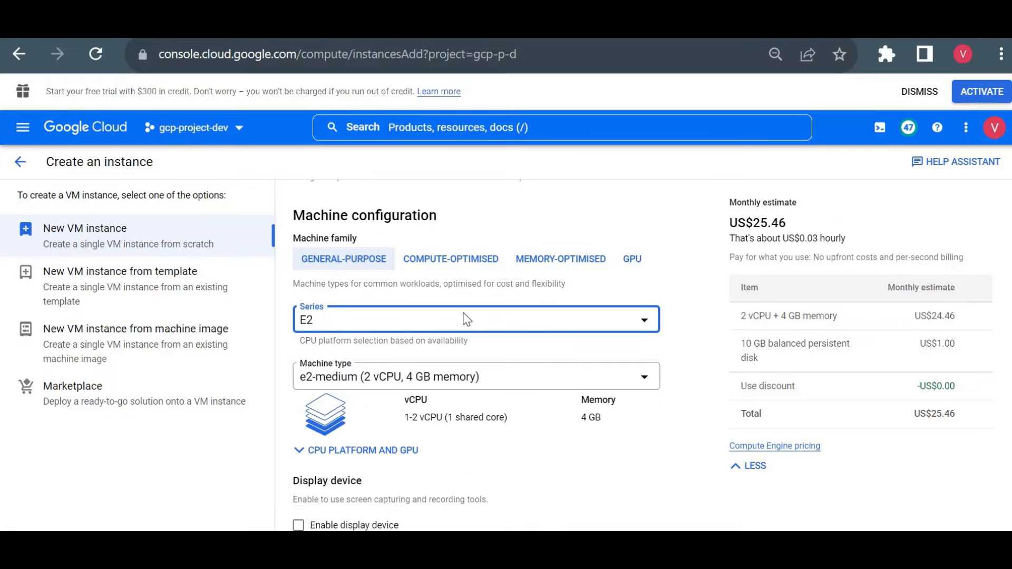
{"action": "mouse_move", "coordinate": [393, 379]}
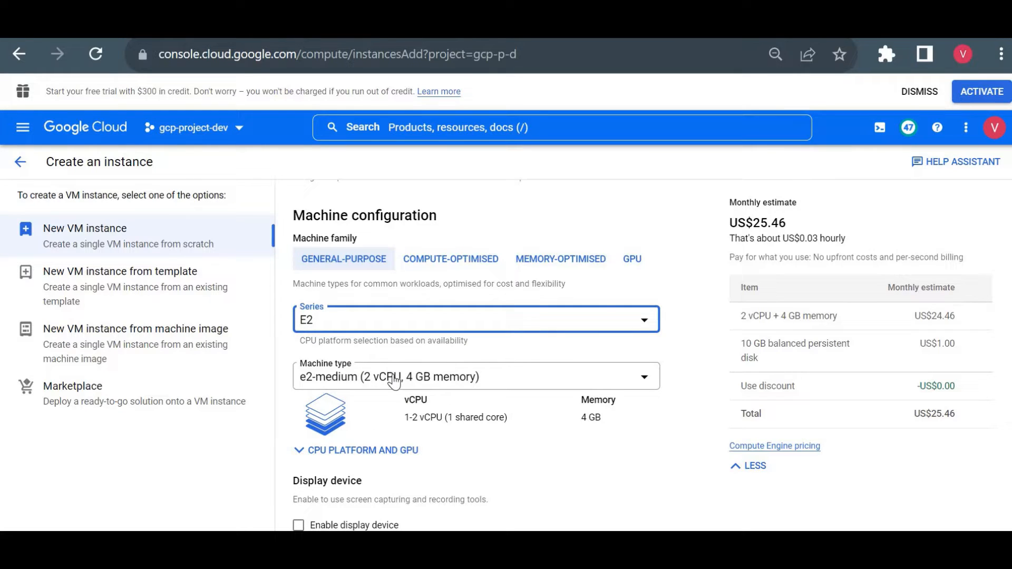
{"action": "left_click", "coordinate": [475, 376]}
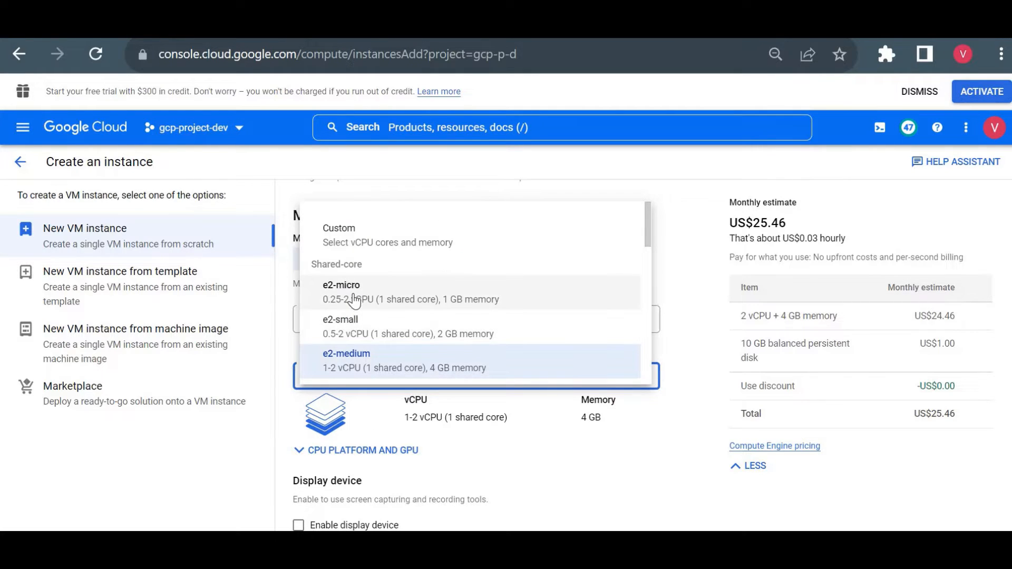
{"action": "left_click", "coordinate": [341, 292]}
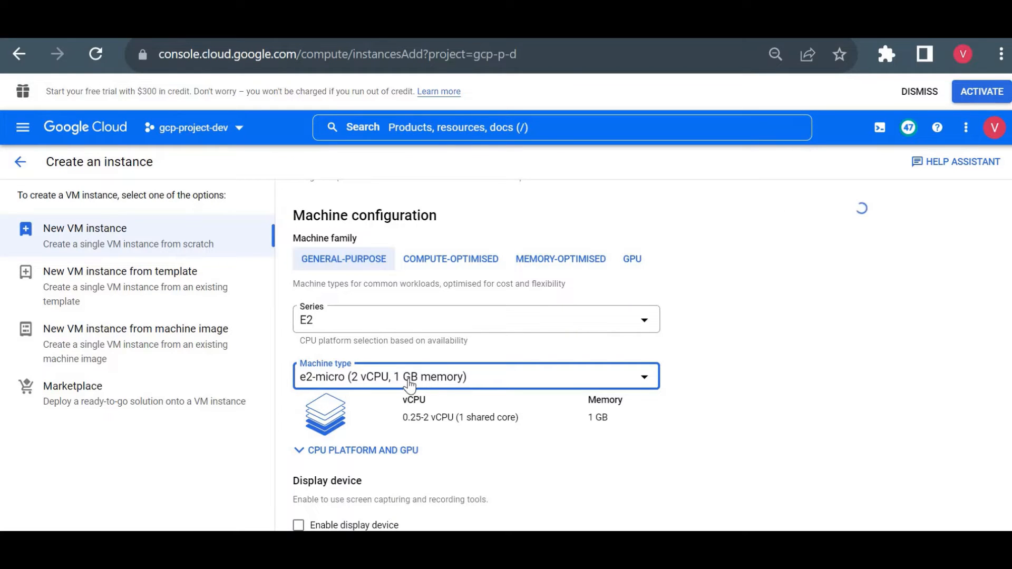
{"action": "left_click", "coordinate": [476, 377]}
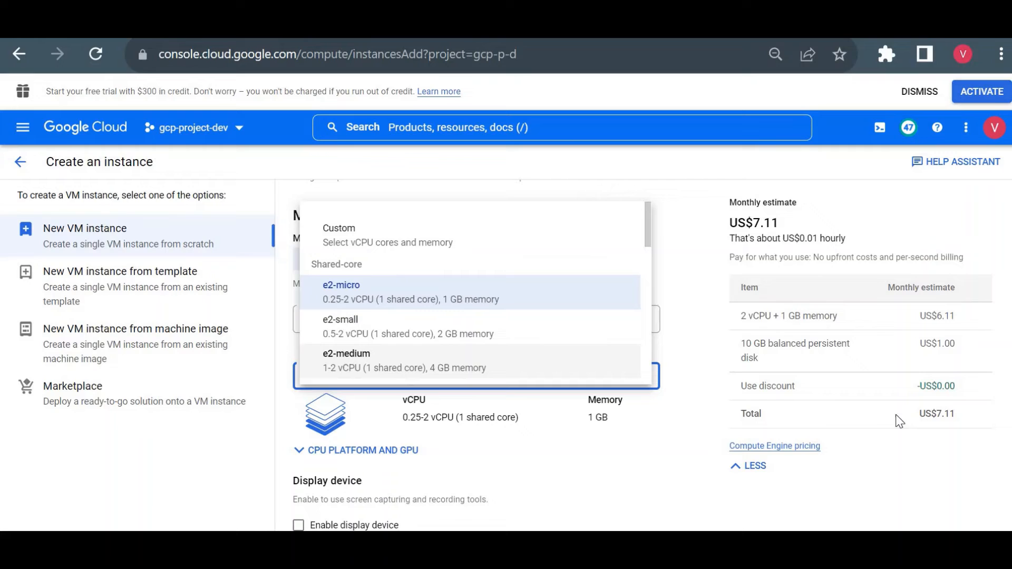
{"action": "left_click", "coordinate": [341, 285]}
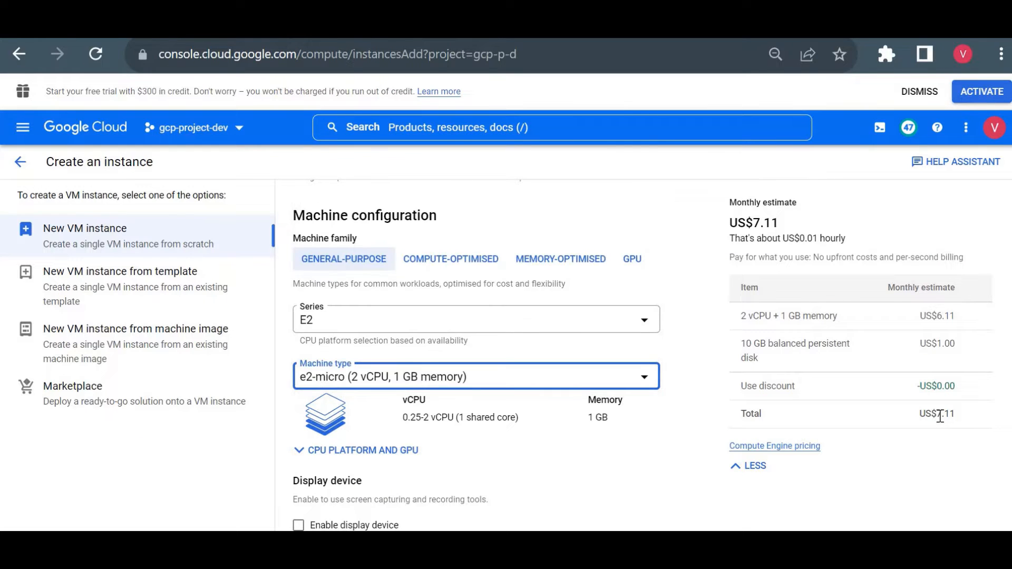
{"action": "double_click", "coordinate": [937, 413]}
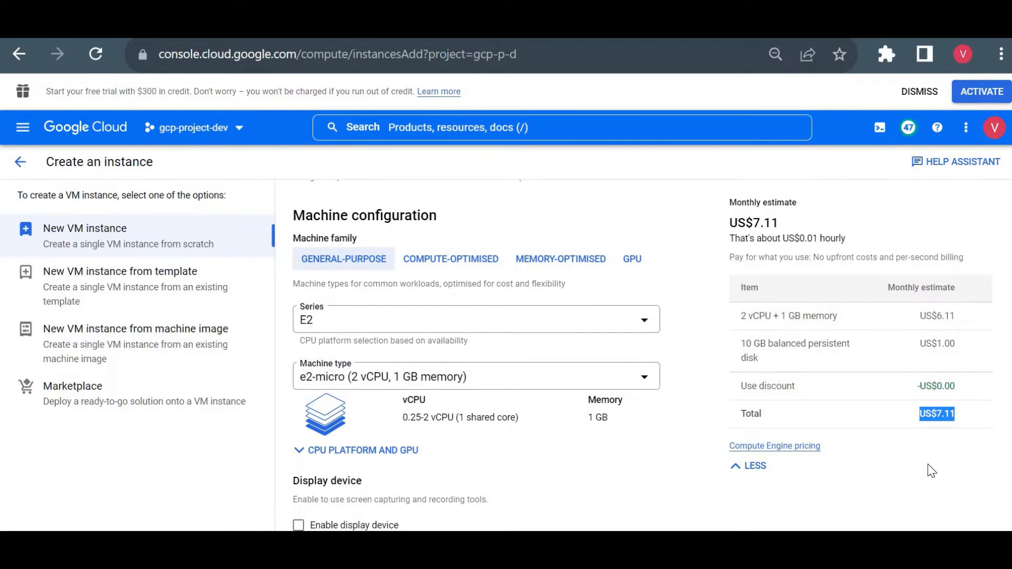
{"action": "mouse_move", "coordinate": [407, 386]}
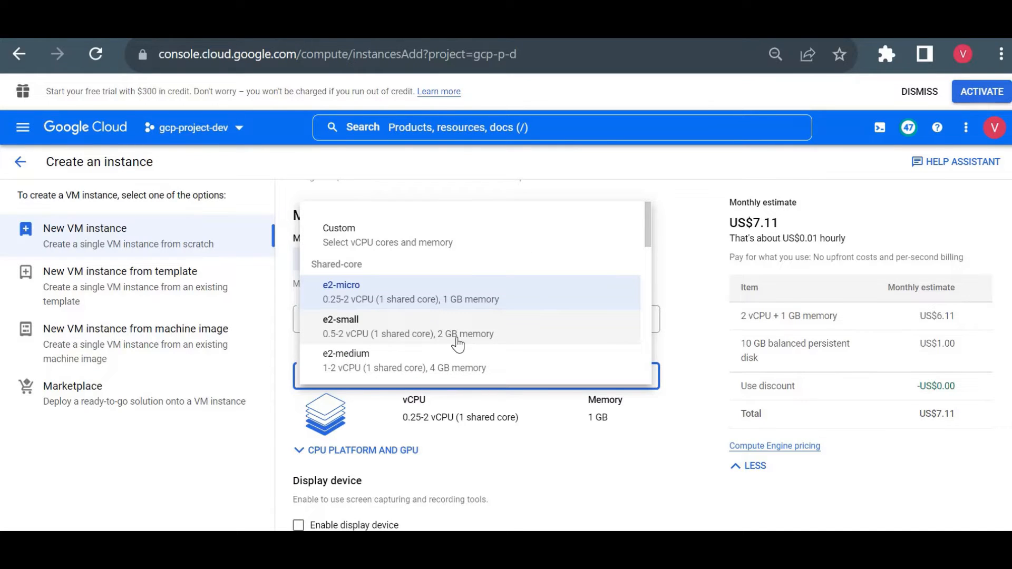
- Switch the machine type to e2-small (2 GB), showing a US$13.23 monthly total
{"action": "left_click", "coordinate": [340, 326]}
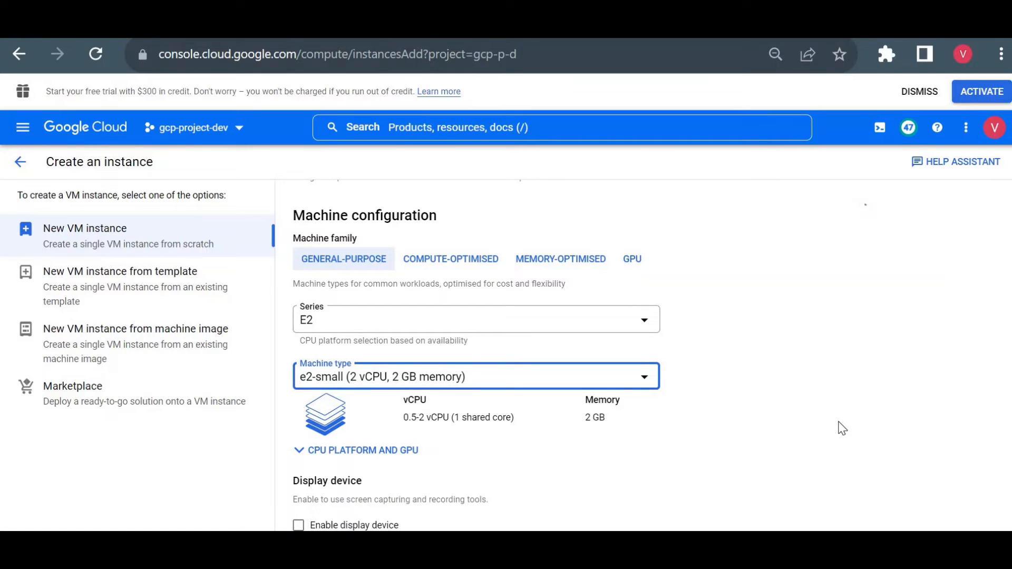
{"action": "left_click", "coordinate": [753, 466]}
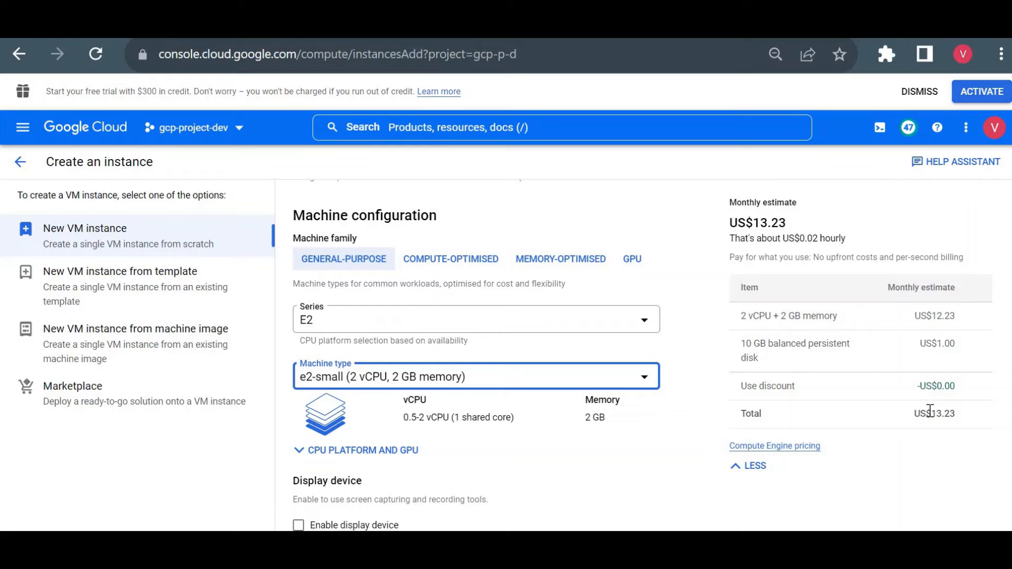
{"action": "double_click", "coordinate": [933, 413]}
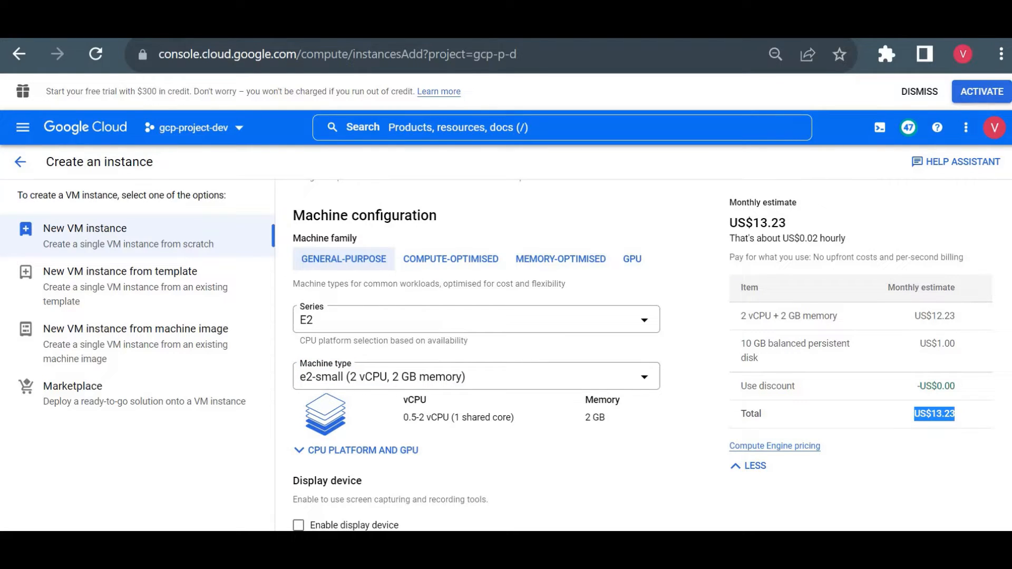
{"action": "scroll", "scroll_direction": "down", "scroll_amount": 3}
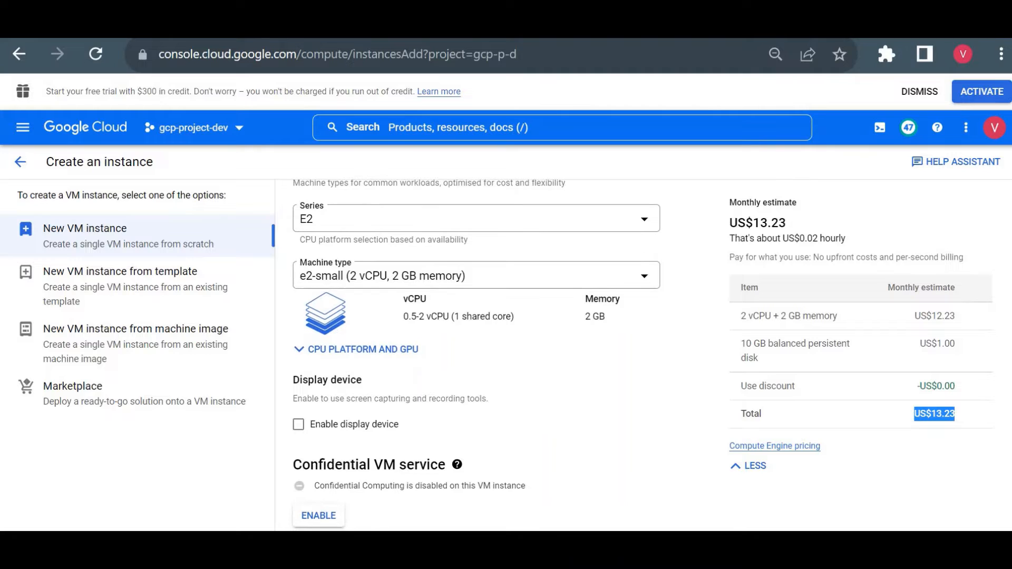
{"action": "scroll", "scroll_direction": "down", "scroll_amount": 3}
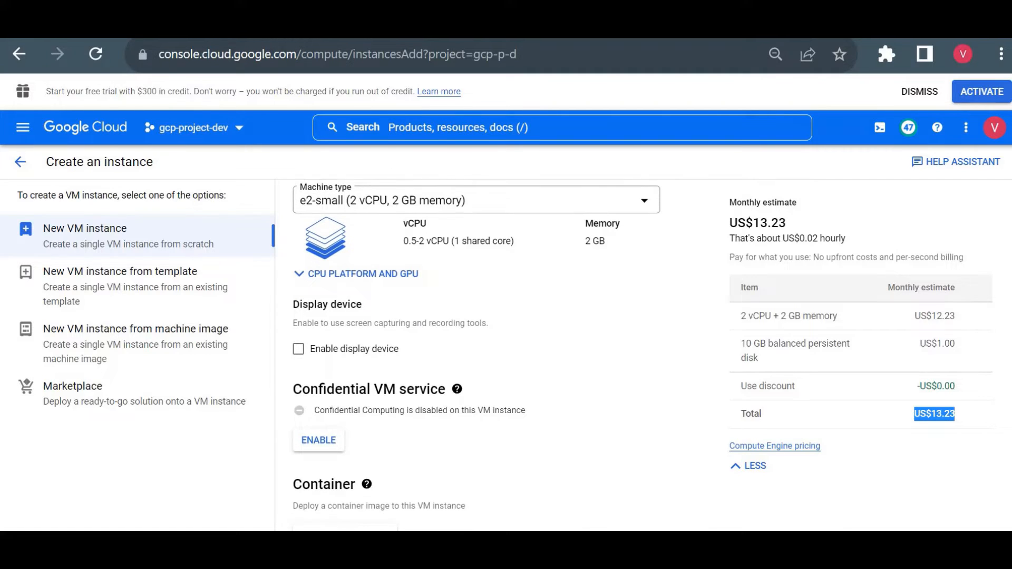
{"action": "scroll", "scroll_direction": "down", "scroll_amount": 3}
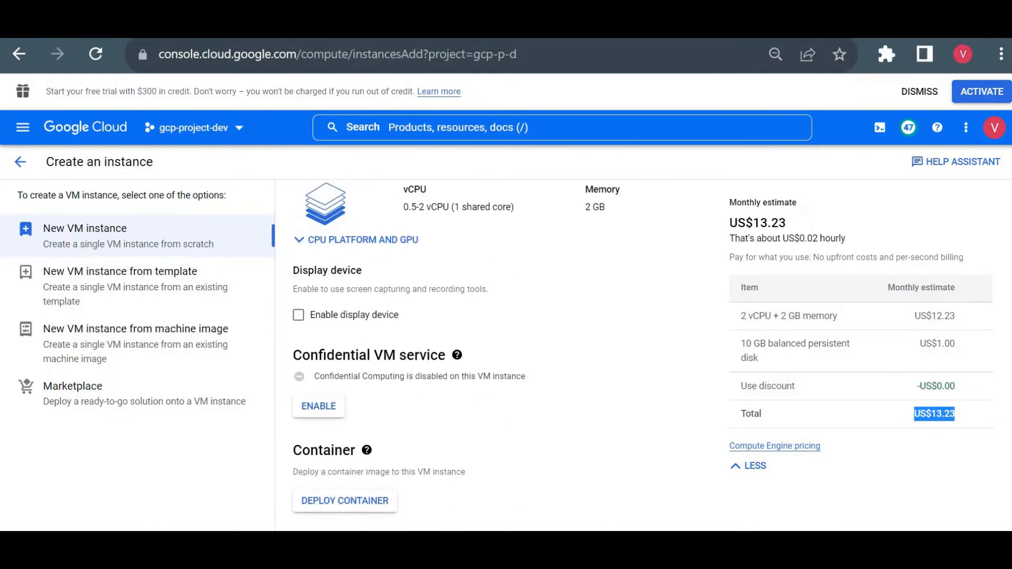
{"action": "scroll", "scroll_direction": "down", "scroll_amount": 3}
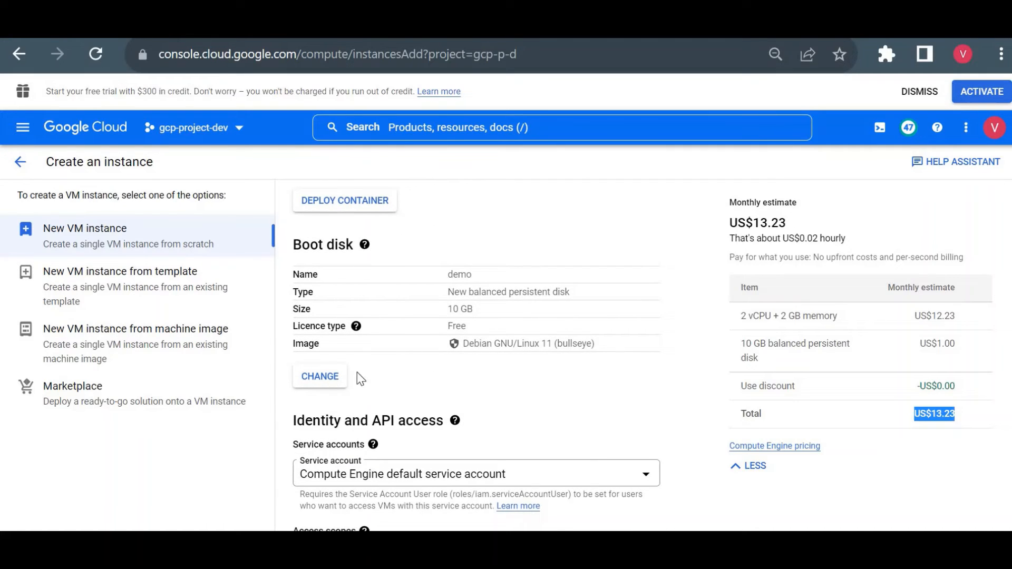
{"action": "mouse_move", "coordinate": [319, 376]}
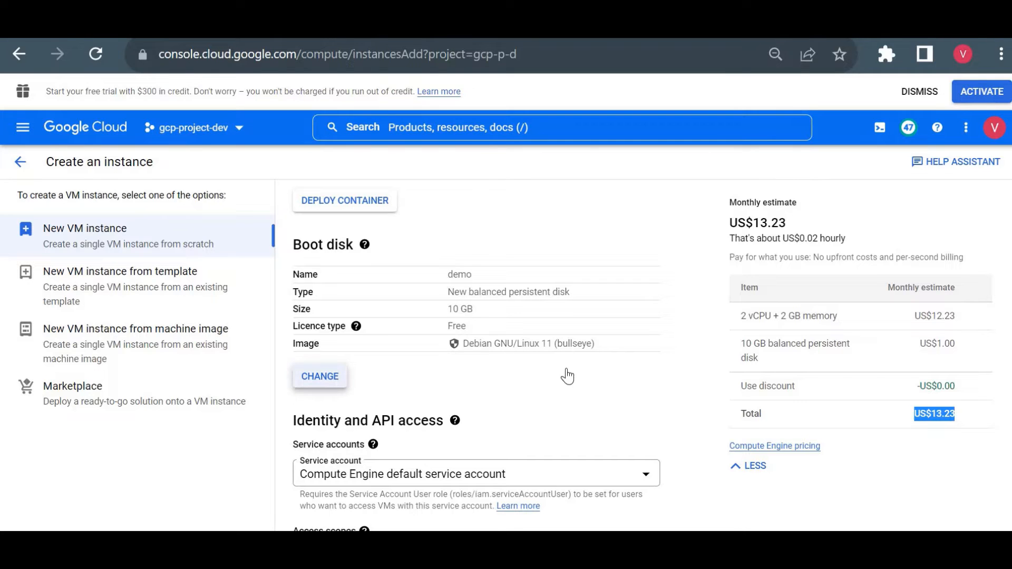
{"action": "left_click", "coordinate": [319, 376]}
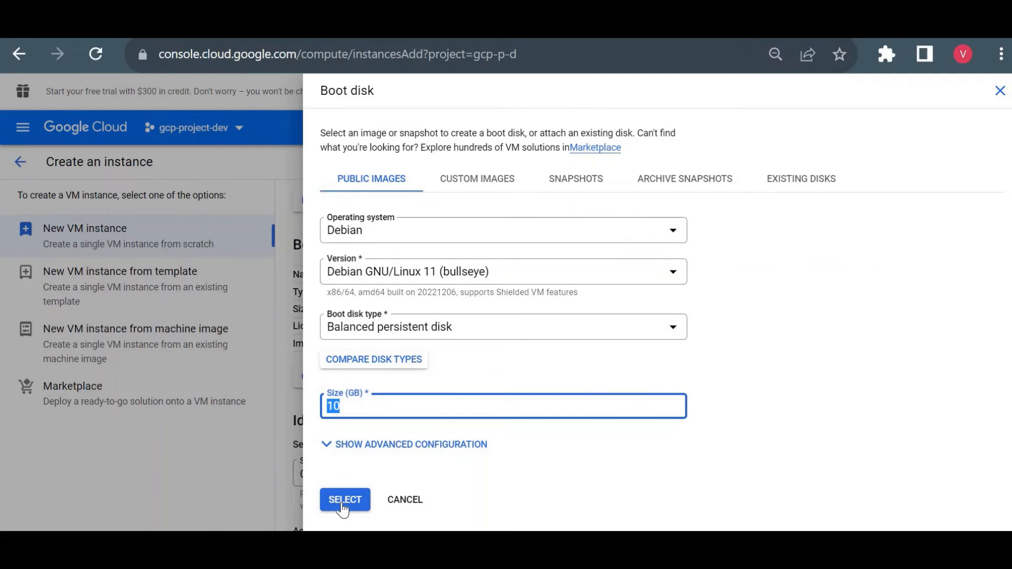
{"action": "left_click", "coordinate": [344, 499]}
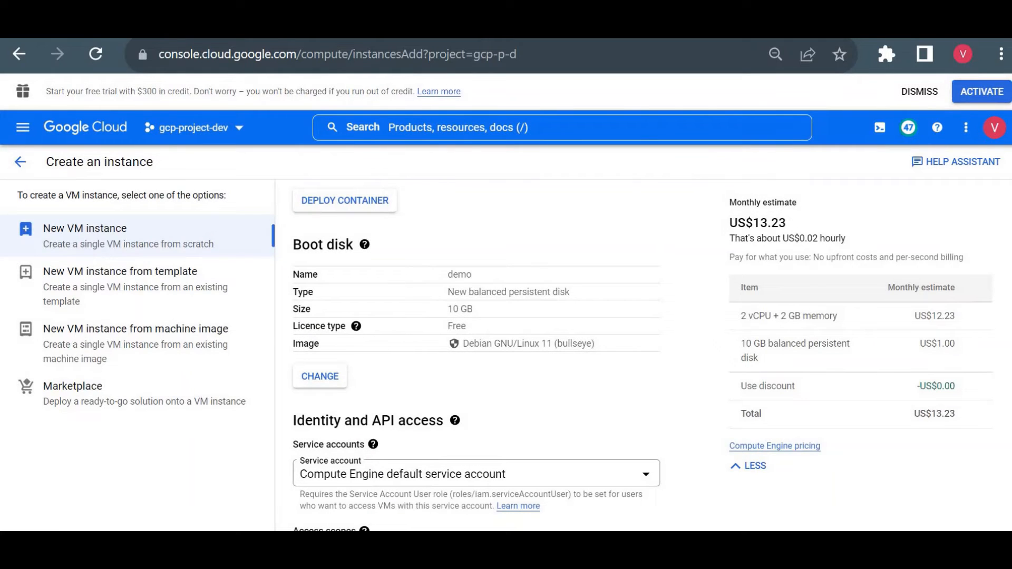
- Expand Advanced options and reveal the Networking settings
{"action": "scroll", "scroll_direction": "down", "scroll_amount": 3}
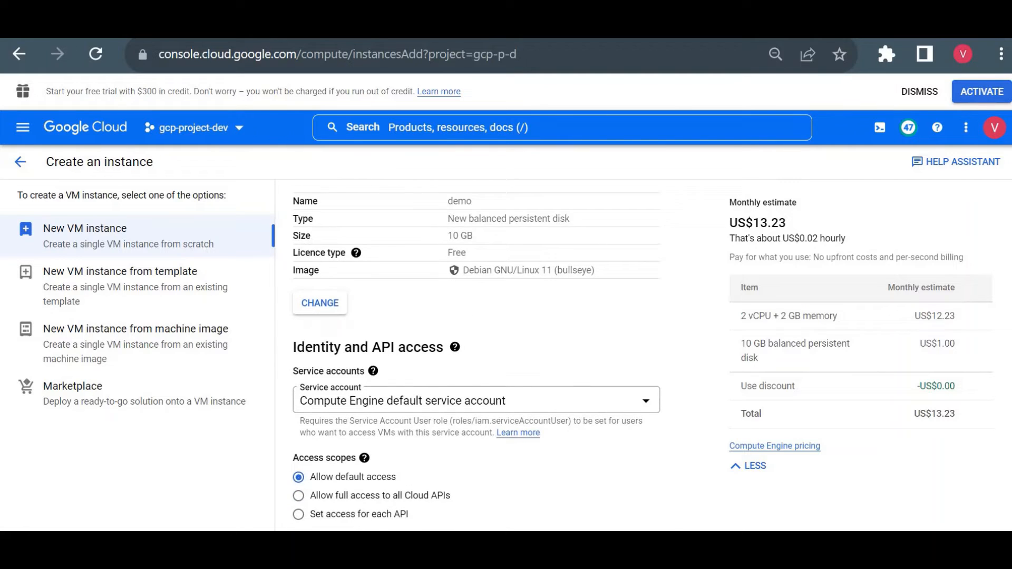
{"action": "scroll", "scroll_direction": "down", "scroll_amount": 3}
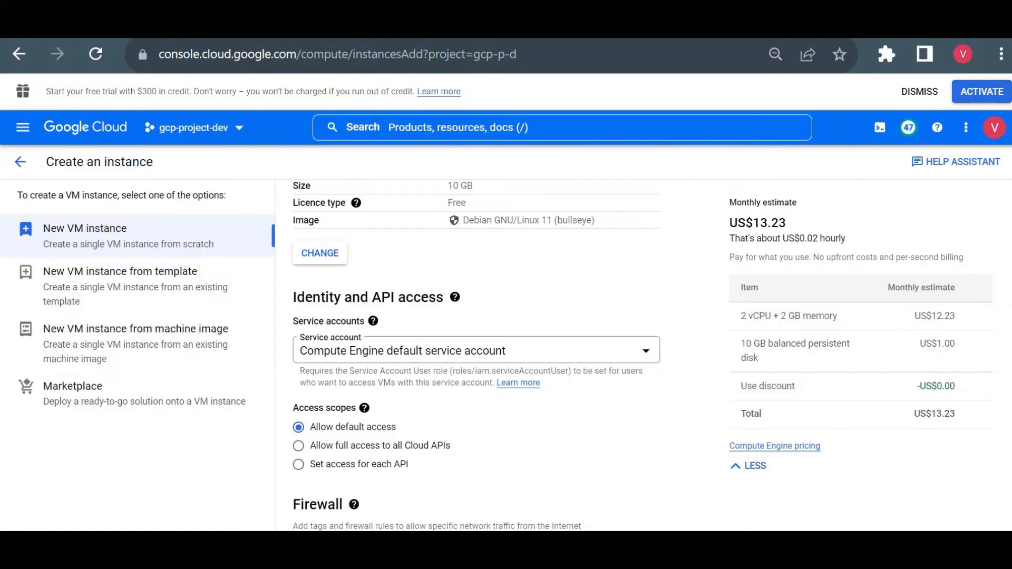
{"action": "scroll", "scroll_direction": "down", "scroll_amount": 3}
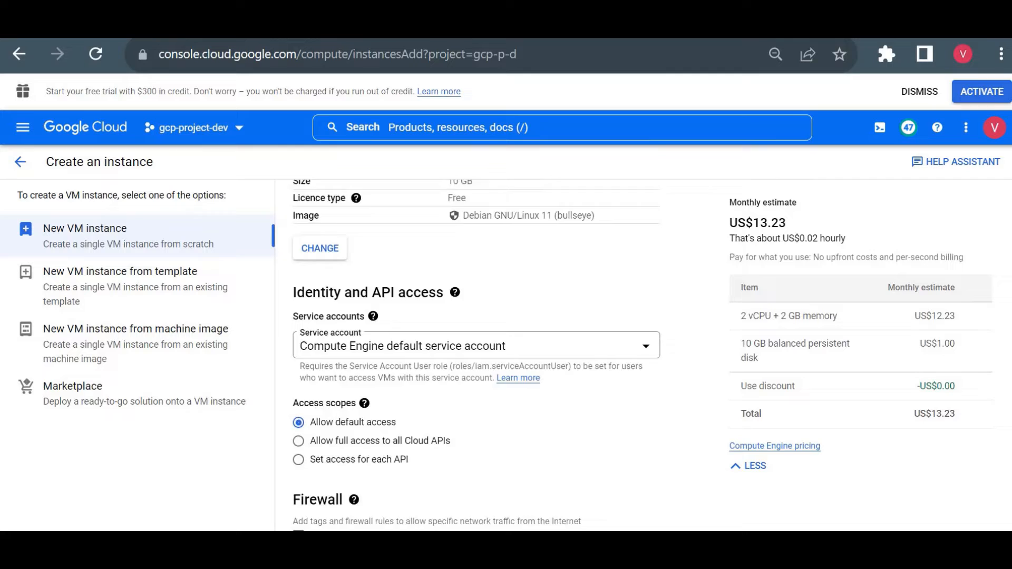
{"action": "scroll", "scroll_direction": "down", "scroll_amount": 3}
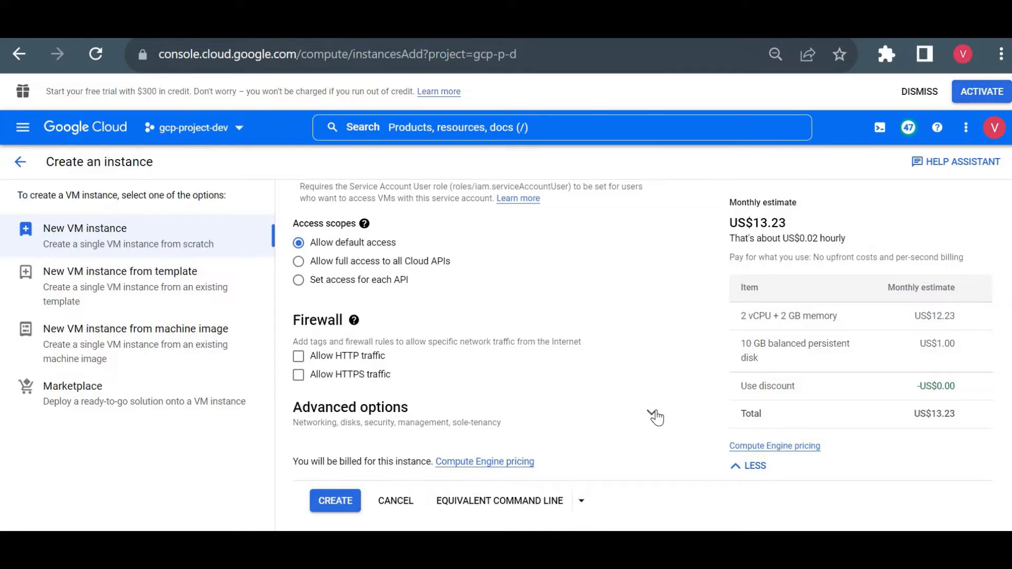
{"action": "left_click", "coordinate": [351, 408]}
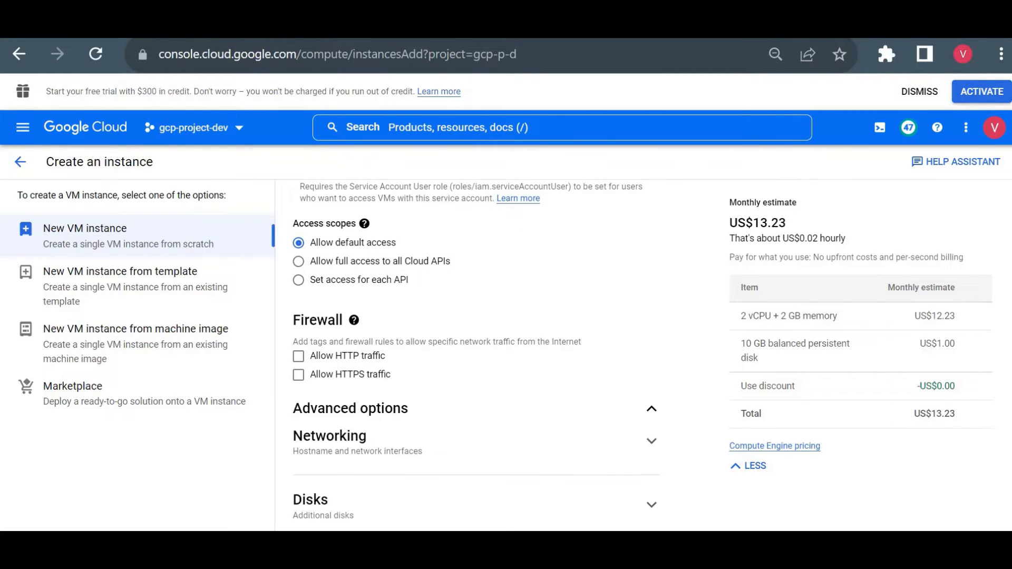
{"action": "scroll", "scroll_direction": "down", "scroll_amount": 3}
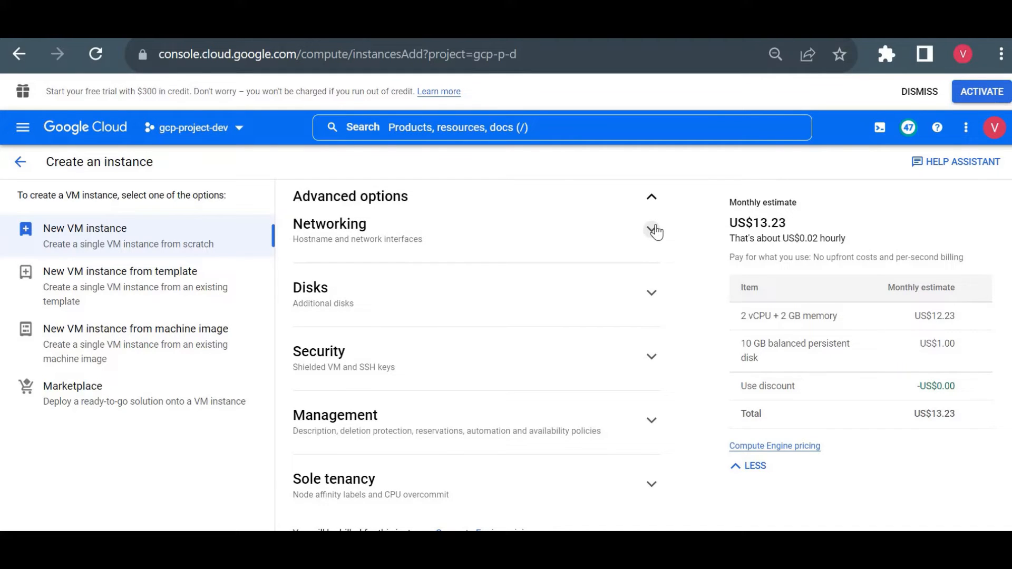
{"action": "left_click", "coordinate": [652, 231]}
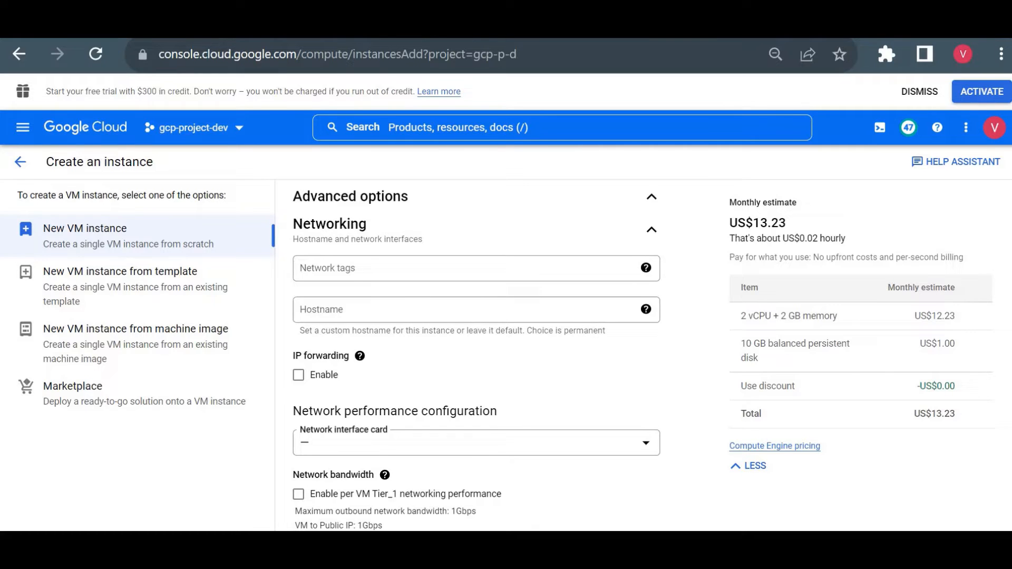
- Attach the network interface to the default network and create the demo VM
{"action": "scroll", "scroll_direction": "down", "scroll_amount": 3}
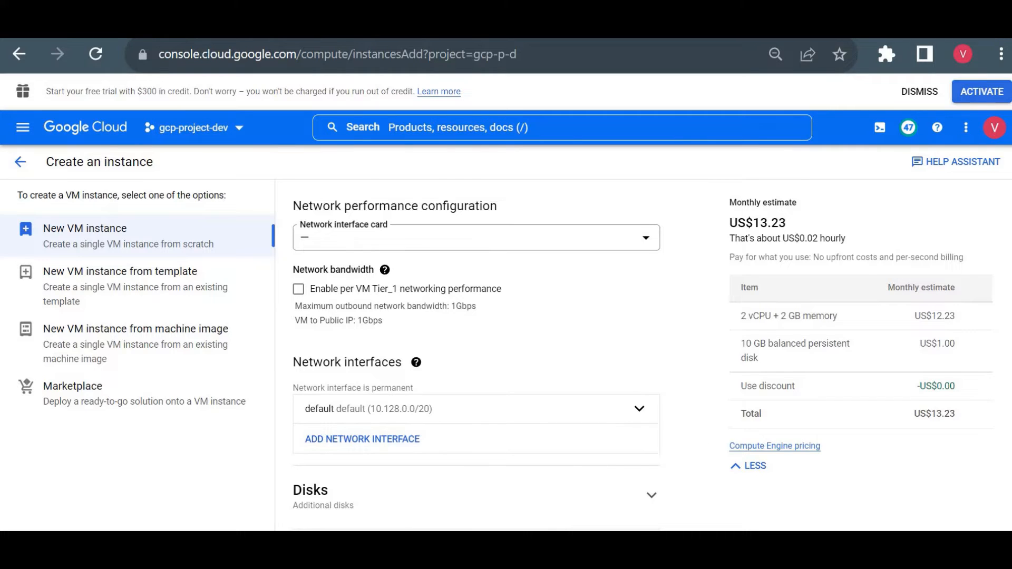
{"action": "mouse_move", "coordinate": [725, 374]}
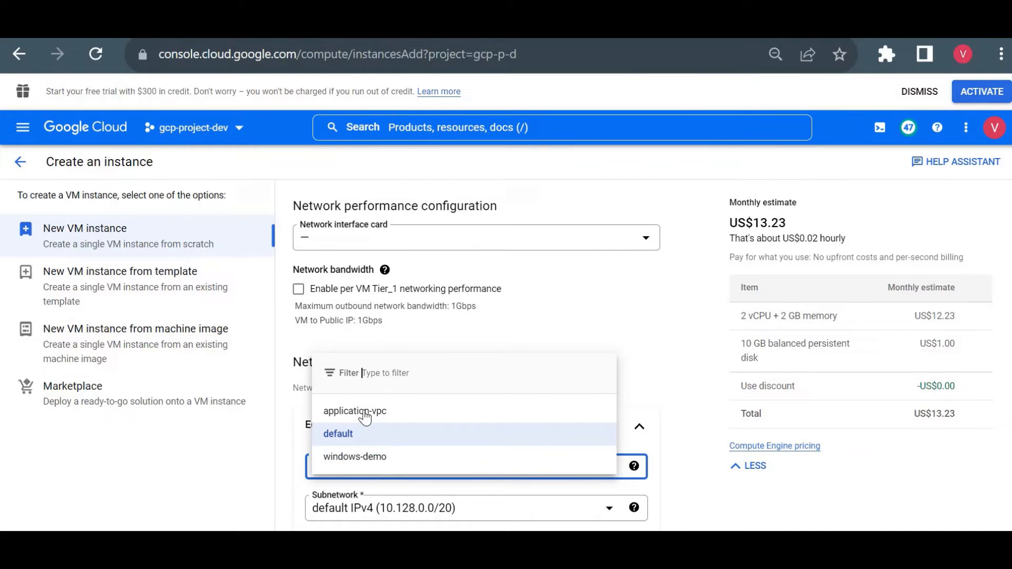
{"action": "mouse_move", "coordinate": [348, 442]}
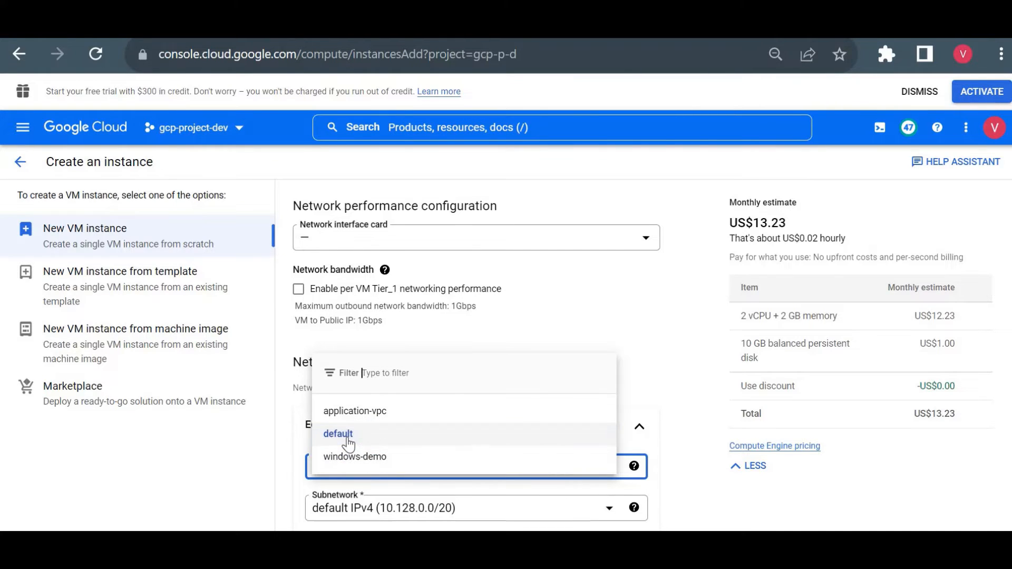
{"action": "left_click", "coordinate": [339, 433]}
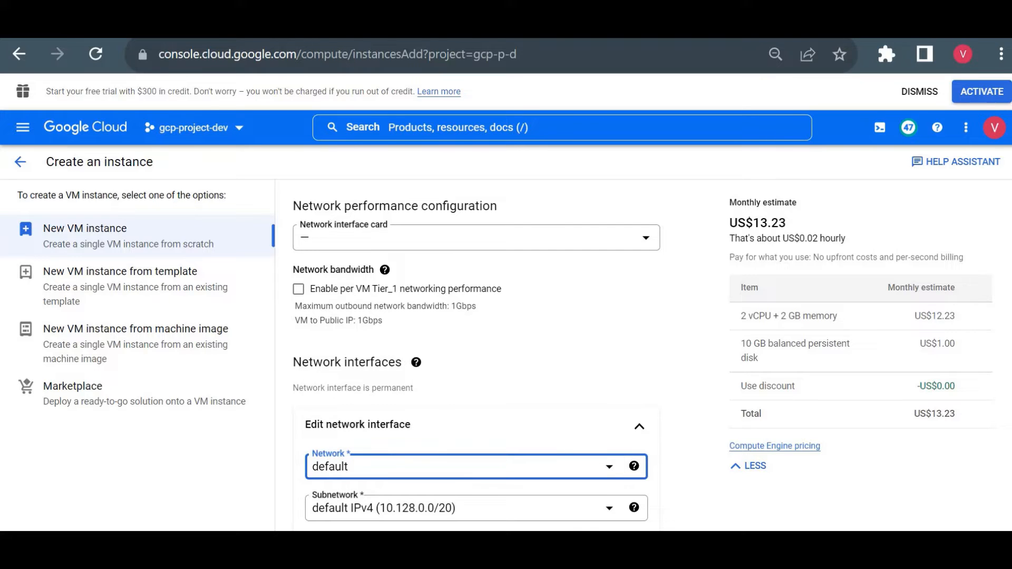
{"action": "scroll", "scroll_direction": "down", "scroll_amount": 3}
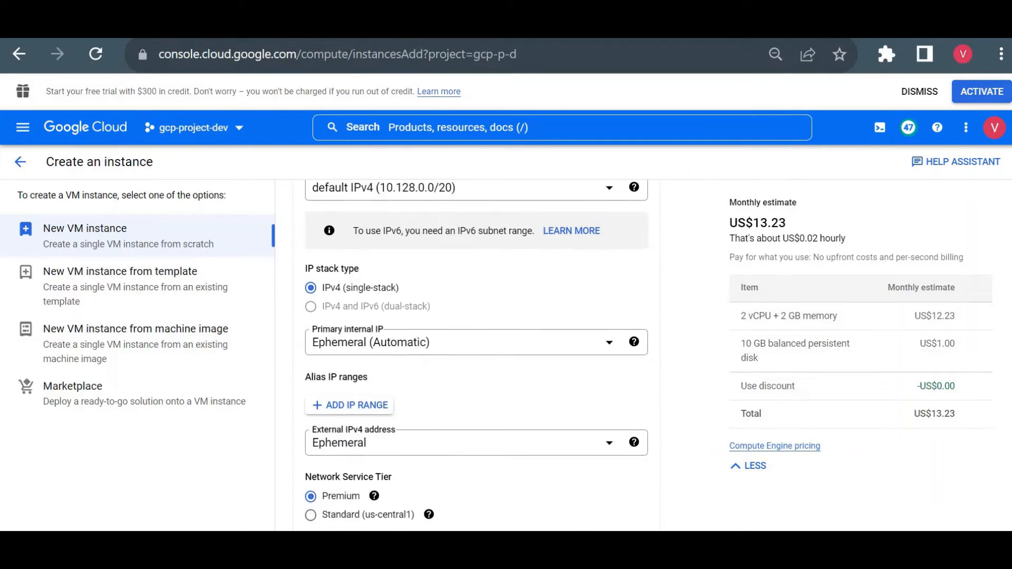
{"action": "scroll", "scroll_direction": "down", "scroll_amount": 3}
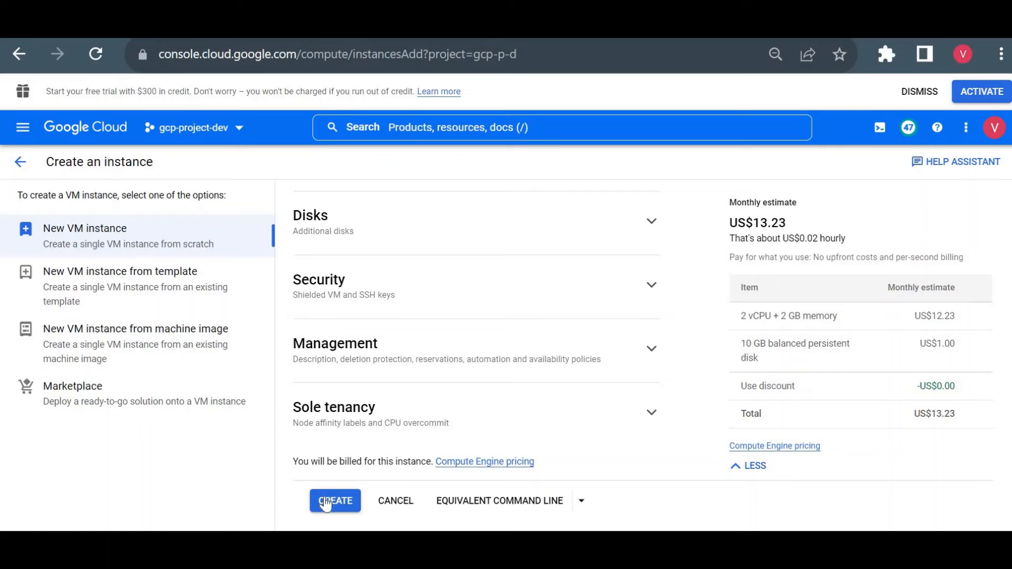
{"action": "left_click", "coordinate": [334, 500]}
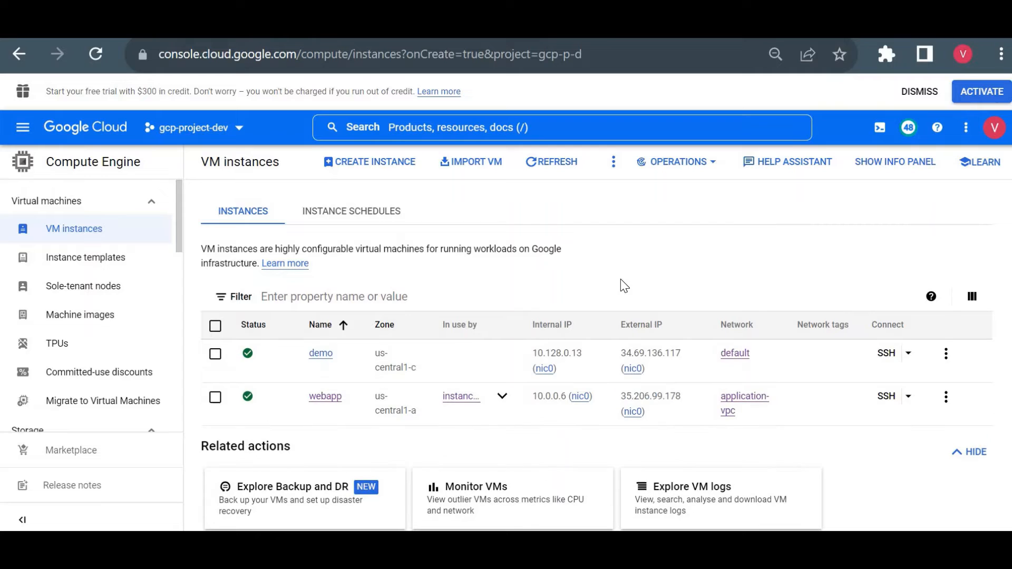
{"action": "mouse_move", "coordinate": [320, 353]}
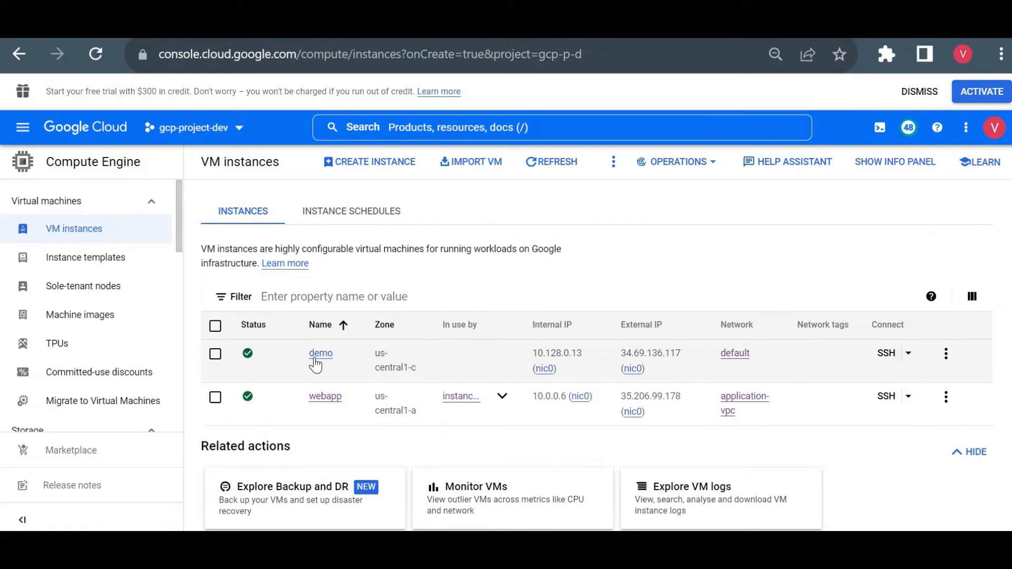
{"action": "mouse_move", "coordinate": [354, 368]}
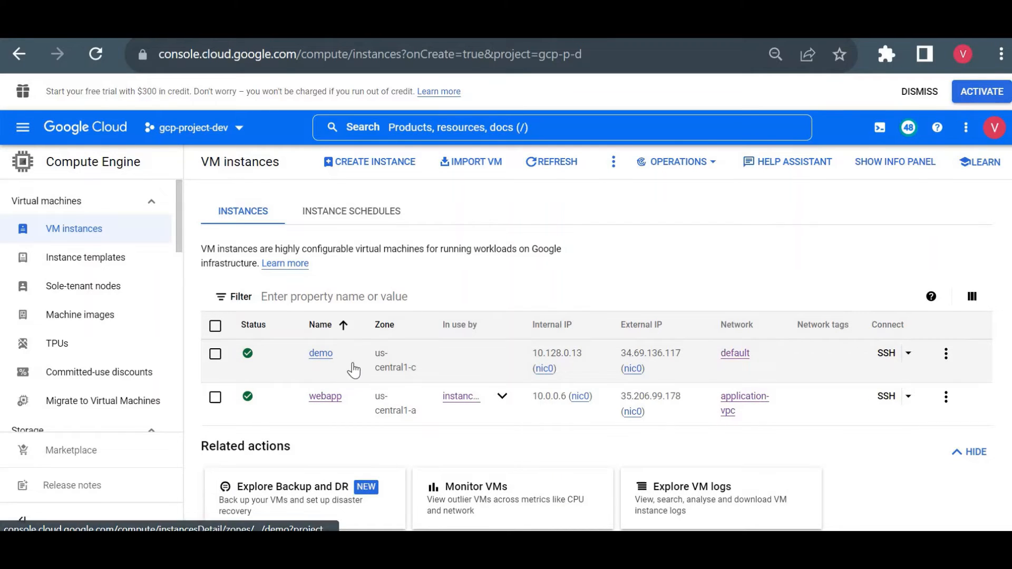
{"action": "mouse_move", "coordinate": [400, 374]}
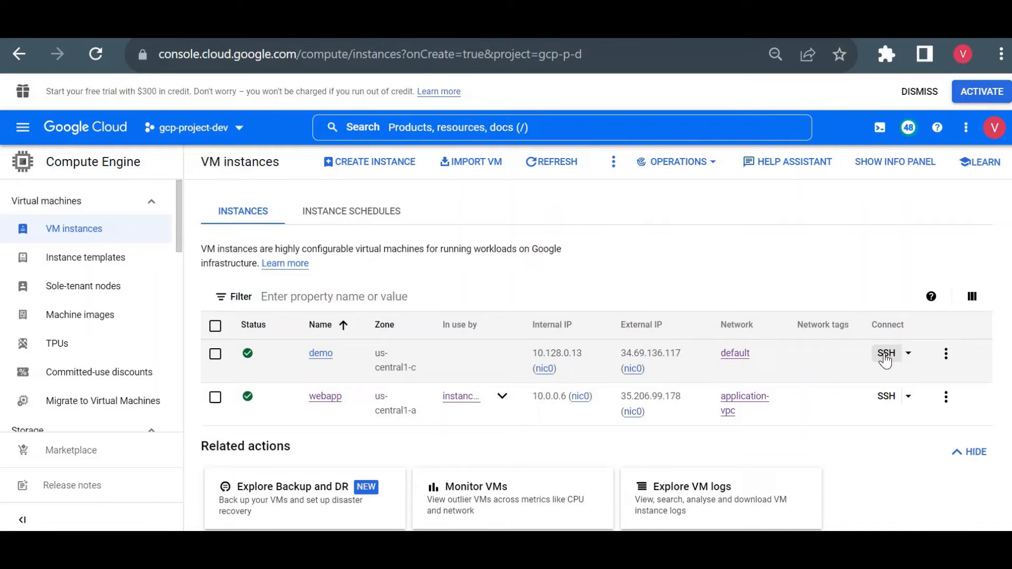
- Launch an SSH session to the running demo VM at 34.69.136.117
{"action": "left_click", "coordinate": [885, 353]}
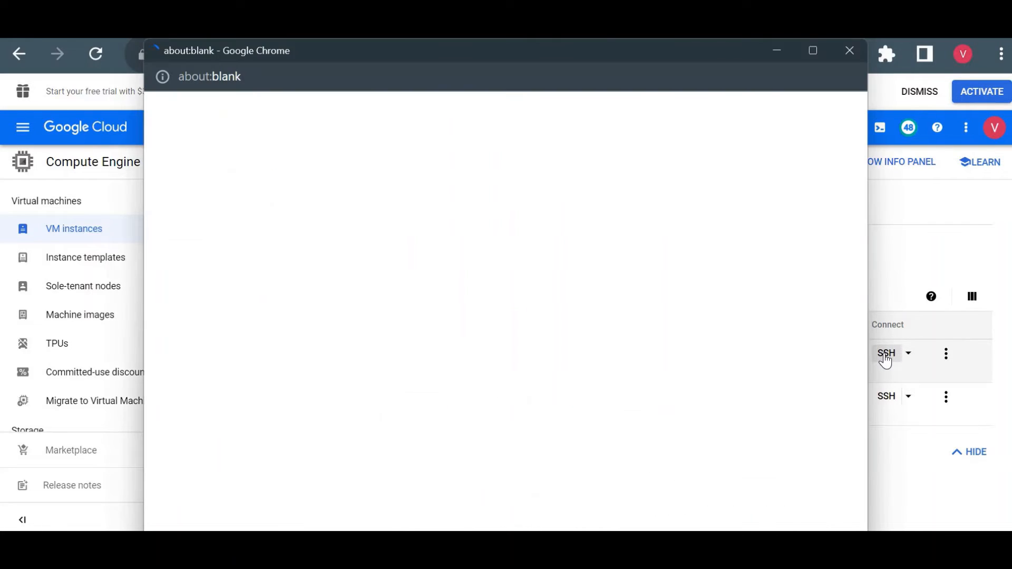
- Connect SSH-in-browser to the demo VM and confirm the shell prompt responds
{"action": "left_click", "coordinate": [885, 353]}
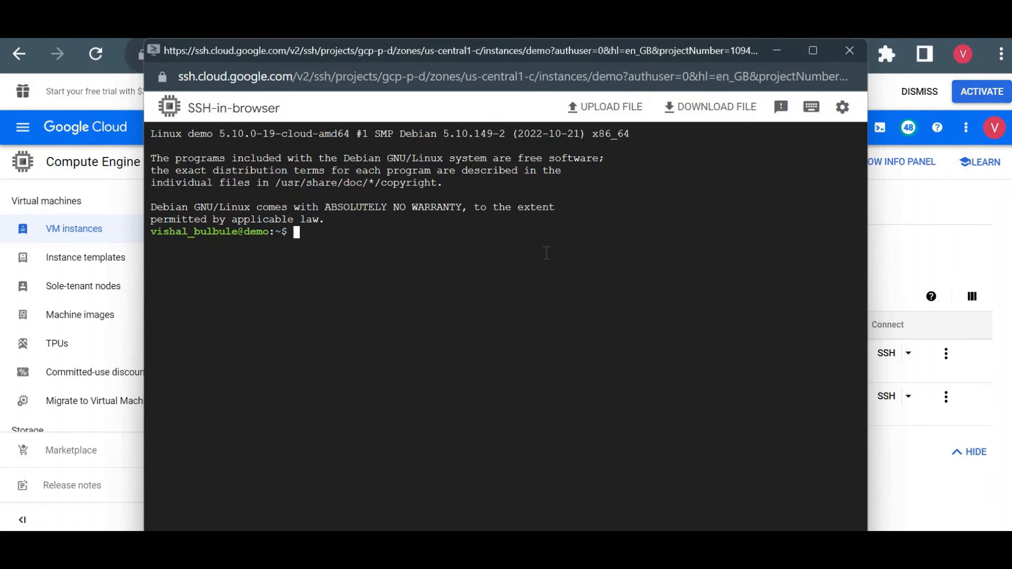
{"action": "key", "text": "Return"}
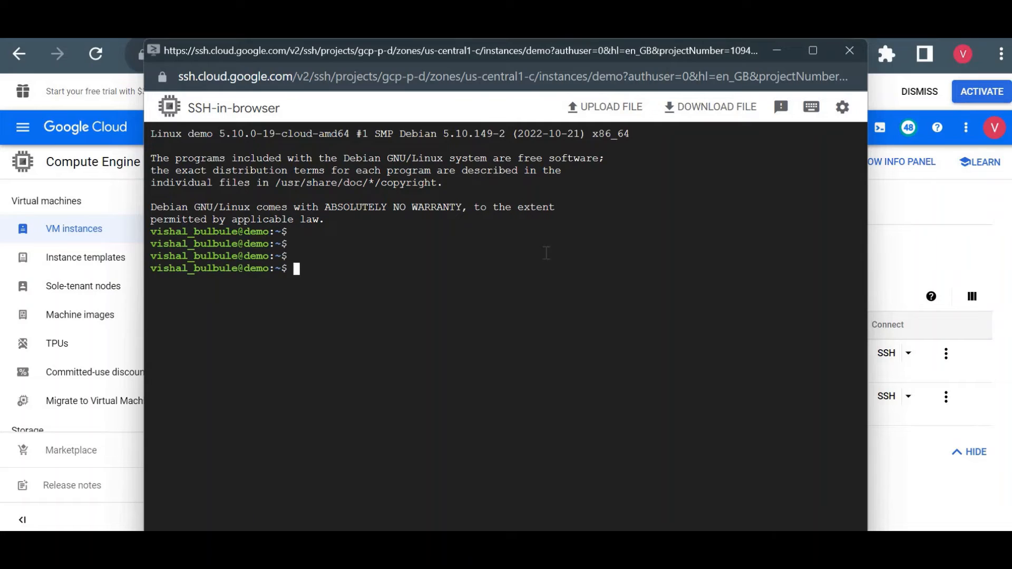
{"action": "mouse_move", "coordinate": [363, 307]}
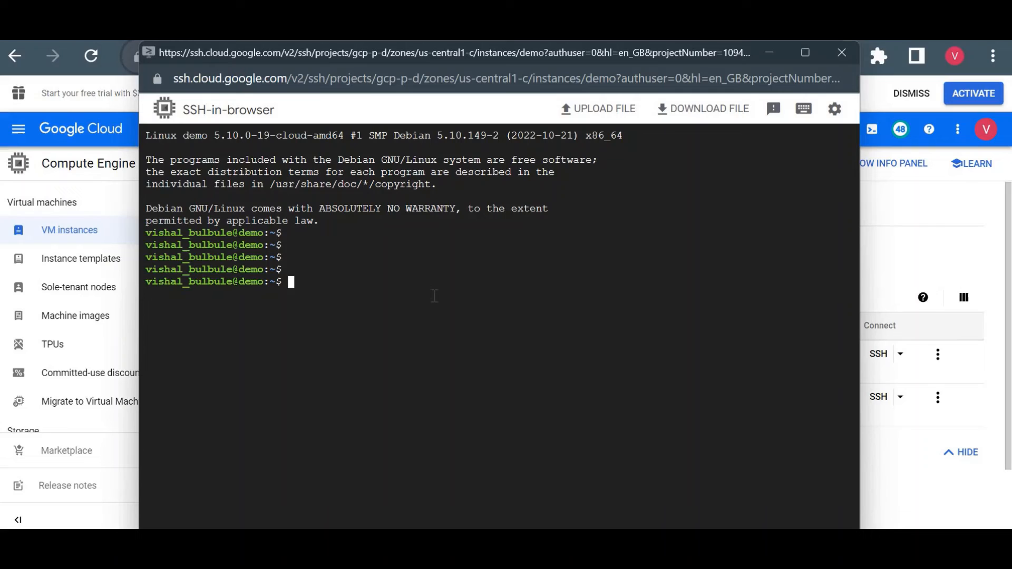
{"action": "mouse_move", "coordinate": [805, 61]}
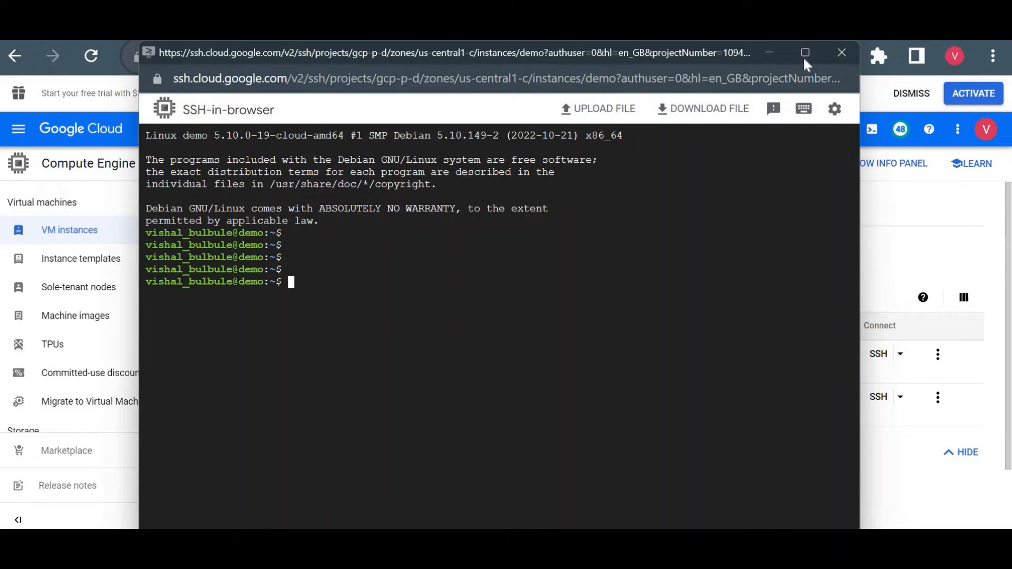
- Maximize the SSH window and switch to a root shell with sudo -i
{"action": "left_click", "coordinate": [805, 53]}
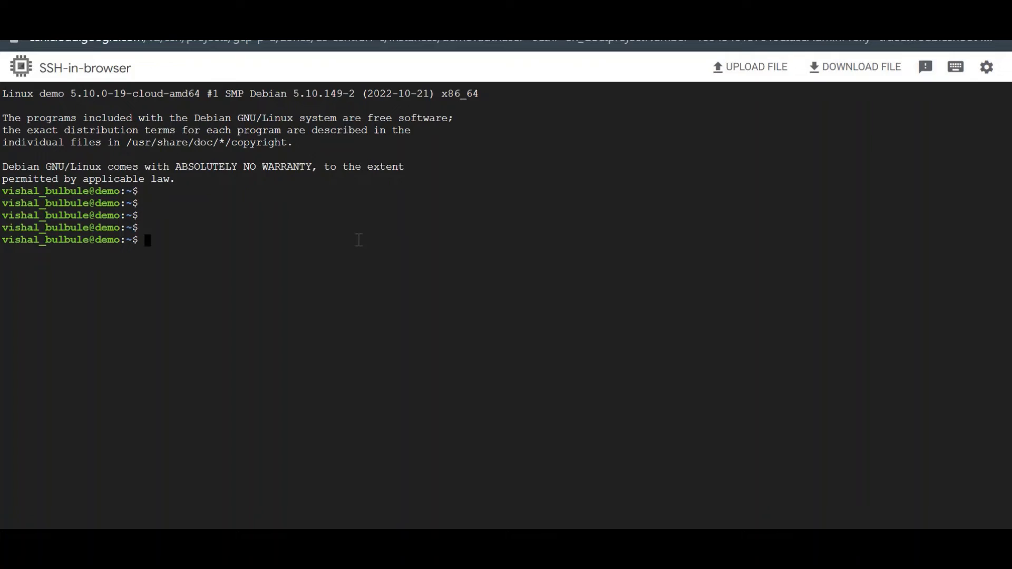
{"action": "type", "text": "sud"}
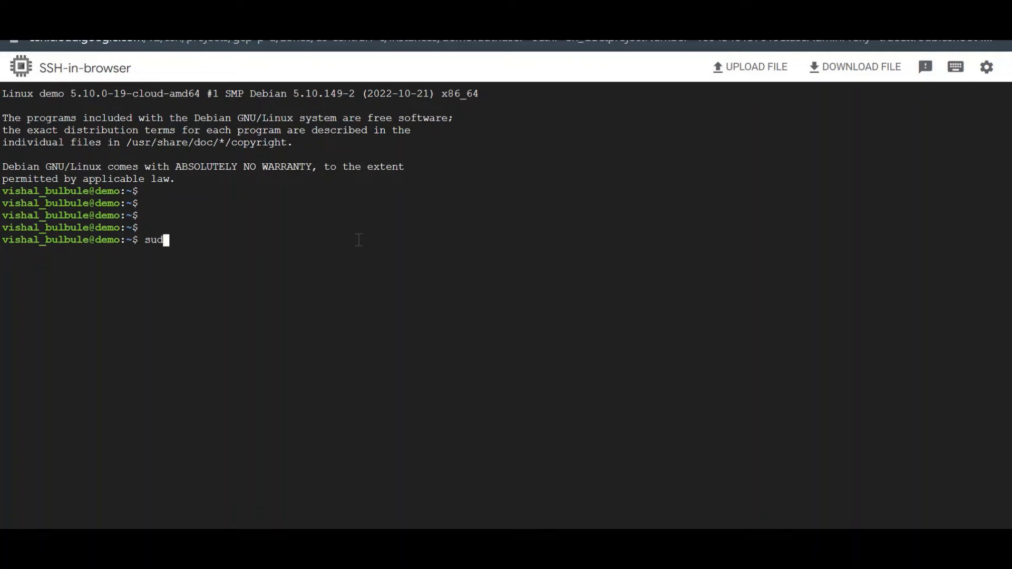
{"action": "key", "text": "Return"}
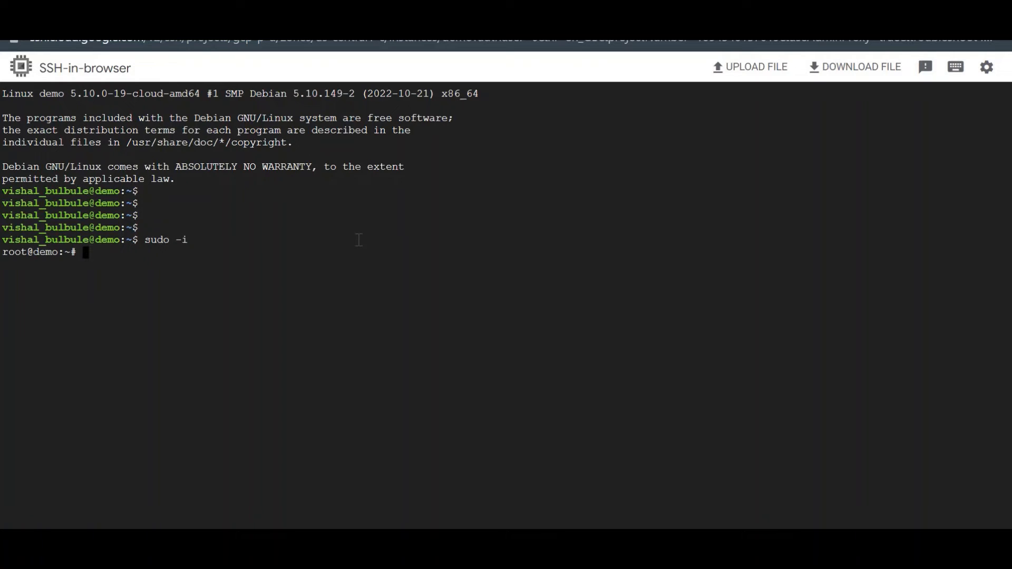
- Refresh the VM's package lists with apt-get update
{"action": "type", "text": "apt-"}
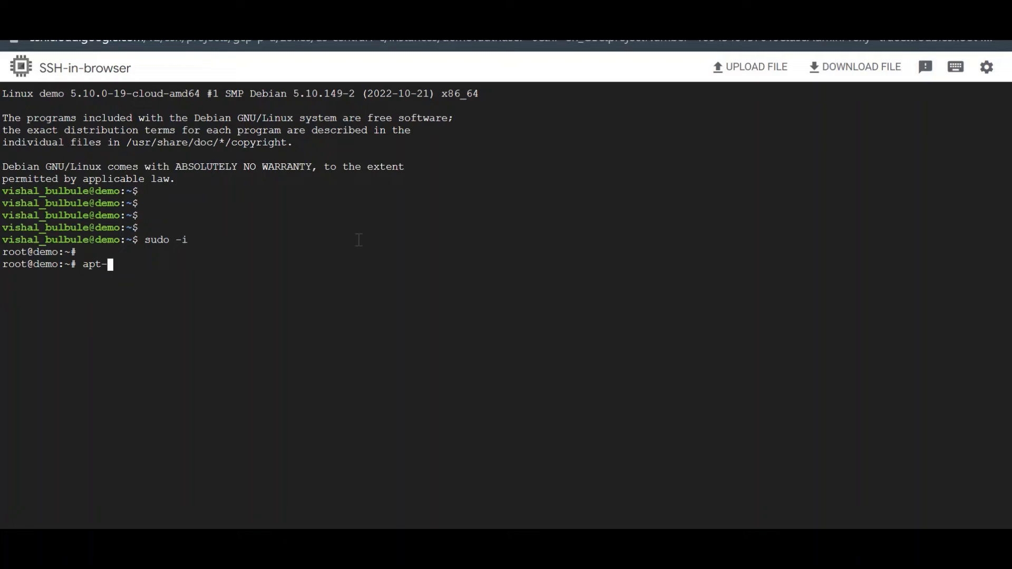
{"action": "type", "text": "get update"}
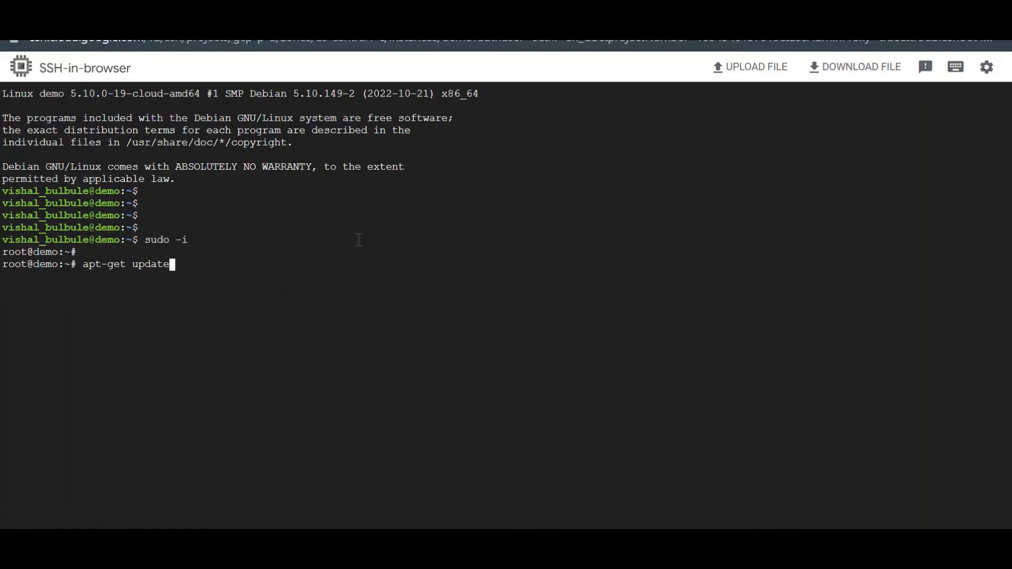
{"action": "key", "text": "Return"}
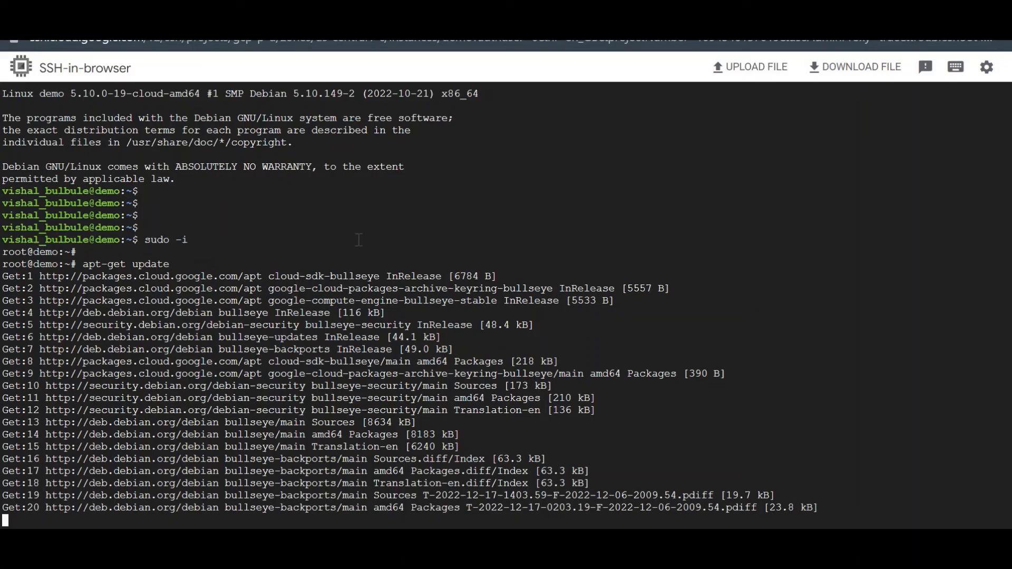
{"action": "scroll", "scroll_direction": "down", "scroll_amount": 3}
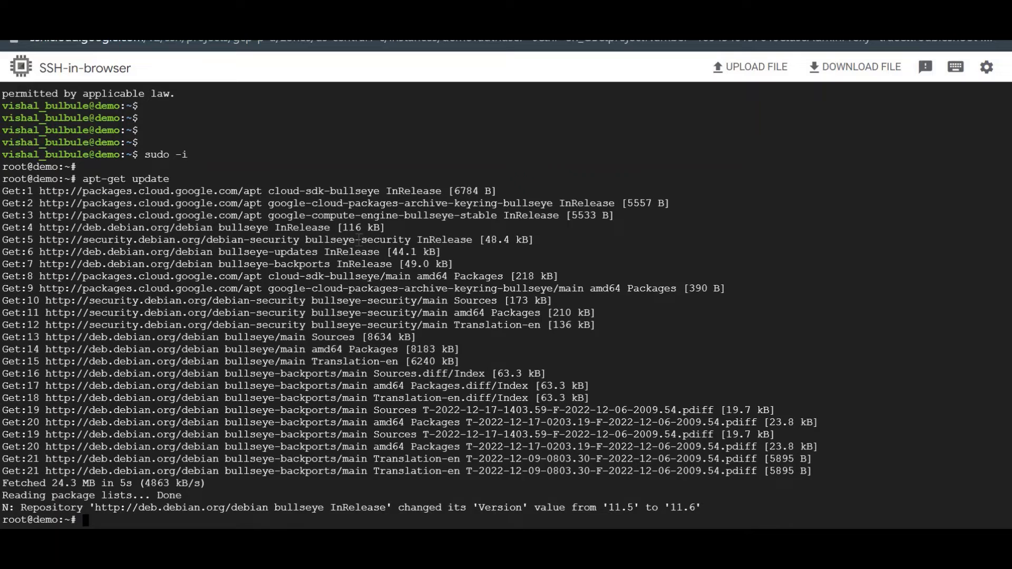
{"action": "type", "text": "sudo"}
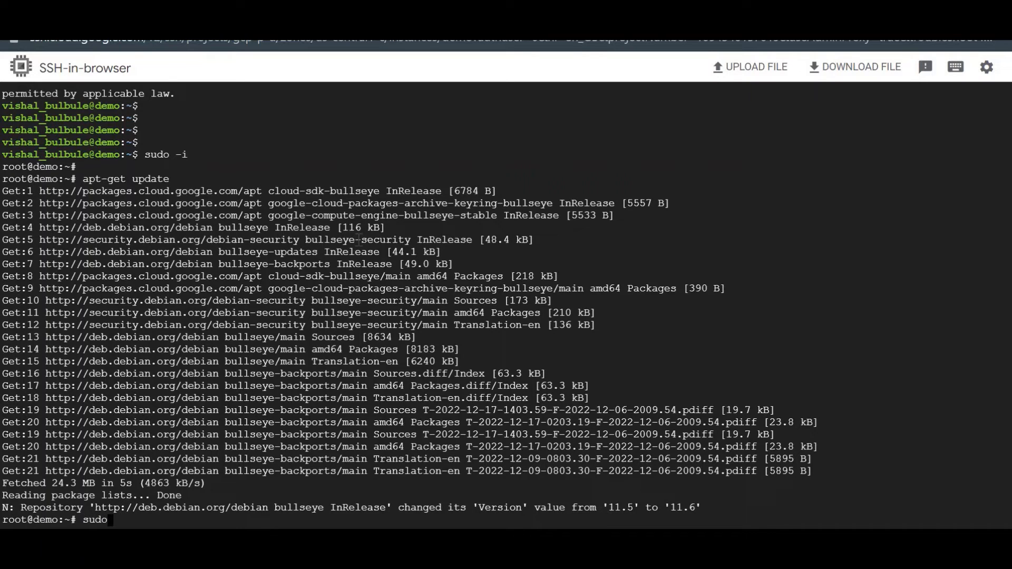
- Run sudo apt-get install apache2 and confirm with Y to install Apache
{"action": "type", "text": "ap"}
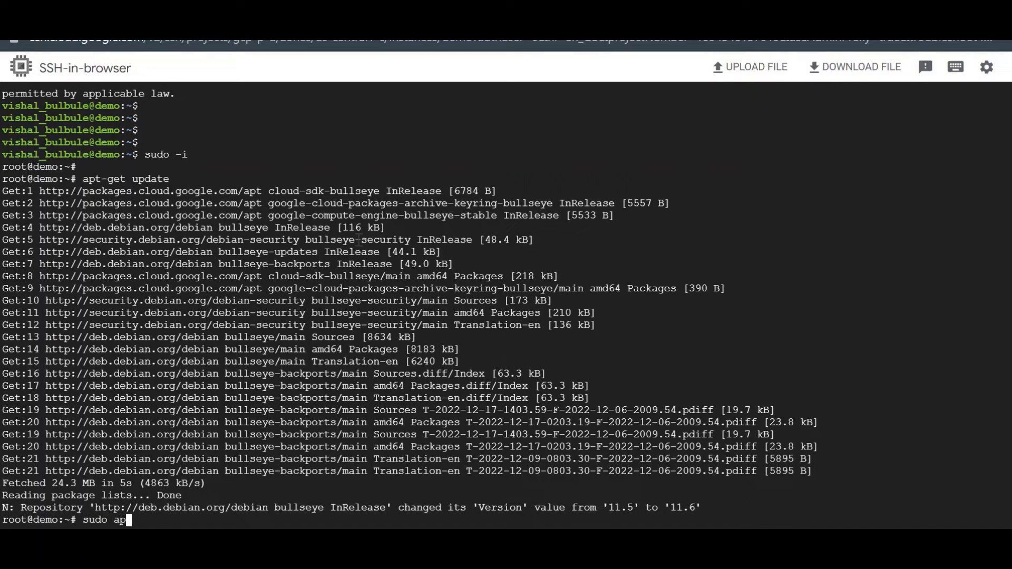
{"action": "type", "text": "t-"}
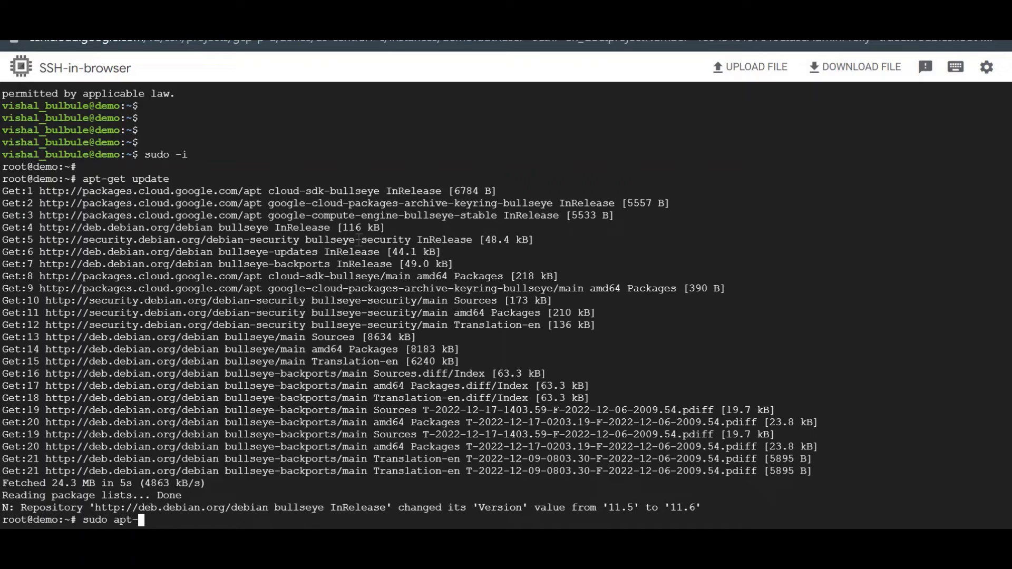
{"action": "type", "text": "get install a"}
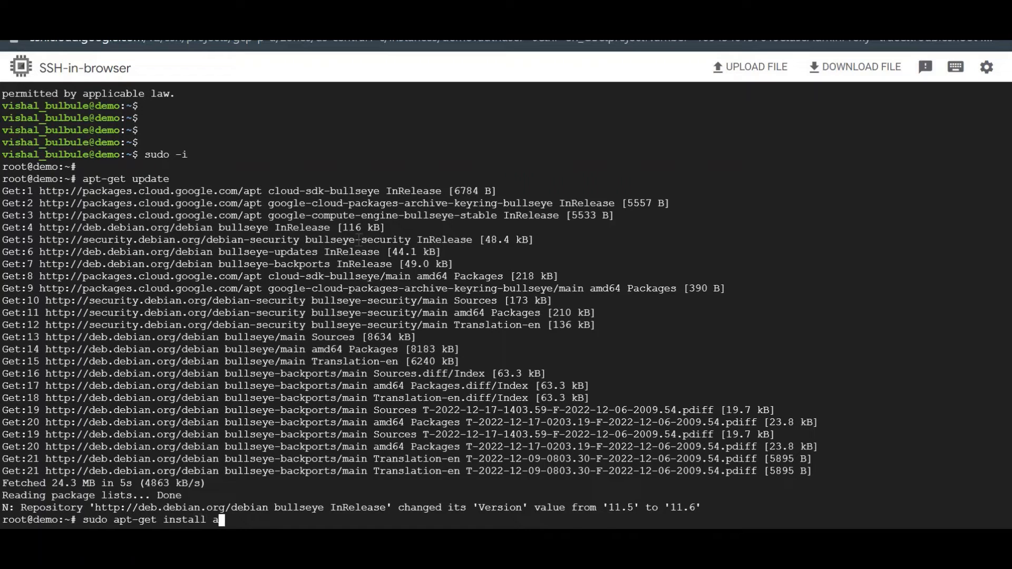
{"action": "type", "text": "pach"}
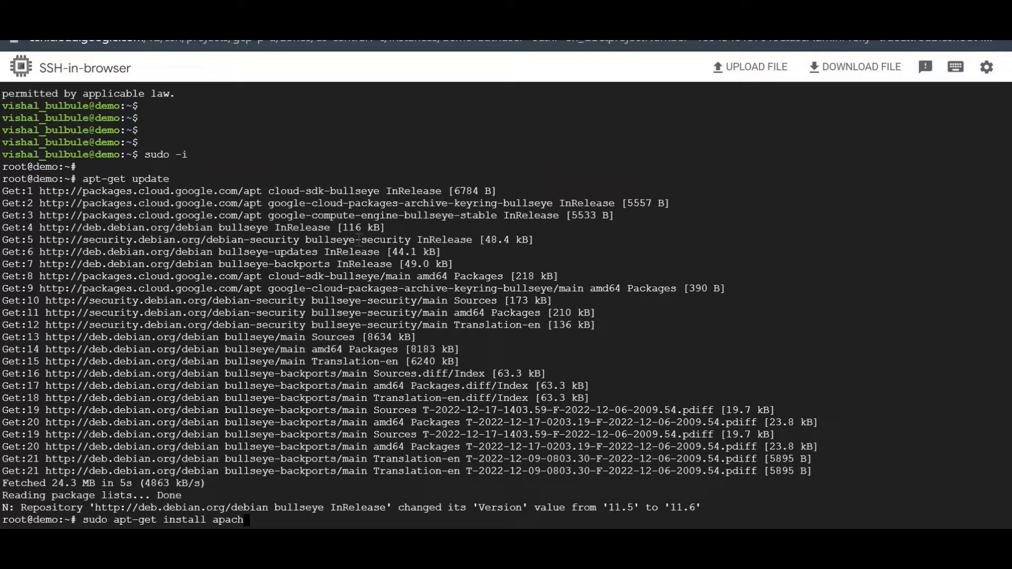
{"action": "key", "text": "Return"}
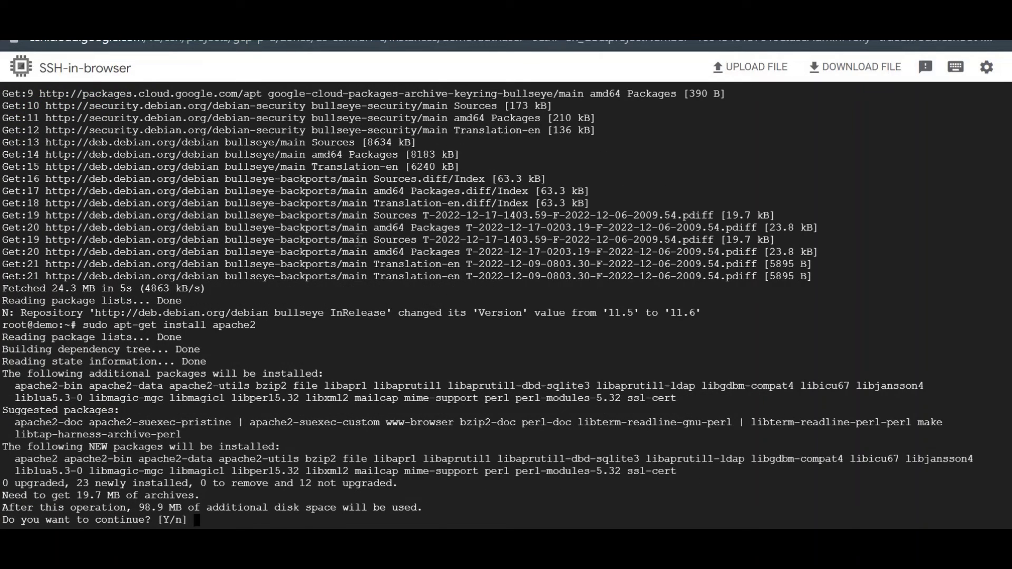
{"action": "type", "text": "Y"}
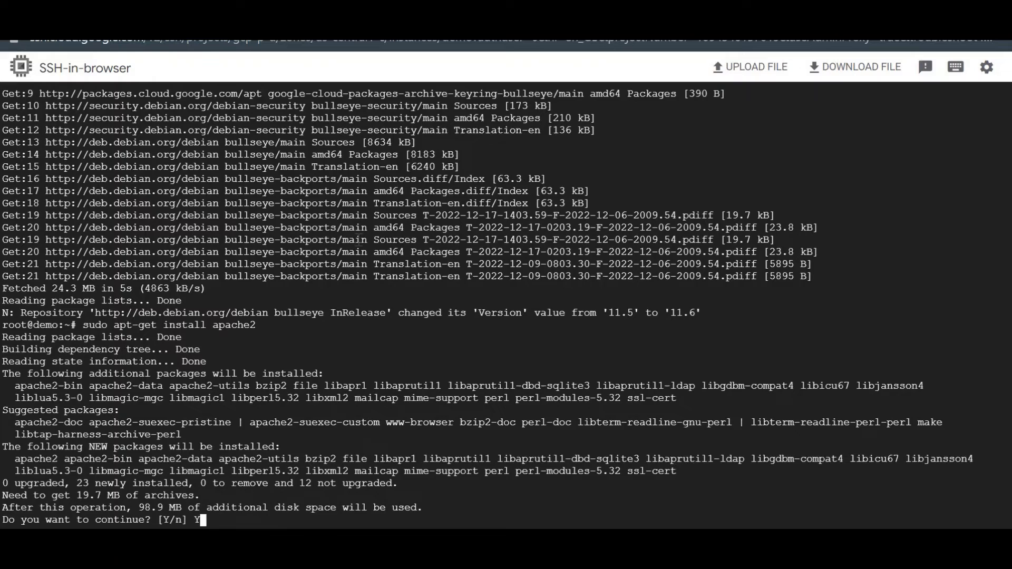
{"action": "key", "text": "Return"}
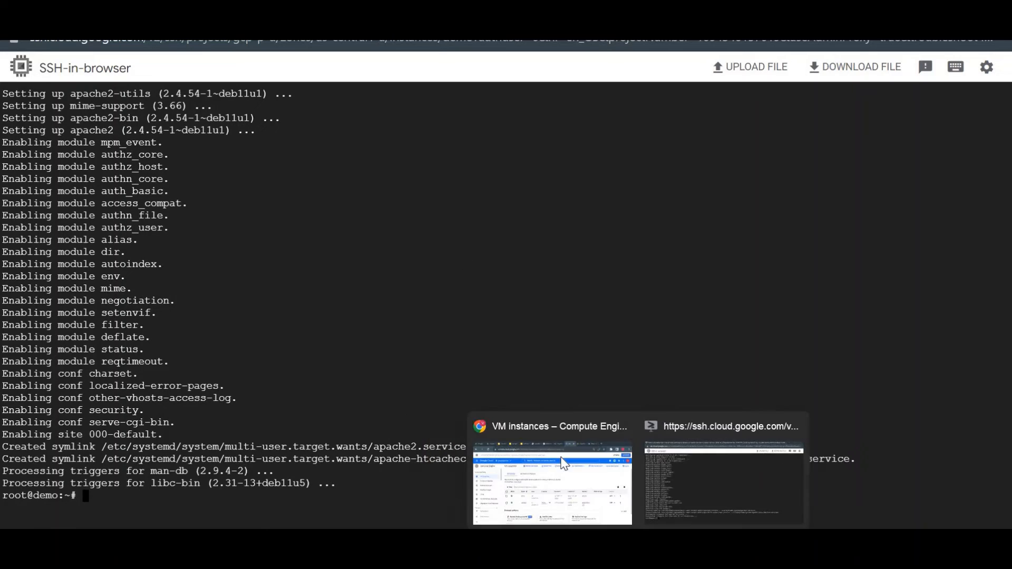
- Load the demo VM's external IP to verify Apache's default page, then return to SSH
{"action": "left_click", "coordinate": [550, 483]}
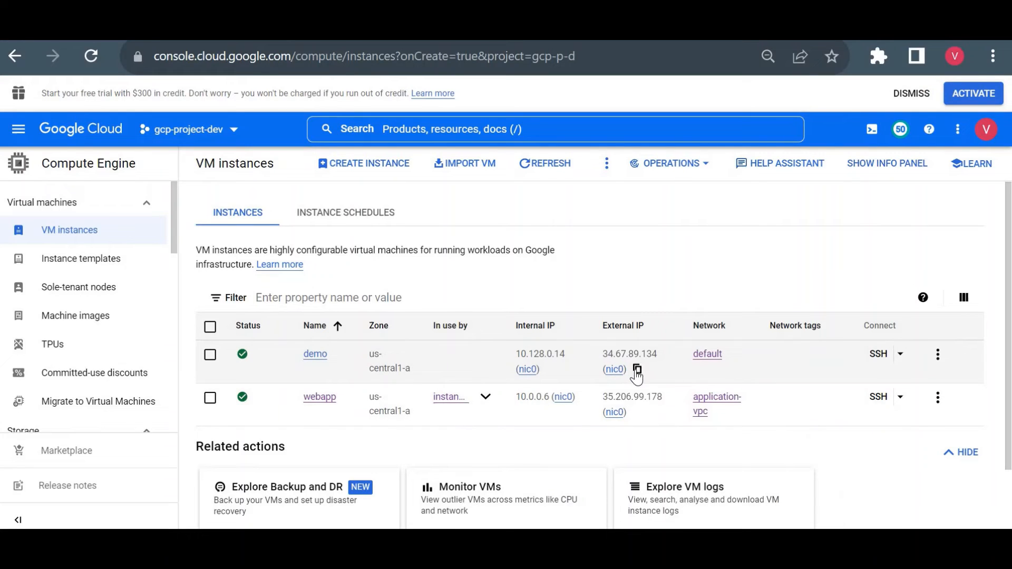
{"action": "mouse_move", "coordinate": [710, 103]}
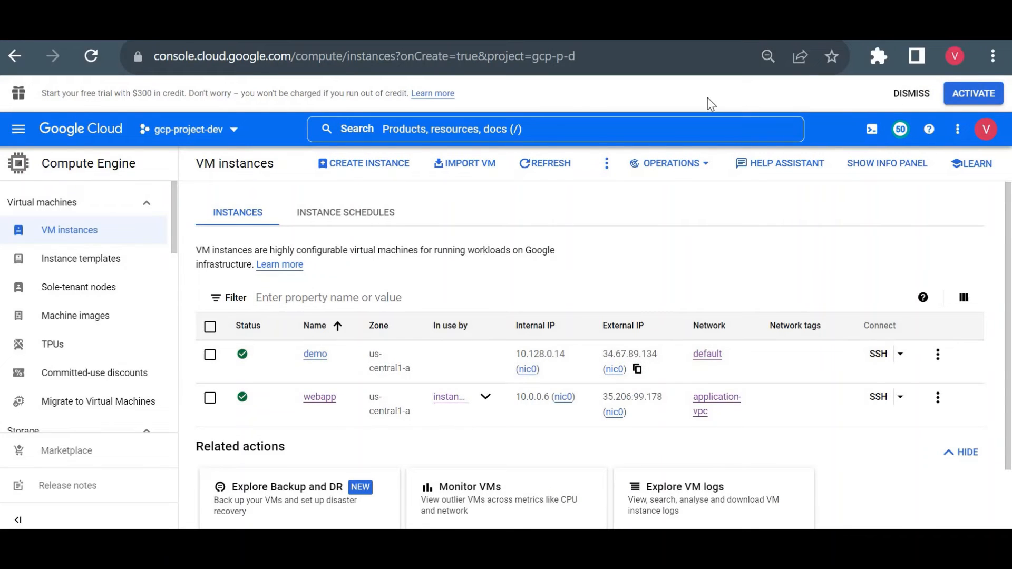
{"action": "left_click", "coordinate": [628, 353]}
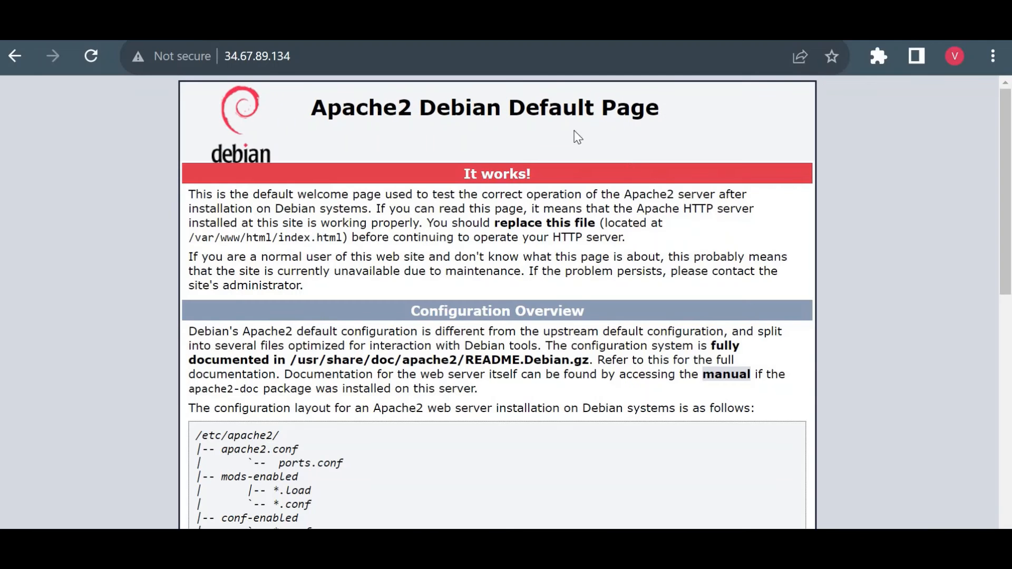
{"action": "mouse_move", "coordinate": [601, 195]}
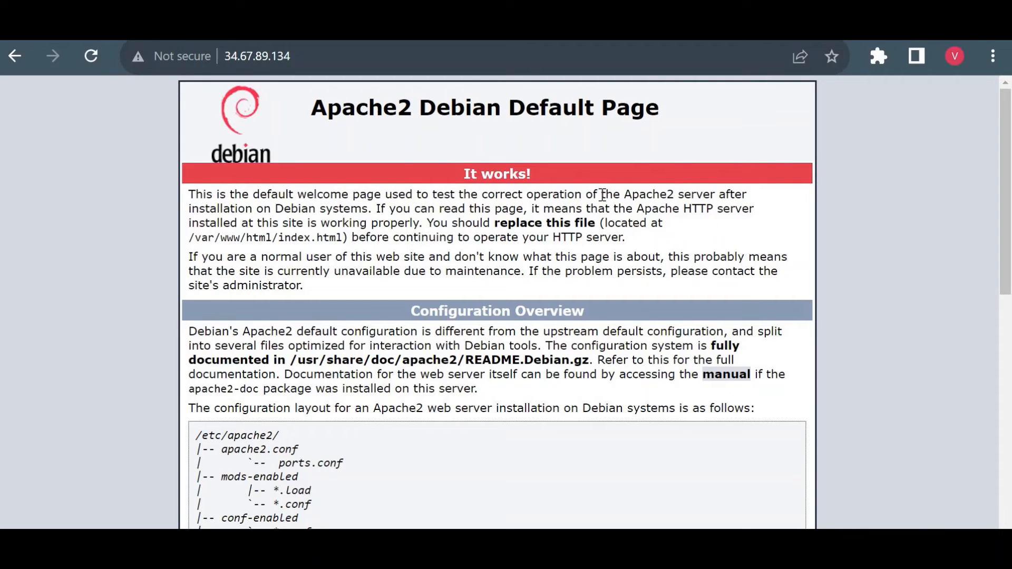
{"action": "mouse_move", "coordinate": [549, 506]}
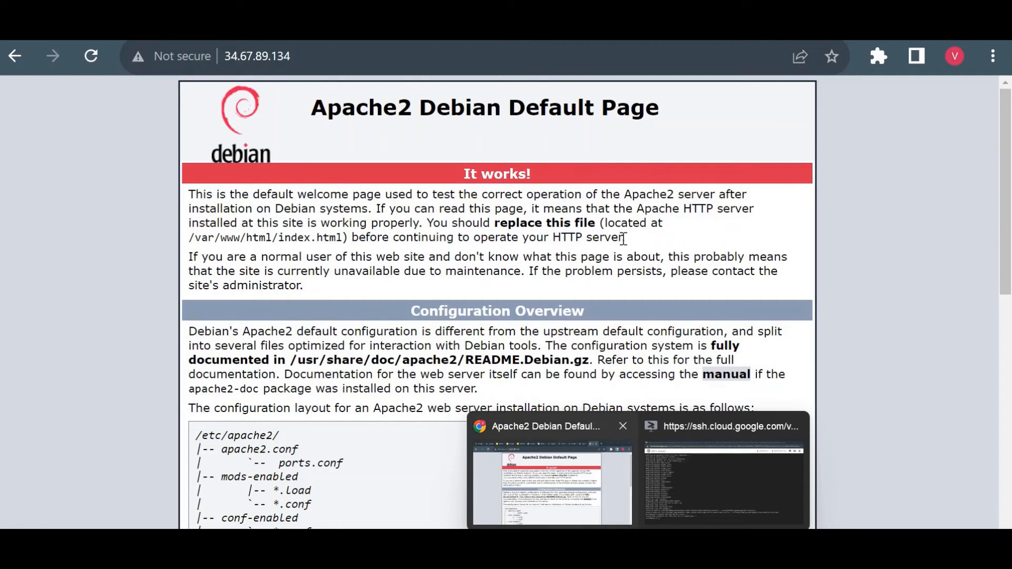
{"action": "mouse_move", "coordinate": [613, 242]}
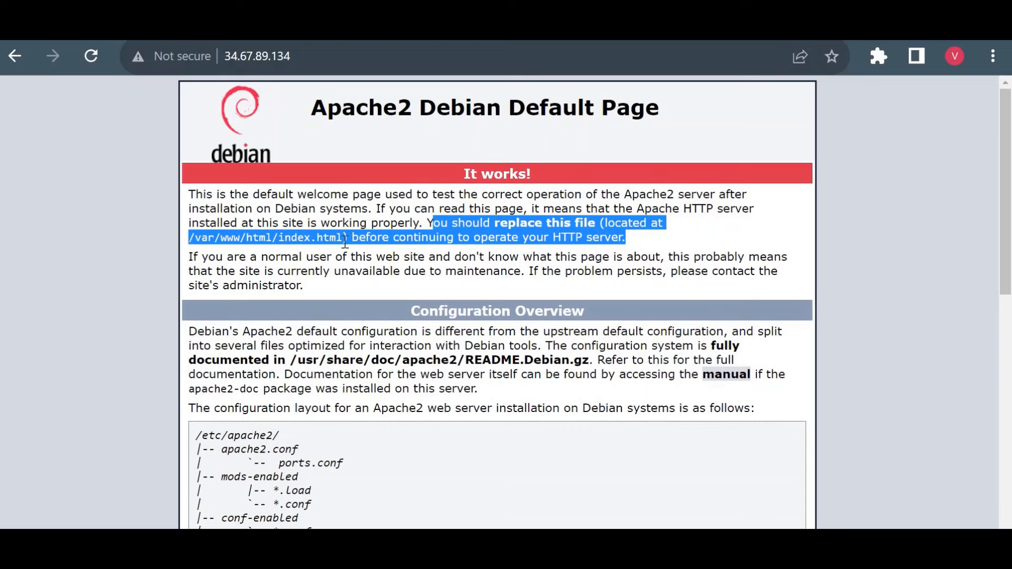
{"action": "left_click", "coordinate": [190, 237]}
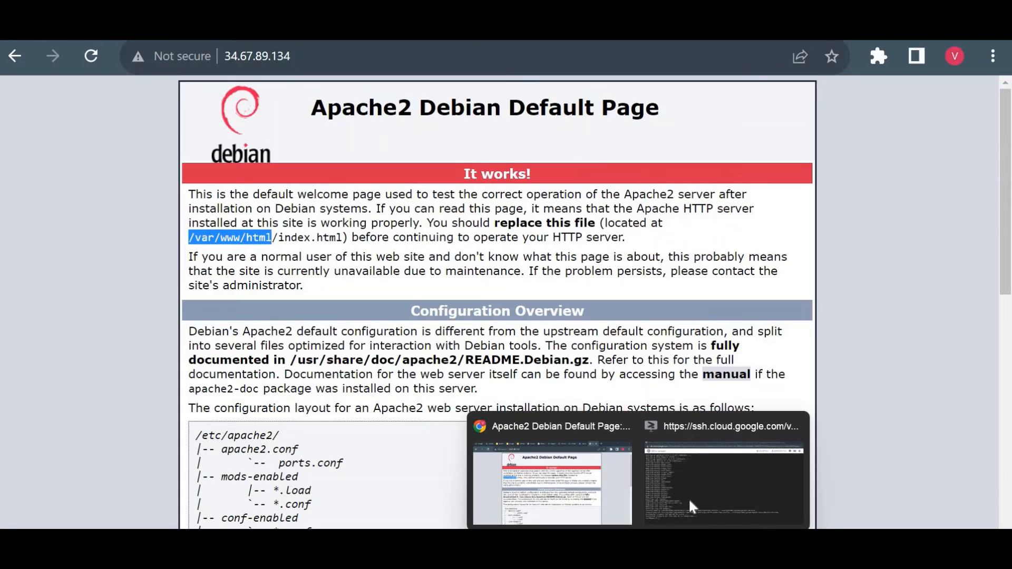
{"action": "left_click", "coordinate": [722, 481]}
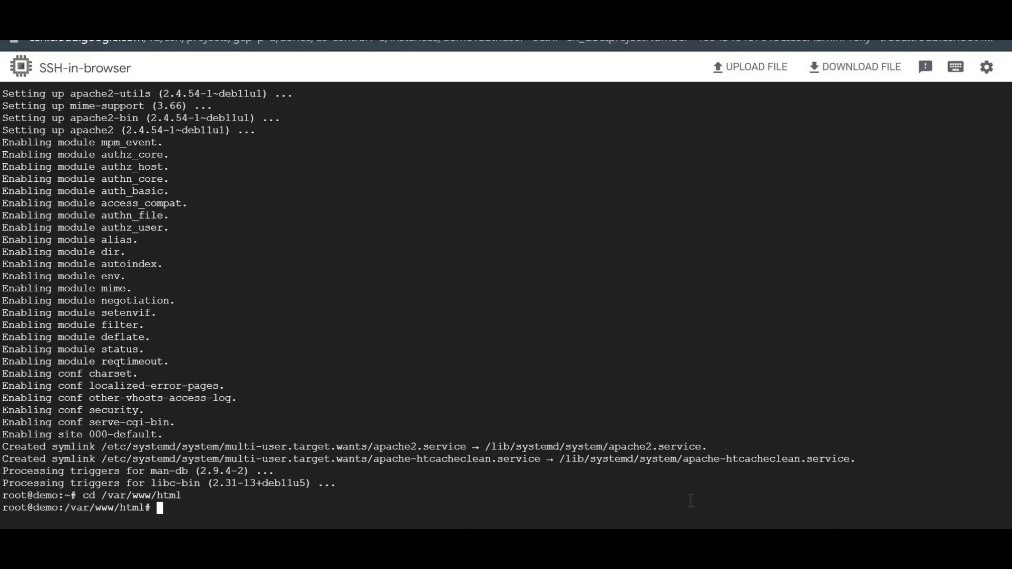
{"action": "type", "text": "ls"}
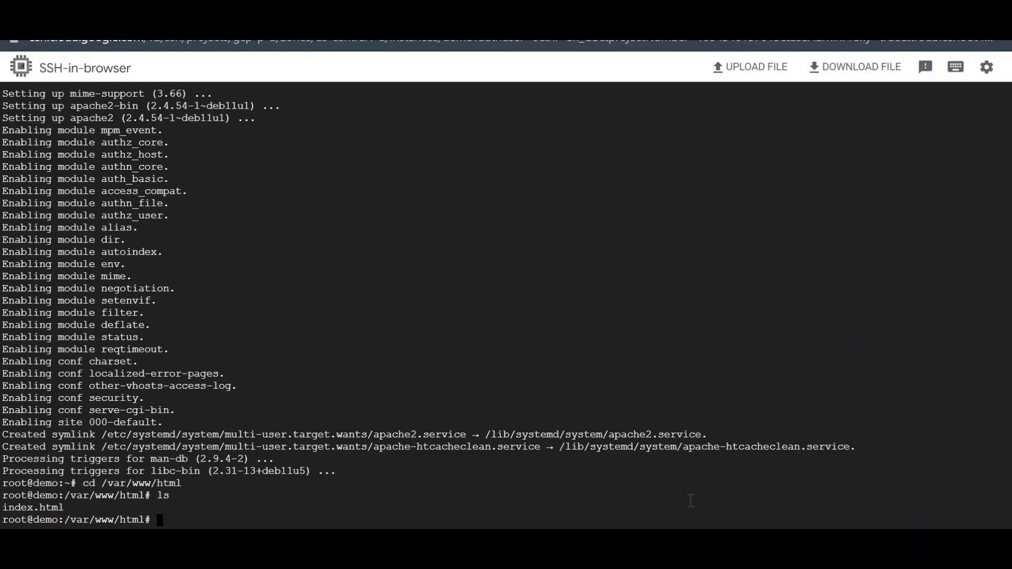
{"action": "type", "text": "nano inde"}
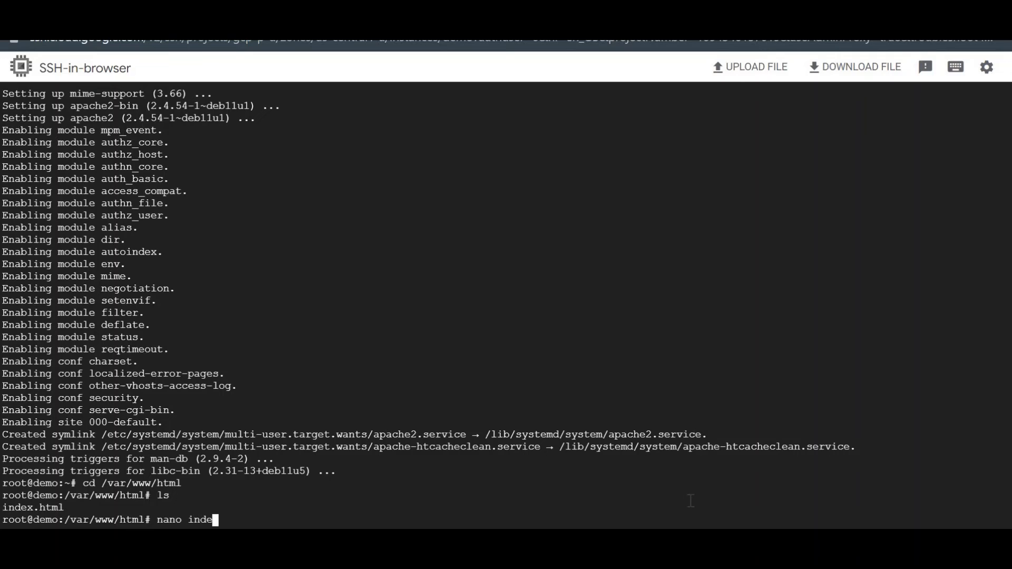
{"action": "type", "text": "x.html"}
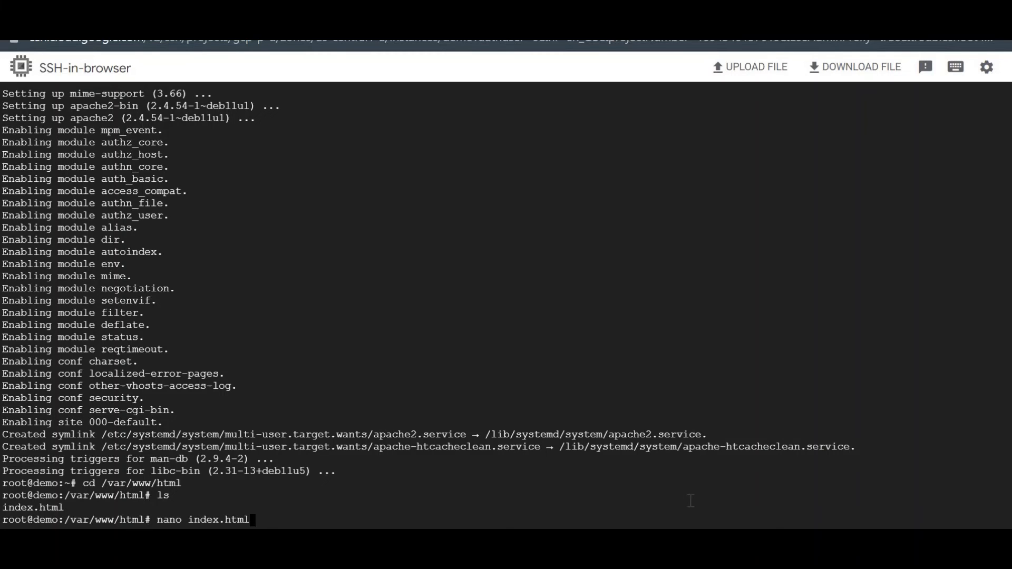
{"action": "key", "text": "Return"}
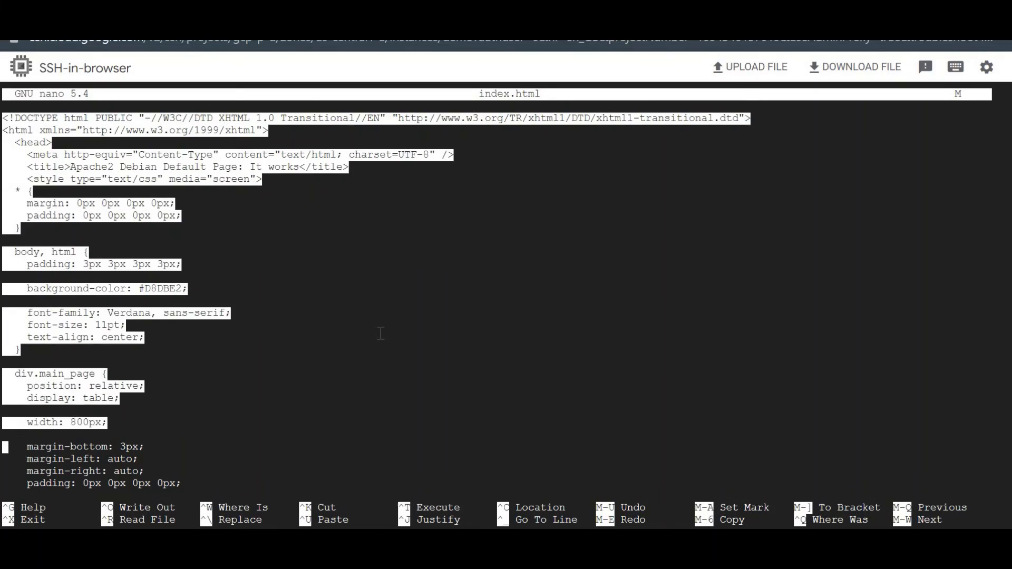
{"action": "scroll", "scroll_direction": "down", "scroll_amount": 3}
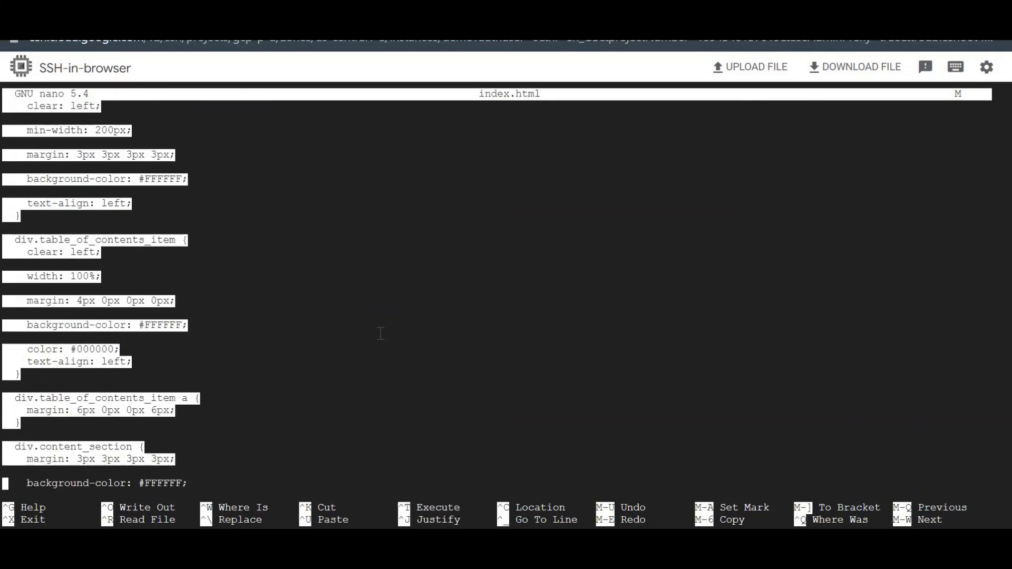
{"action": "scroll", "scroll_direction": "down", "scroll_amount": 3}
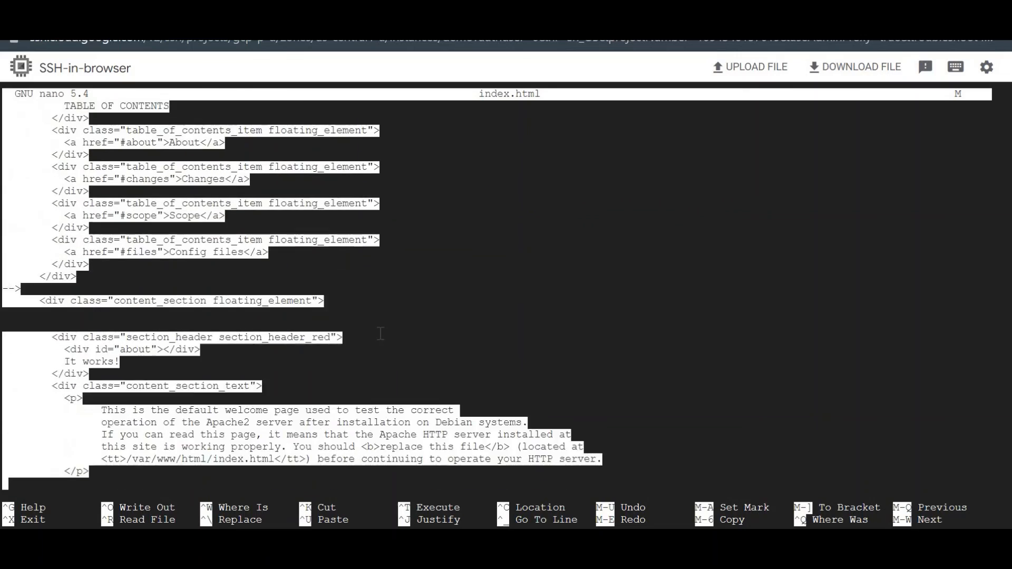
{"action": "scroll", "scroll_direction": "down", "scroll_amount": 3}
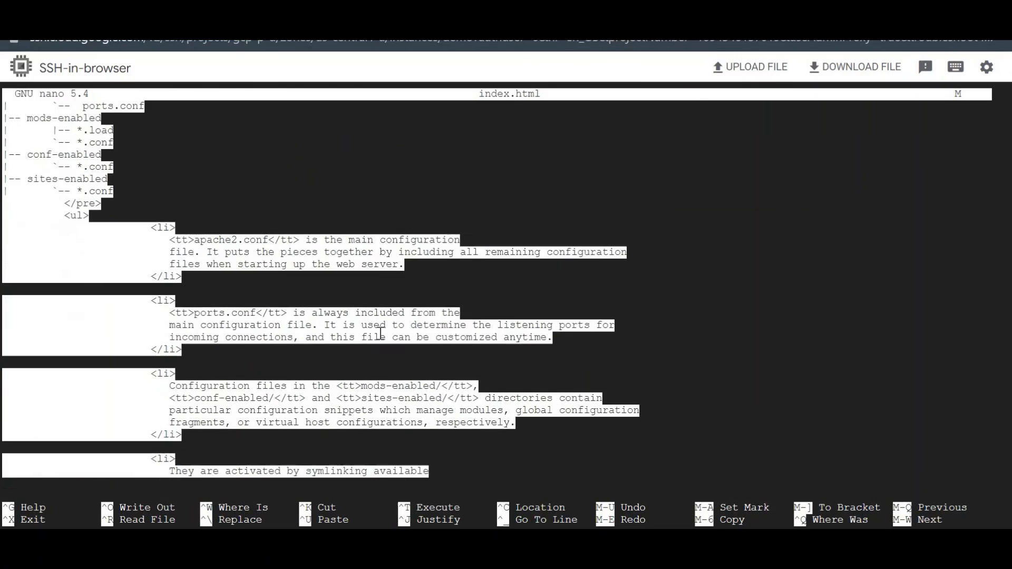
{"action": "scroll", "scroll_direction": "down", "scroll_amount": 3}
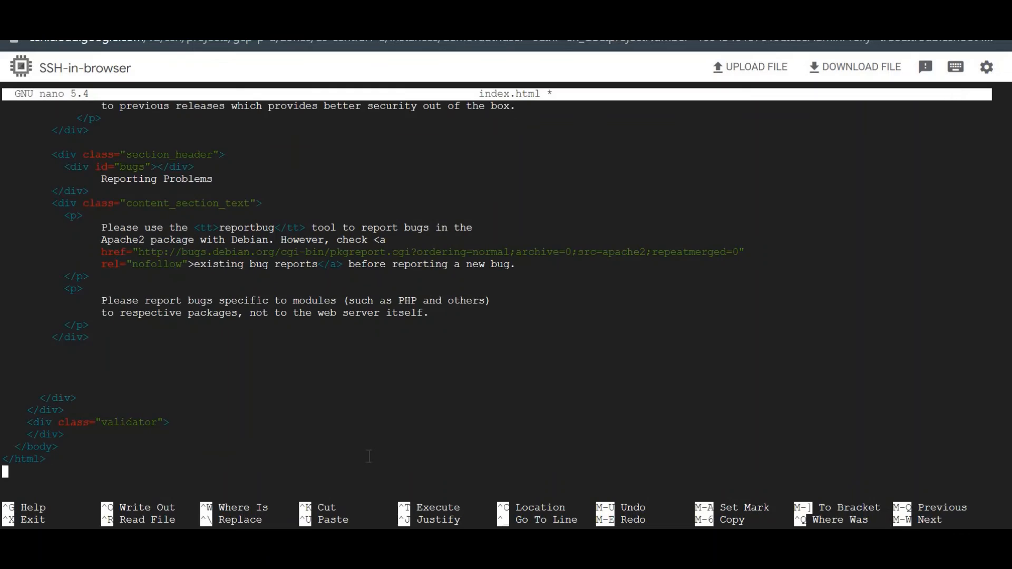
{"action": "mouse_move", "coordinate": [327, 360]}
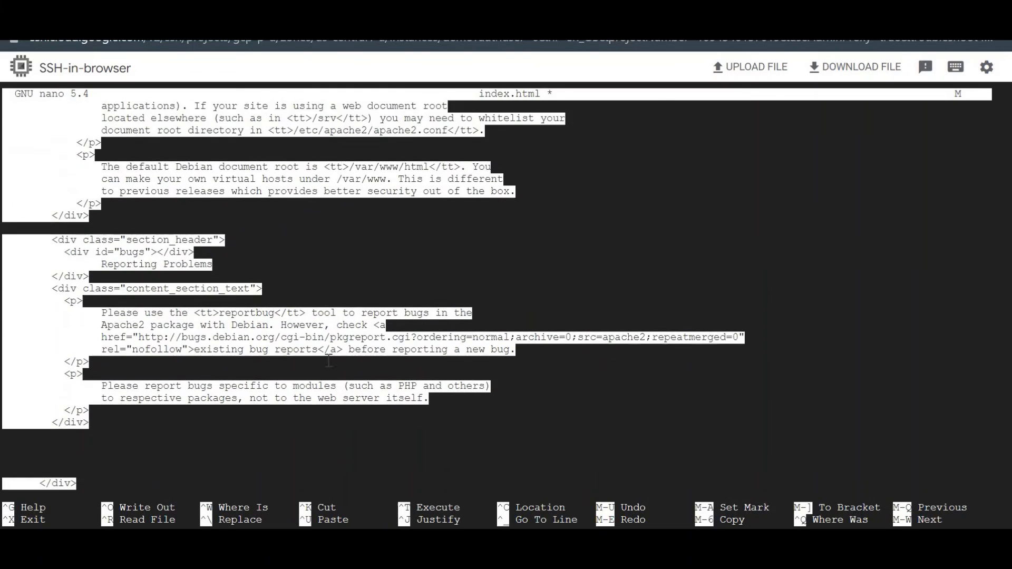
{"action": "scroll", "scroll_direction": "up", "scroll_amount": 3}
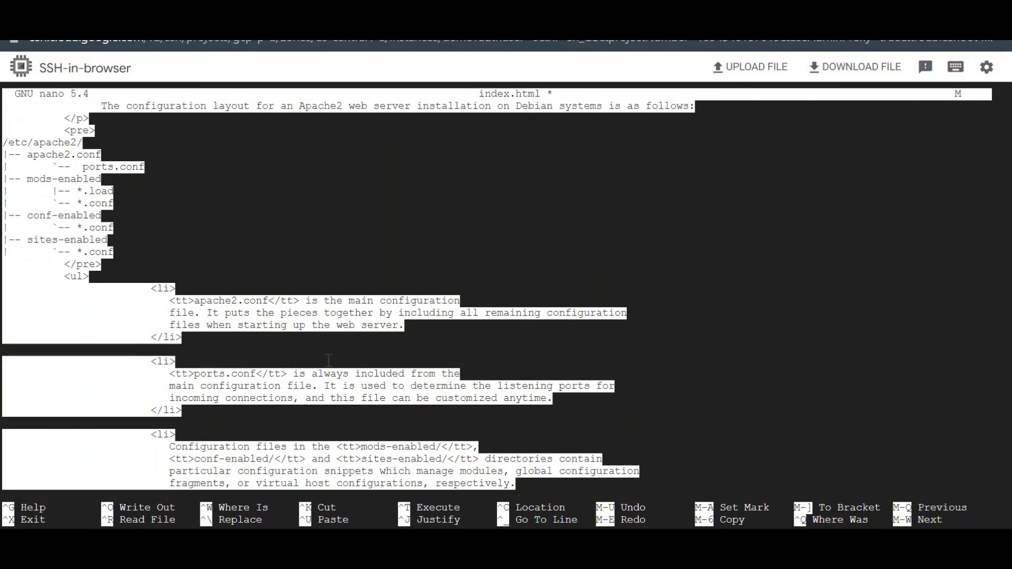
{"action": "scroll", "scroll_direction": "up", "scroll_amount": 3}
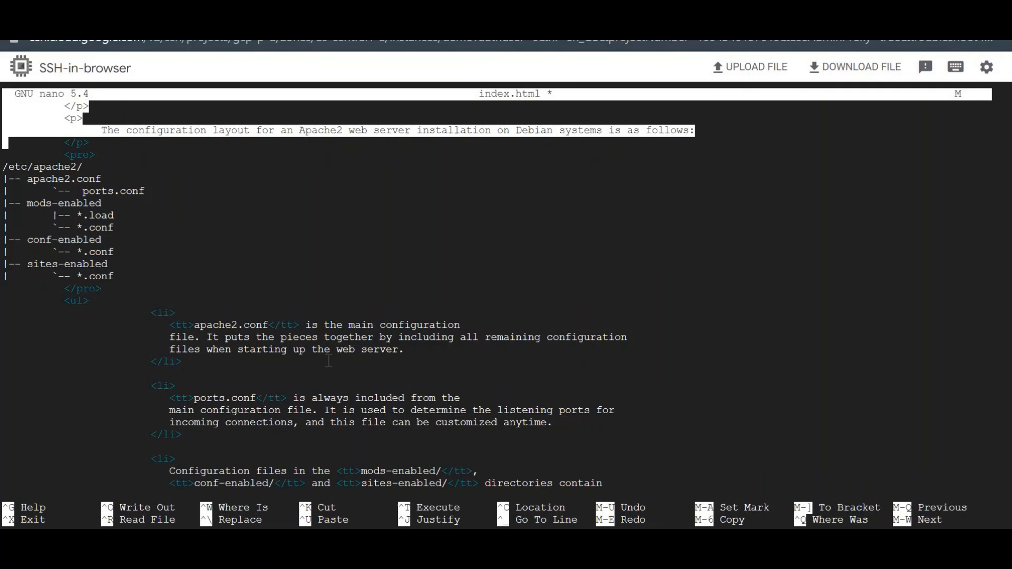
{"action": "scroll", "scroll_direction": "down", "scroll_amount": 3}
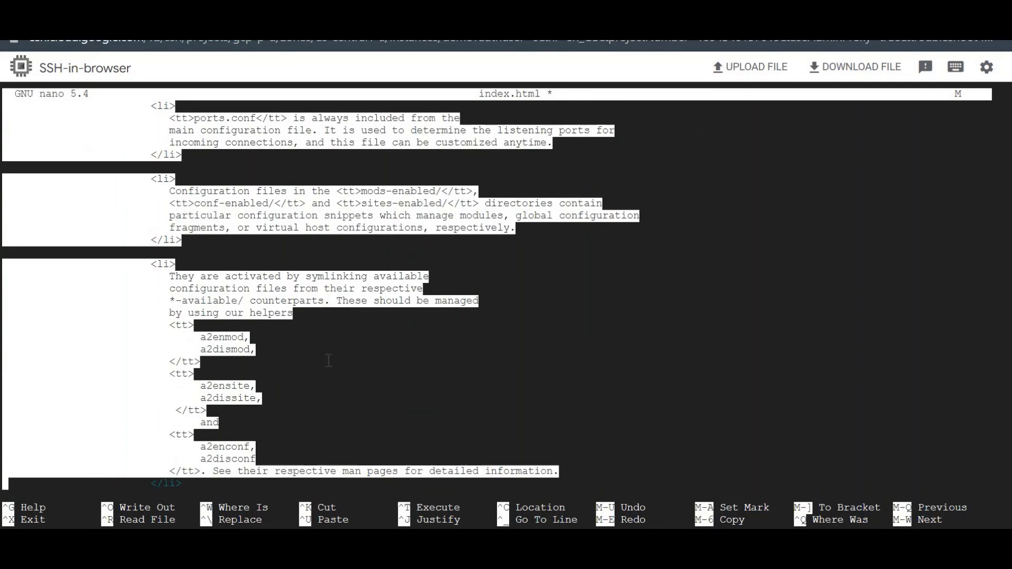
{"action": "scroll", "scroll_direction": "down", "scroll_amount": 3}
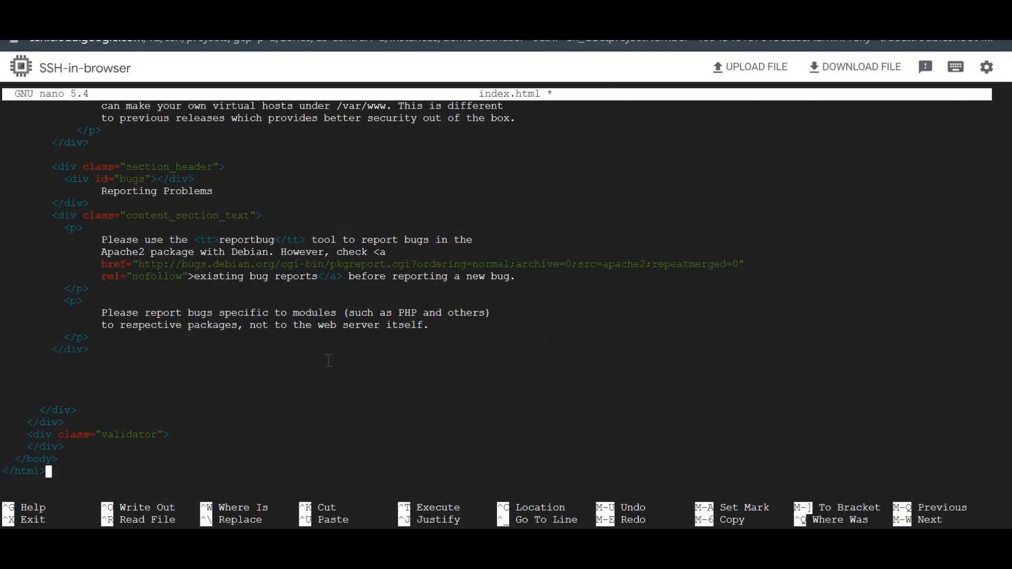
{"action": "key", "text": "BackSpace"}
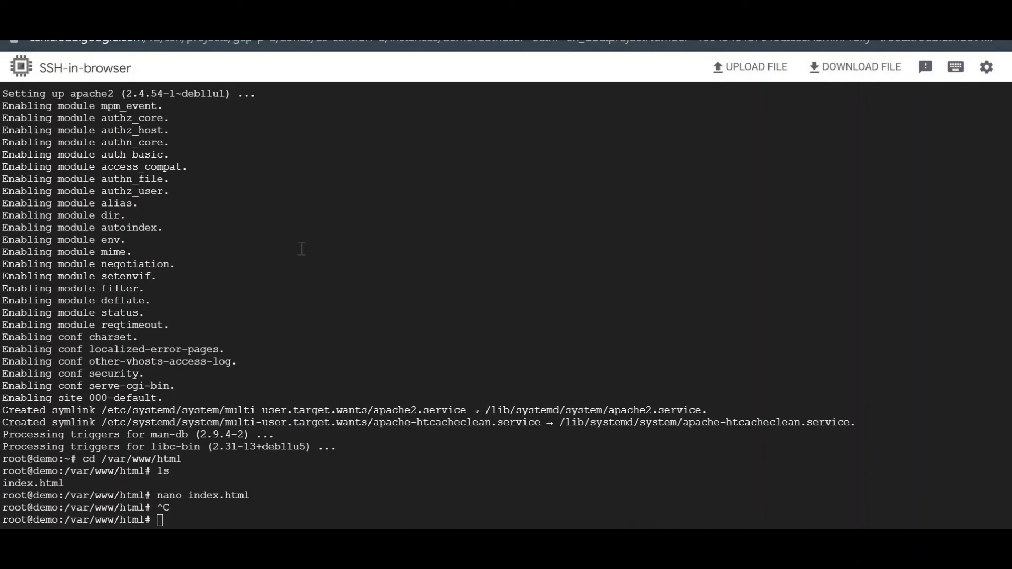
{"action": "mouse_move", "coordinate": [340, 336]}
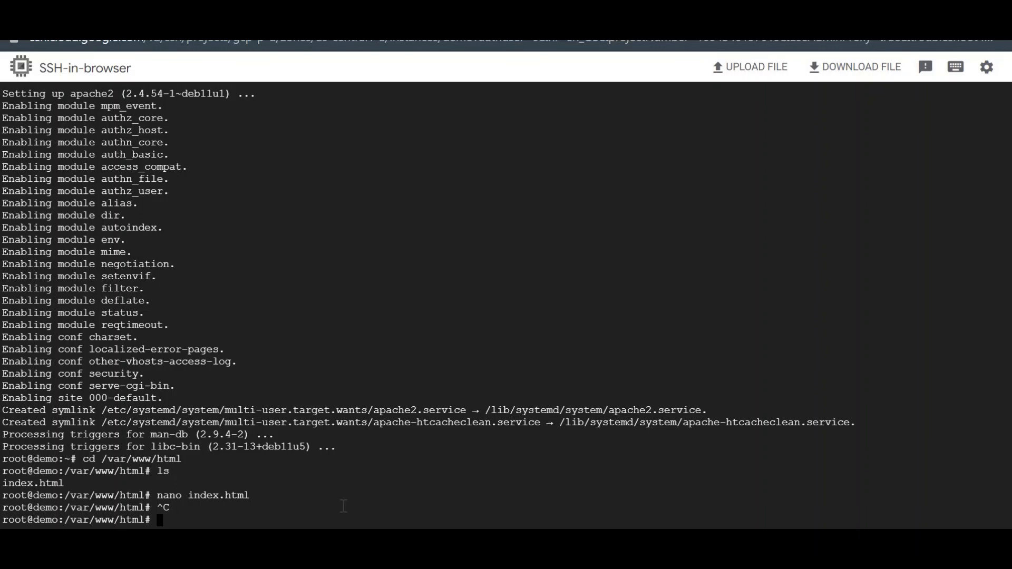
- Remove the default index.html with rm and create a new empty index.html in nano
{"action": "type", "text": "rm i"}
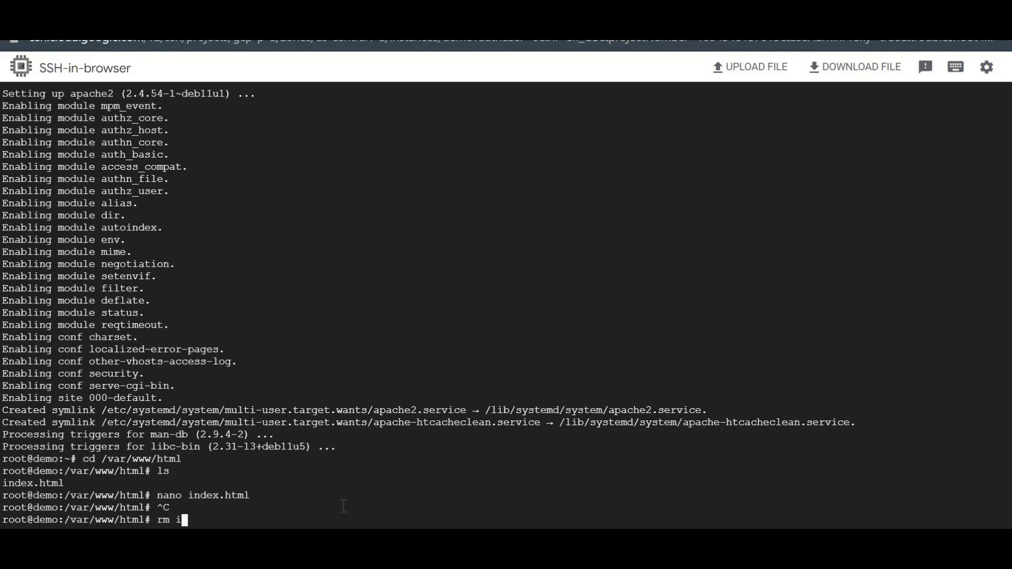
{"action": "key", "text": "Return"}
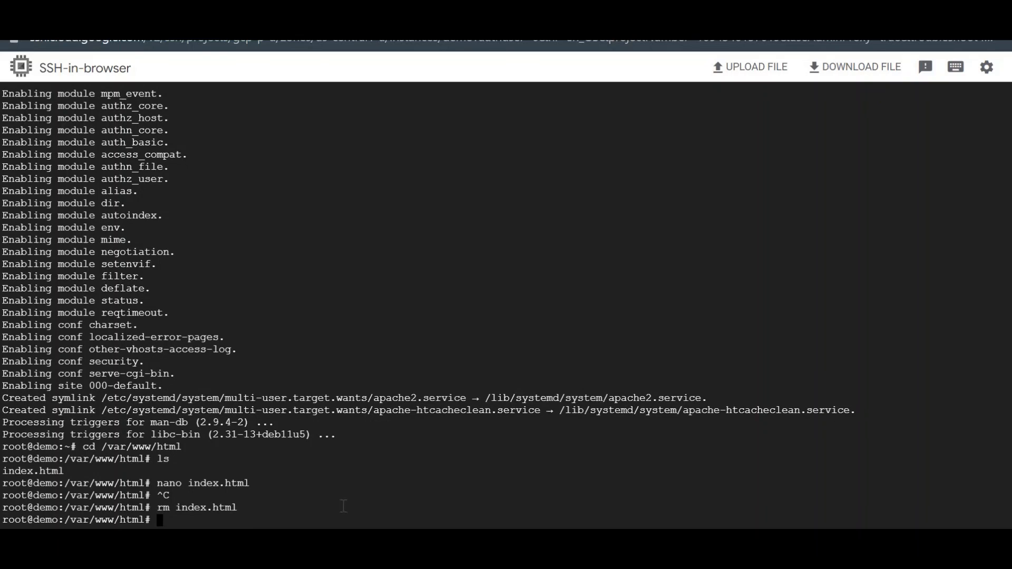
{"action": "type", "text": "nano index.h"}
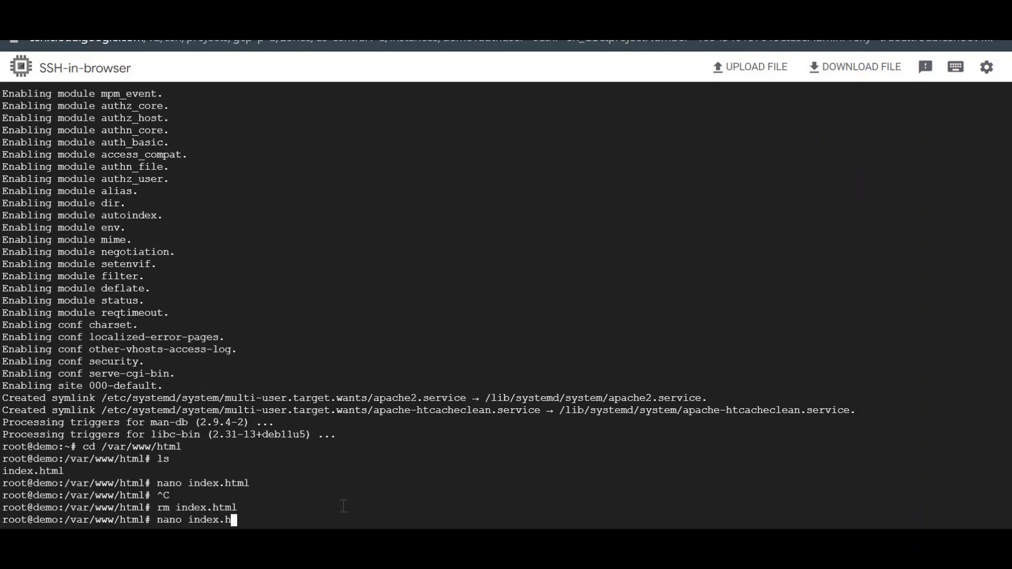
{"action": "key", "text": "Return"}
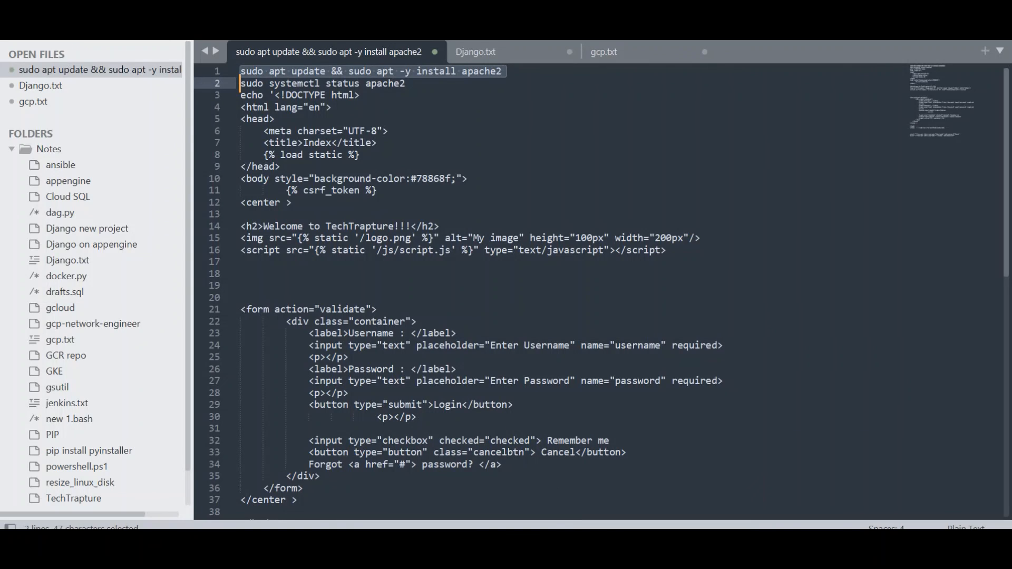
- Paste the TechTrapture login-page HTML from Sublime Text into nano and write index.html
{"action": "left_click", "coordinate": [397, 130]}
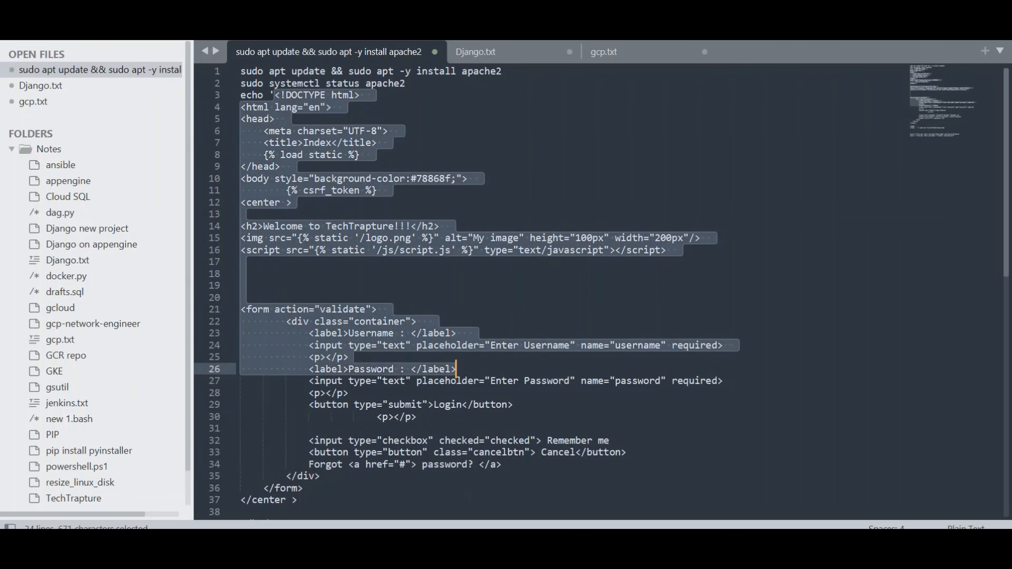
{"action": "scroll", "scroll_direction": "down", "scroll_amount": 3}
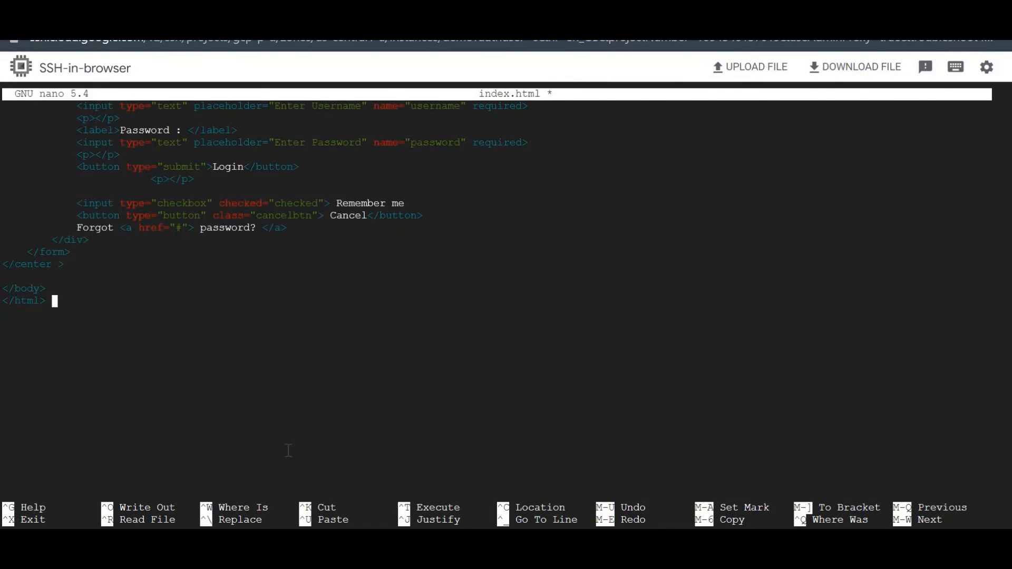
{"action": "key", "text": "ctrl+o"}
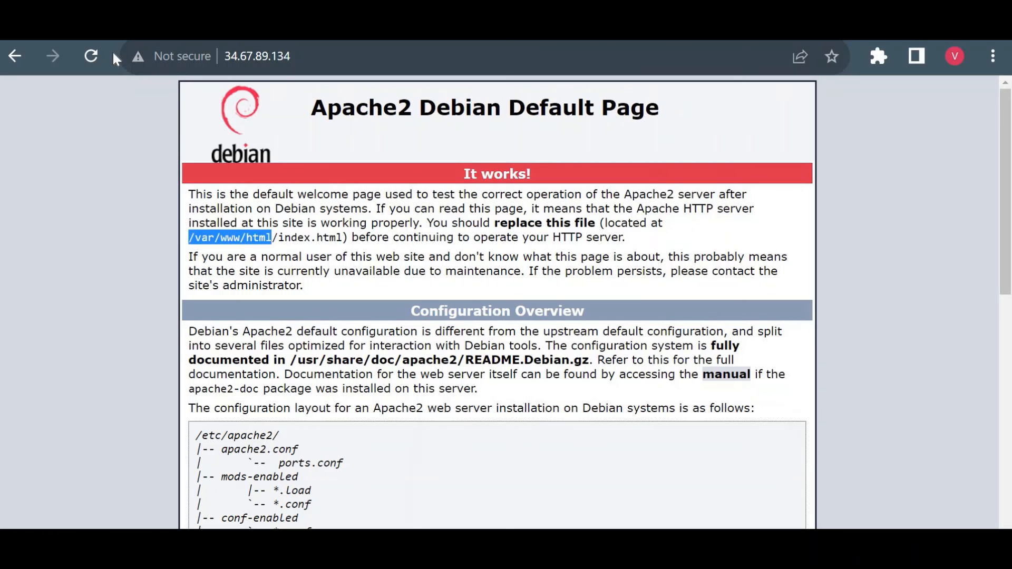
- Reload the 34.67.89.134 tab to display the TechTrapture login page
{"action": "left_click", "coordinate": [90, 56]}
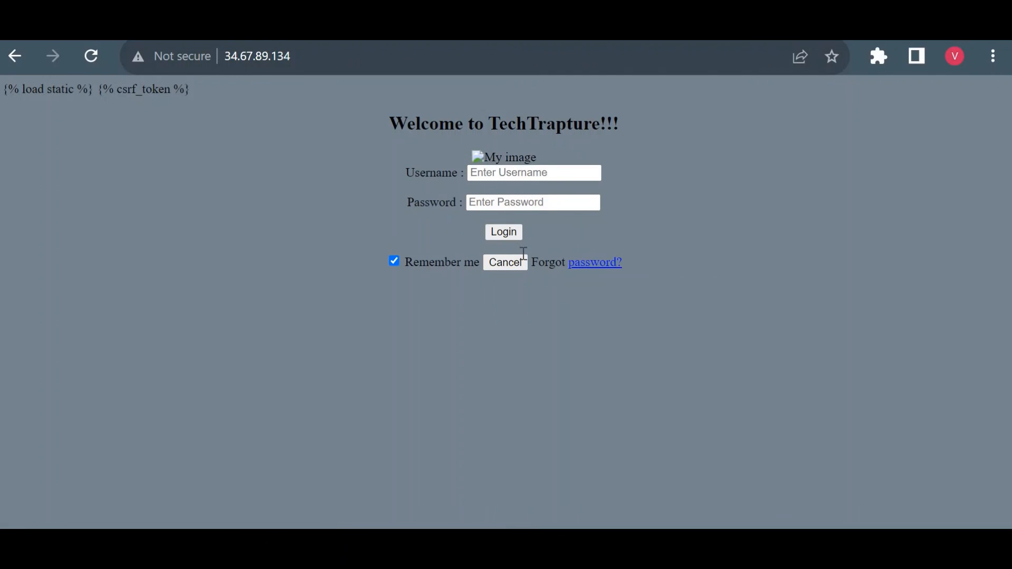
{"action": "mouse_move", "coordinate": [643, 237]}
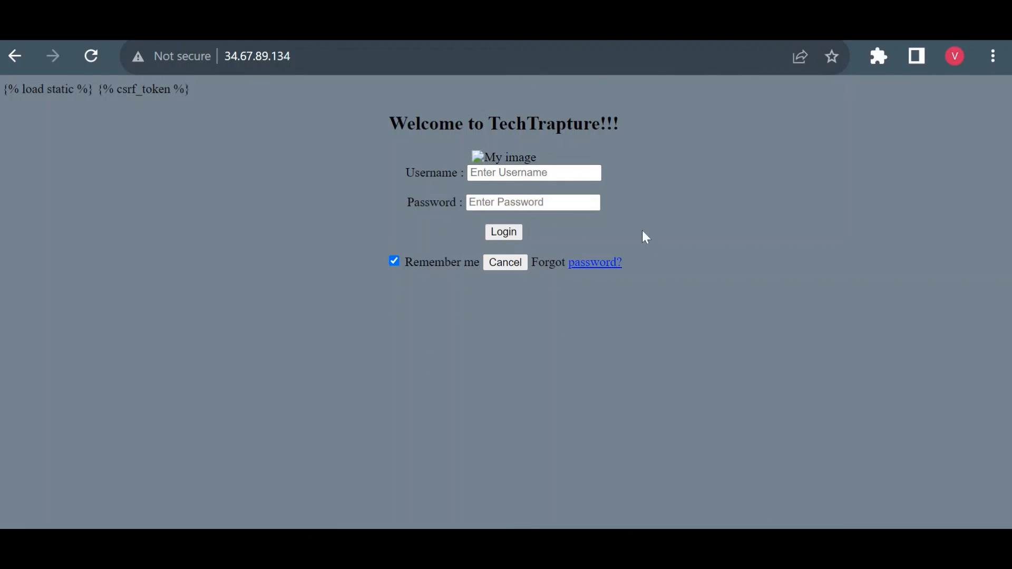
{"action": "mouse_move", "coordinate": [510, 158]}
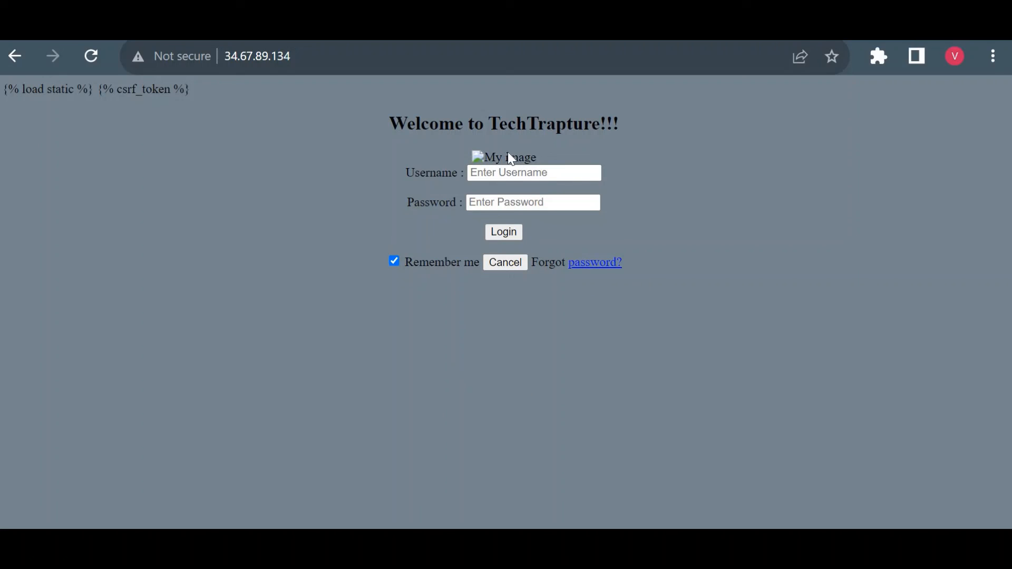